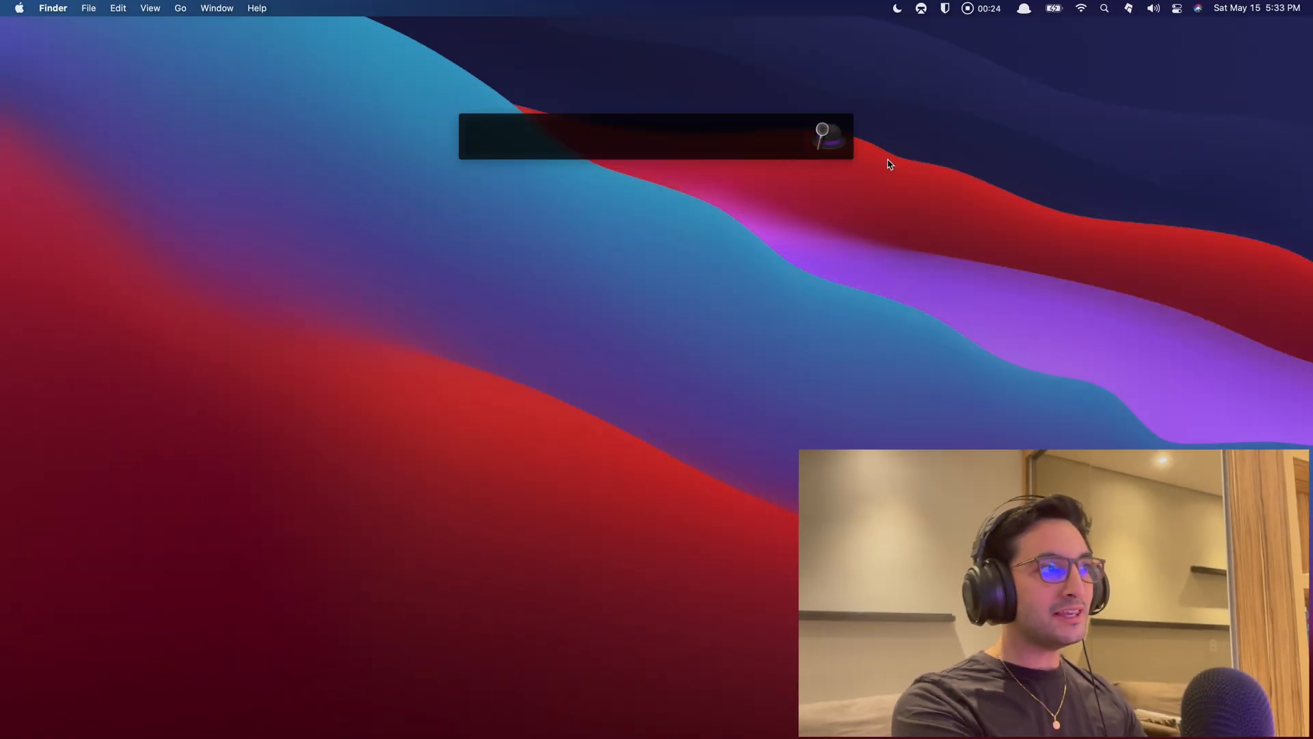
Step: Launch Safari from Spotlight, search Google for GME to see GameStop's price, then quit
text(saf)
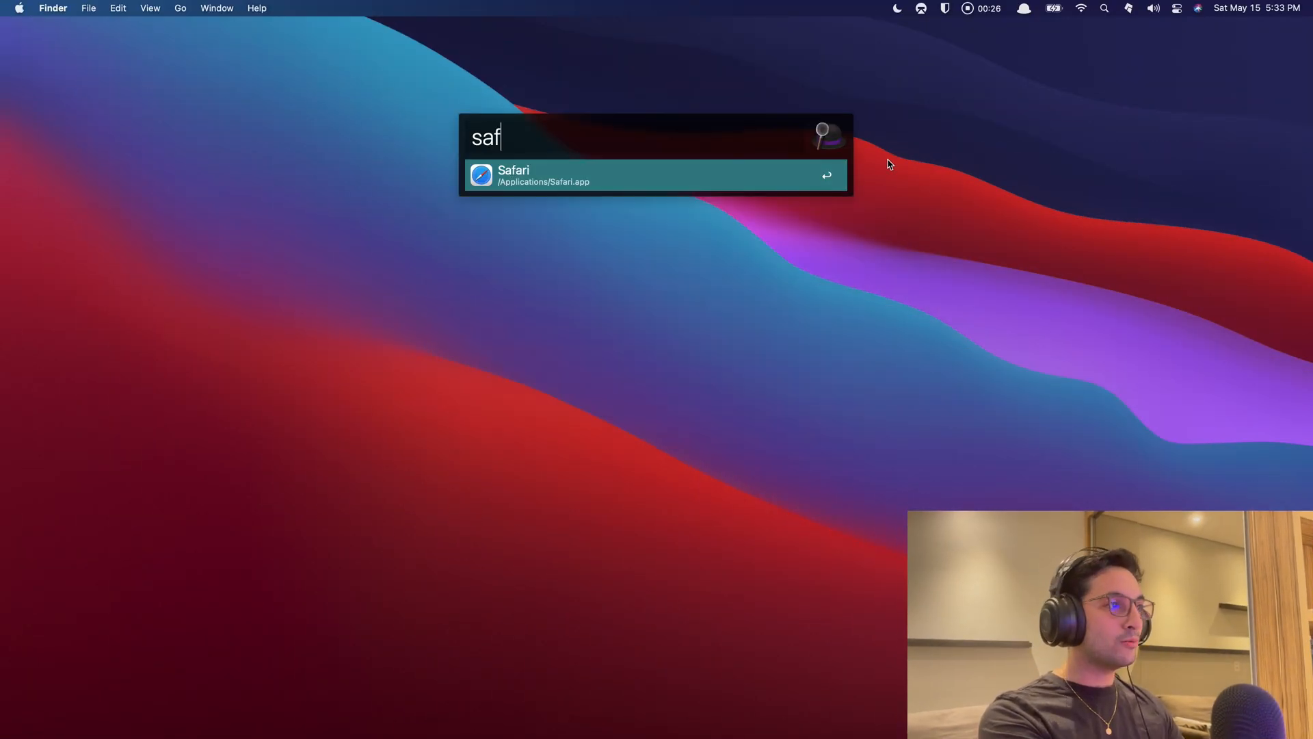
key(enter)
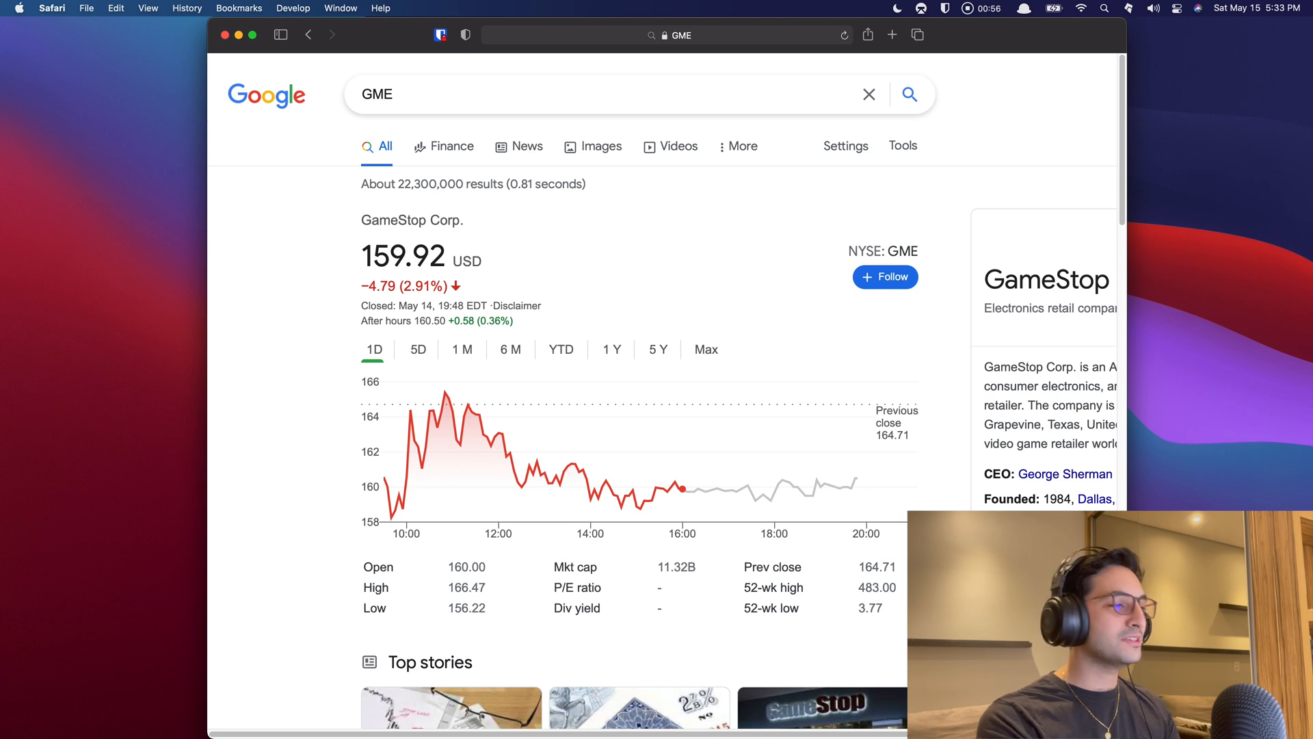
key(cmd+q)
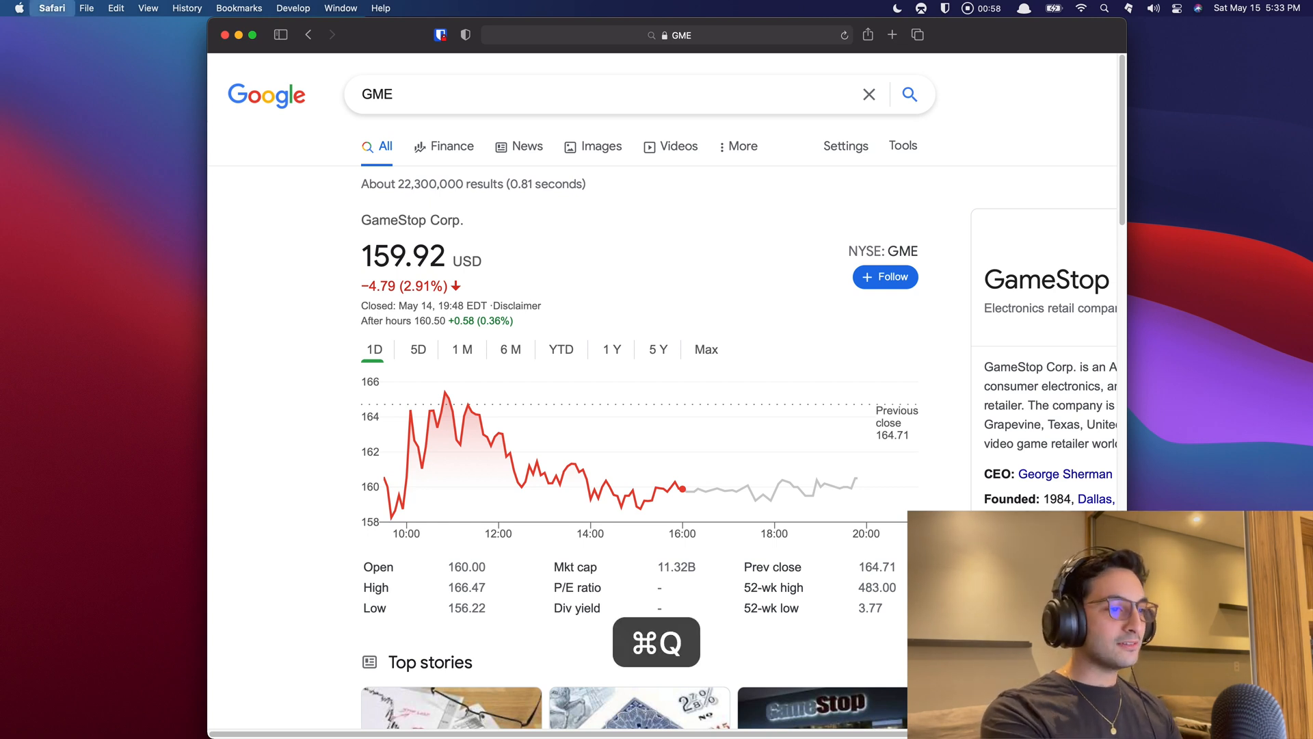
Step: In Terminal, go to ~/Source/fancywhale and remove the old fancy-click-wallet folder
key(cmd+q)
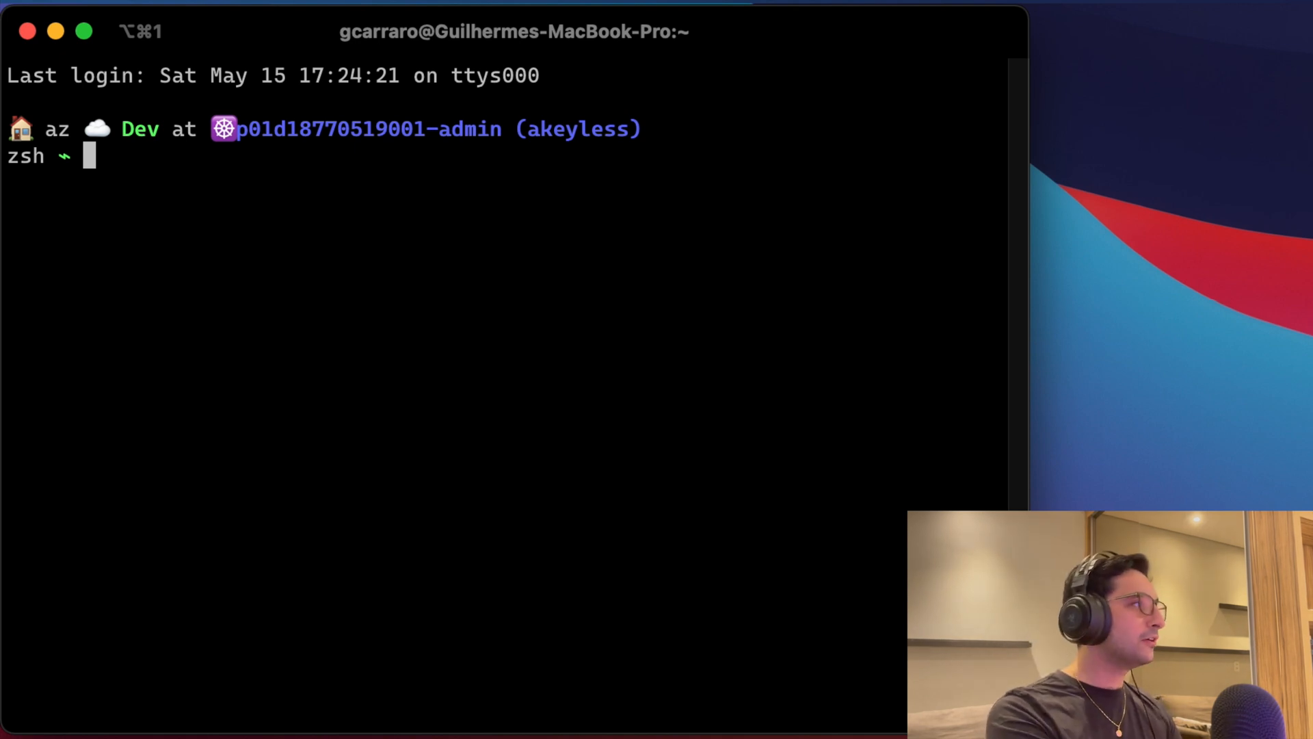
text(cd ~/Source/fancywhale/)
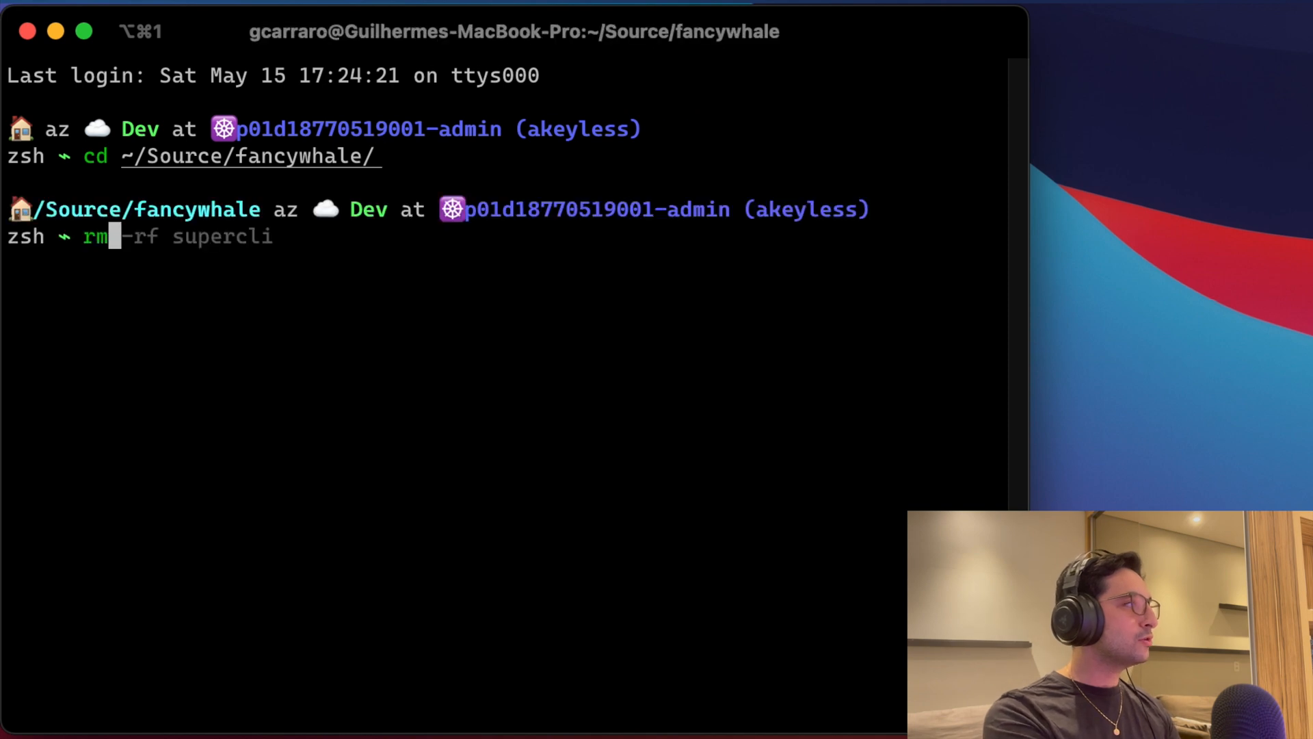
key(right)
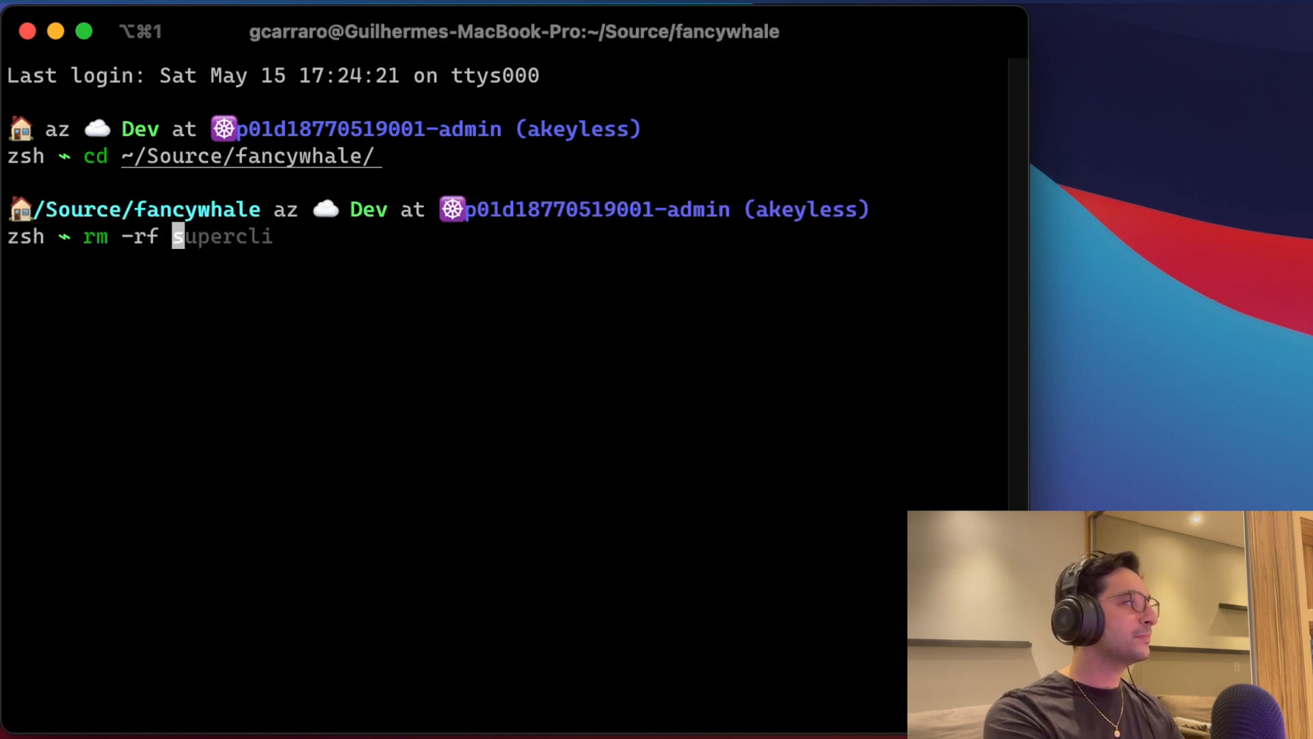
text(fancy-click-wallet)
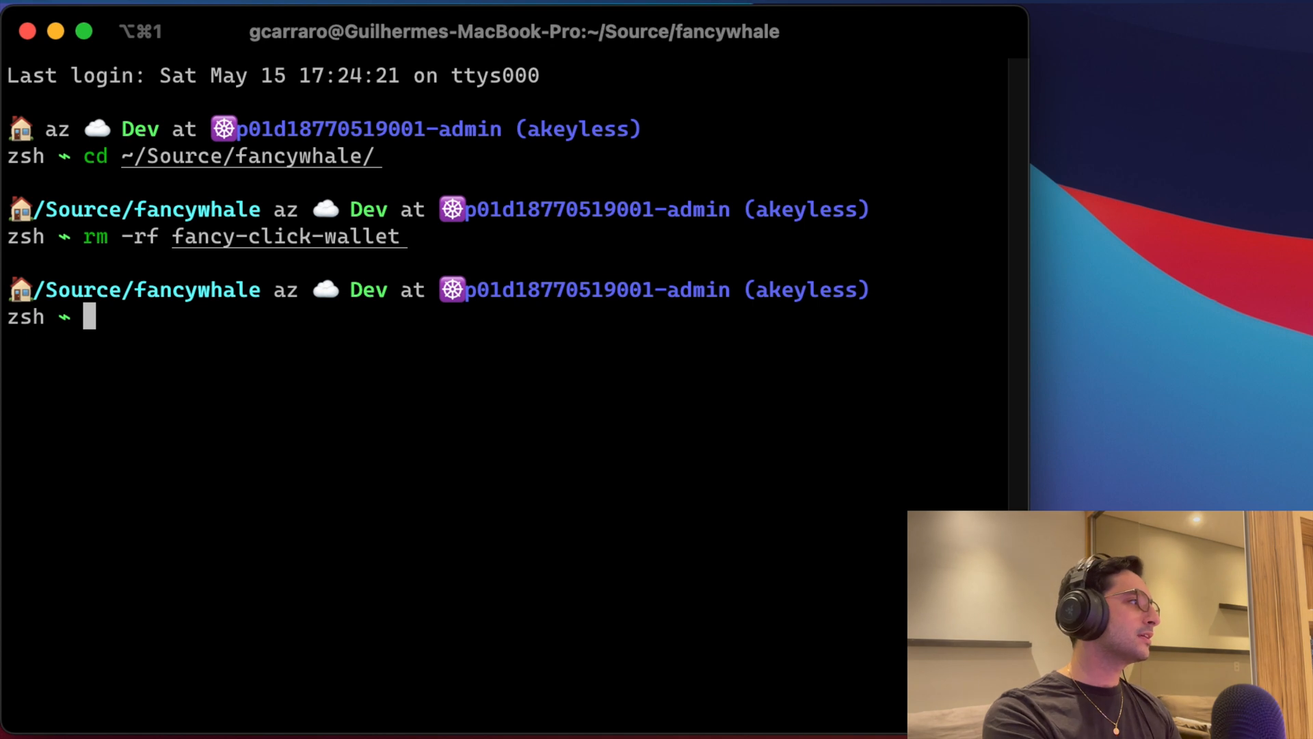
Step: Create the new fancy-wallet project folder and move into it
text(mkdir fancy-click-wallet)
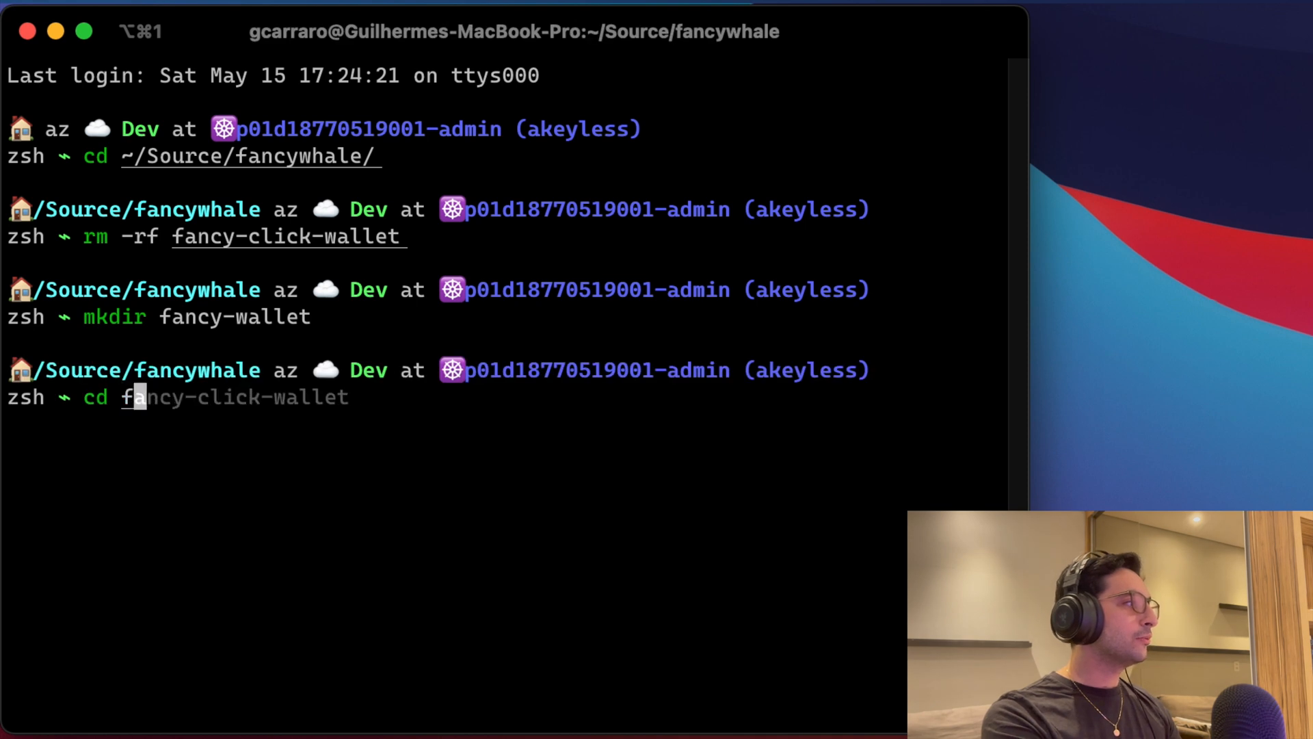
key(Enter)
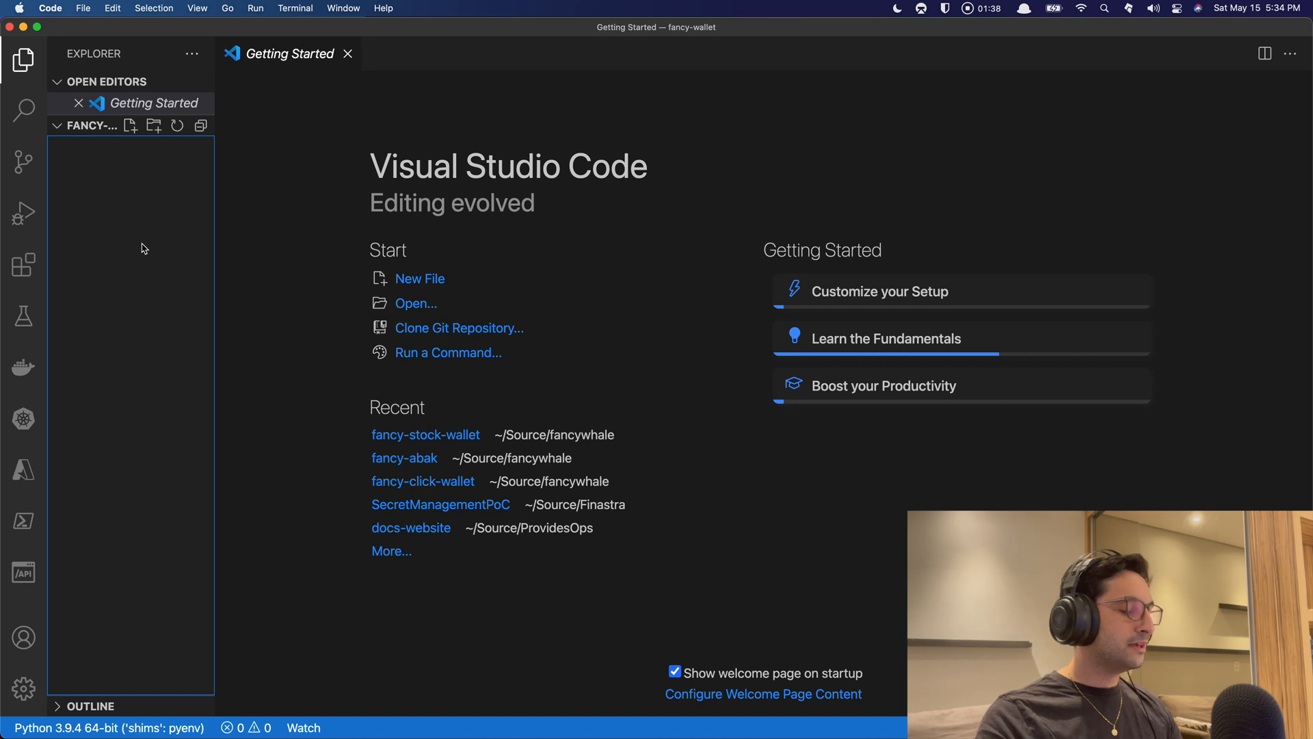
Step: Create a new file and save it as setup.py in the fancy-wallet project
key(cmd+n)
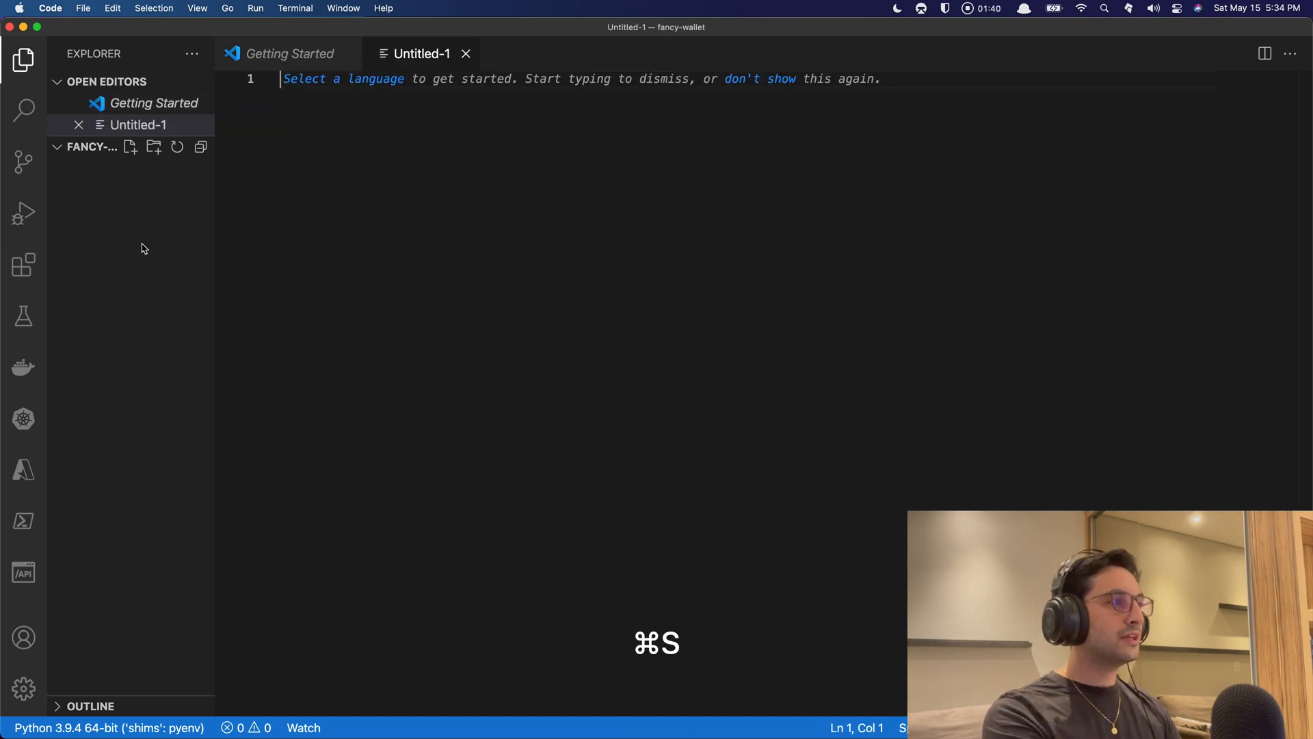
text(setup.py)
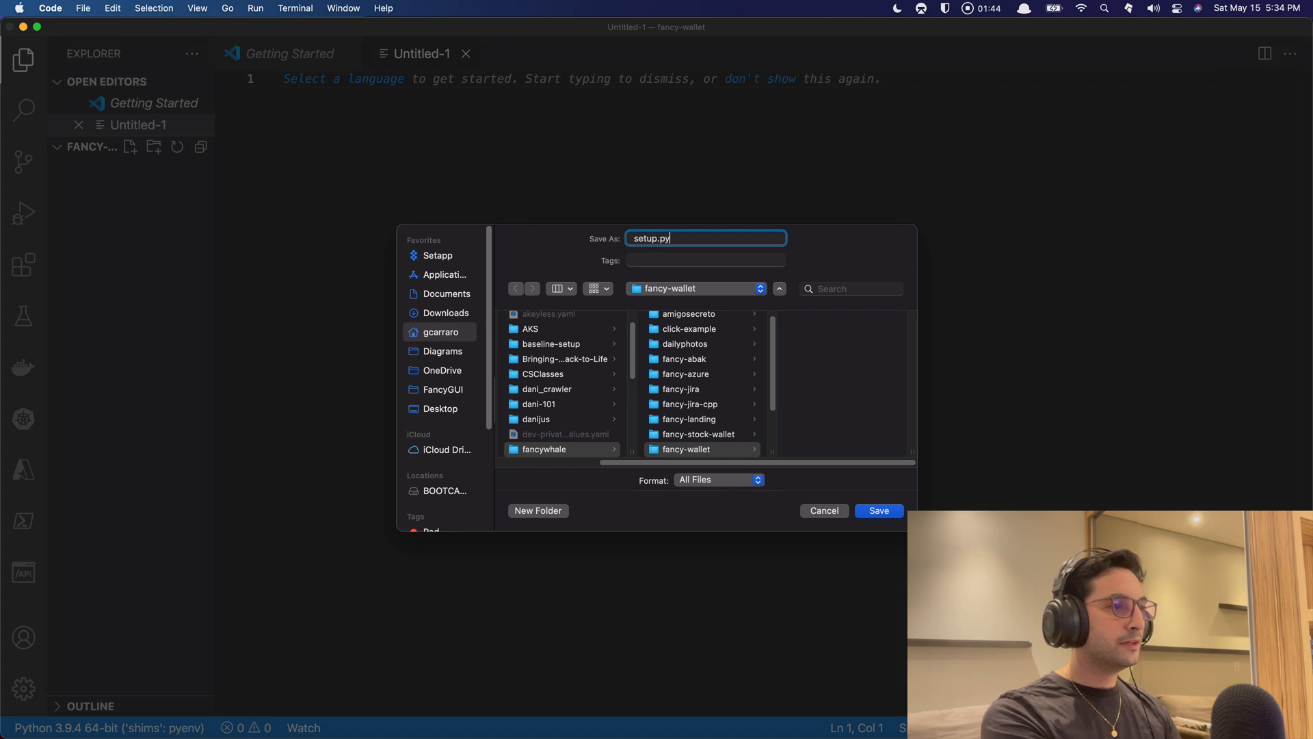
click(878, 510)
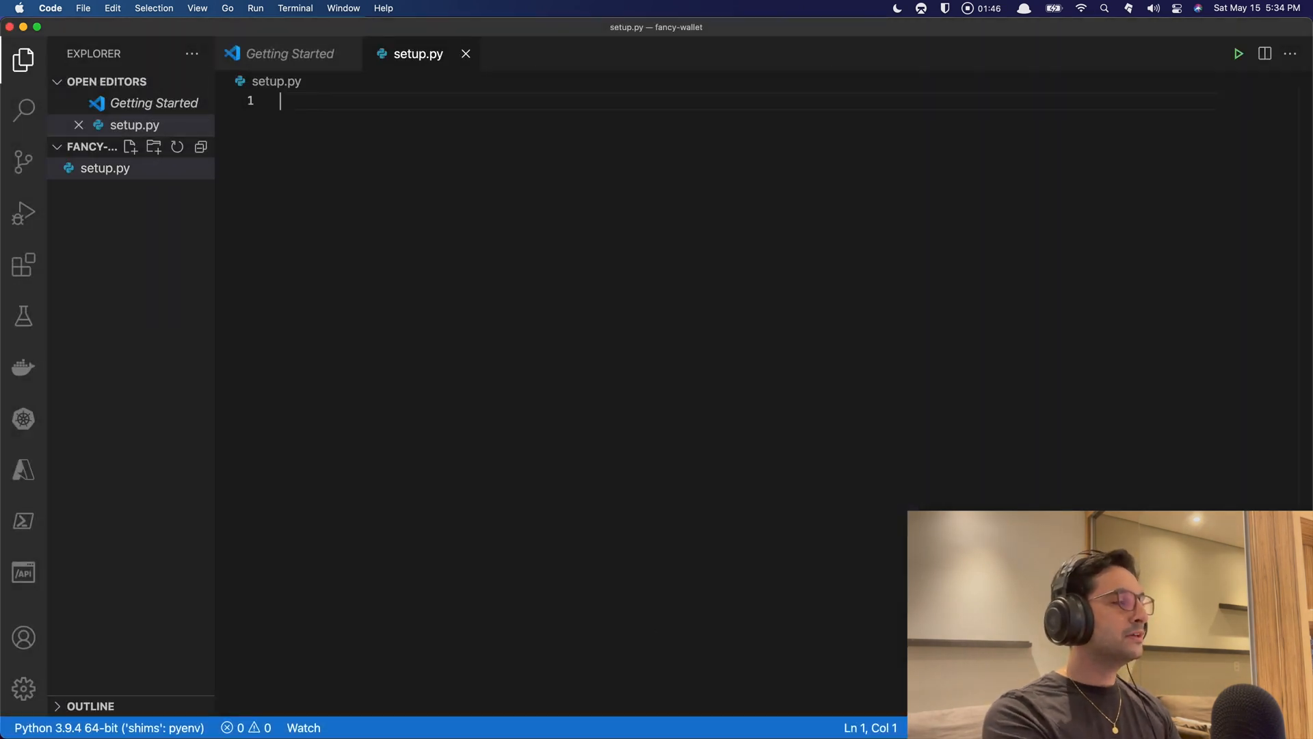
Step: Import setup from setuptools and begin the setup() call
text(import)
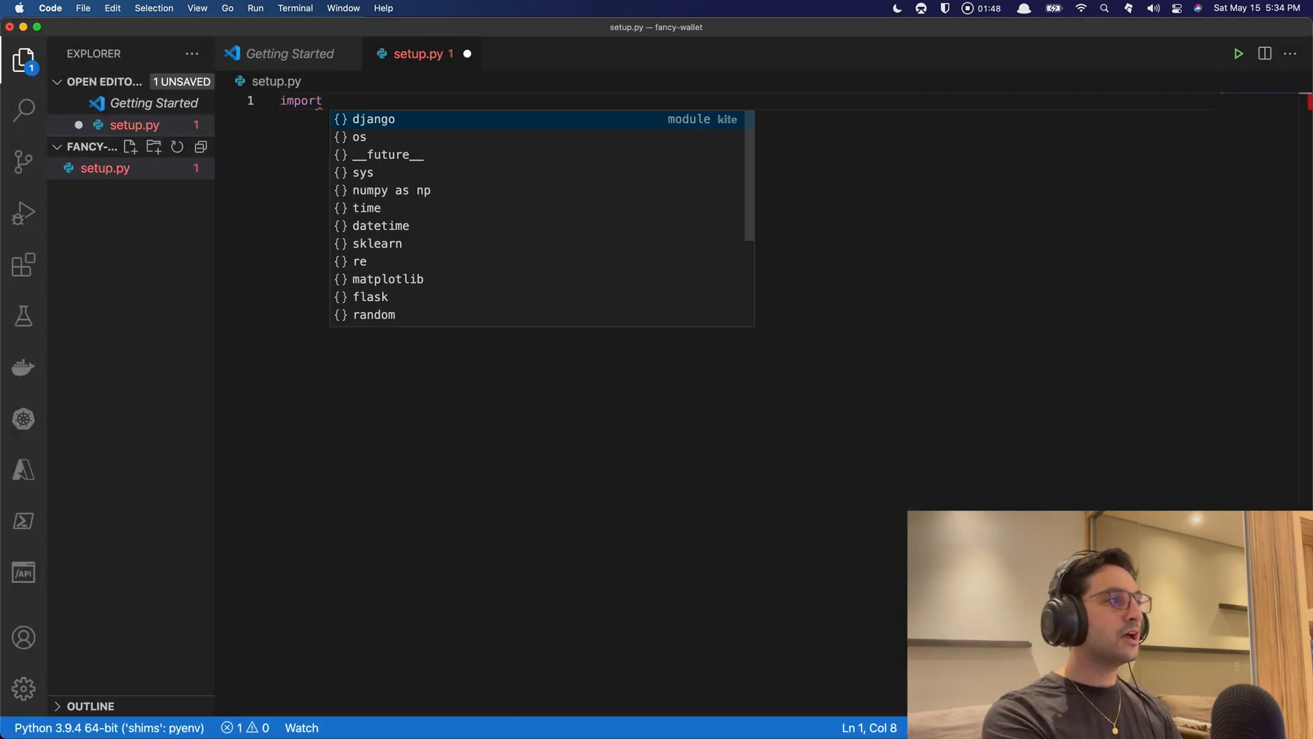
text(setuptools)
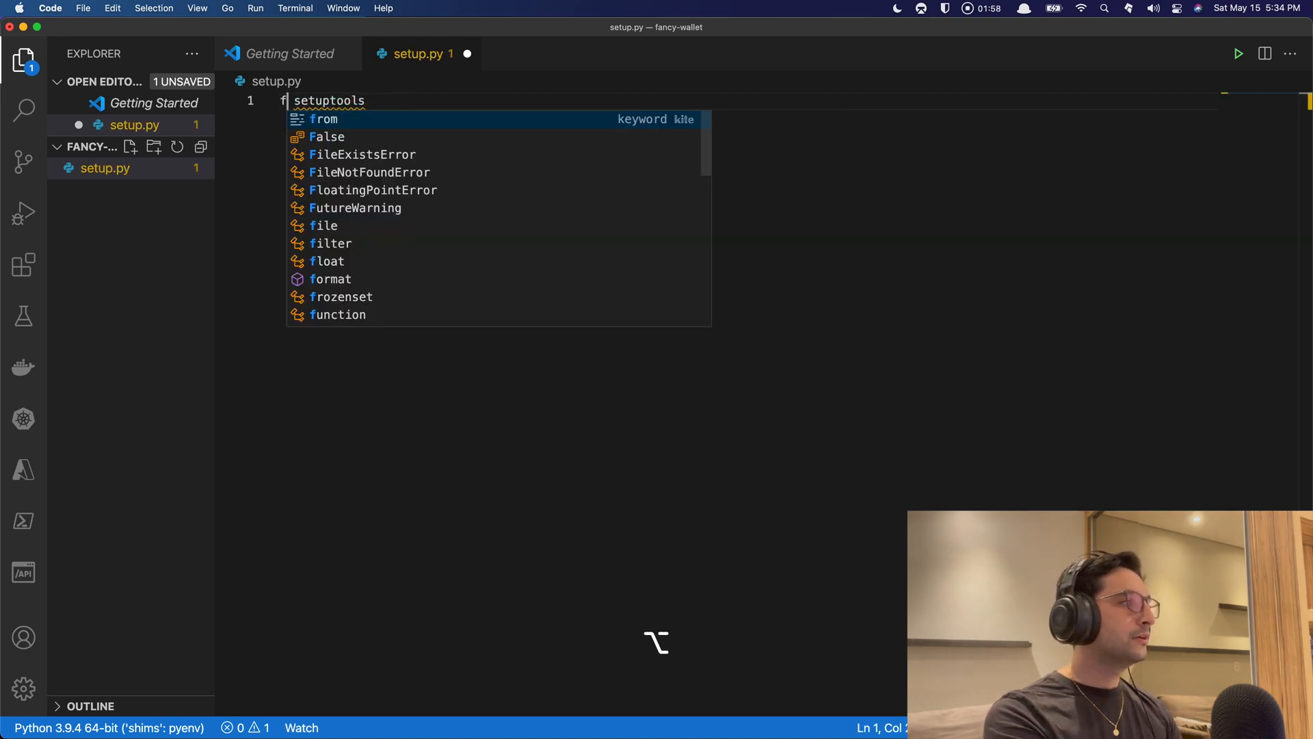
text(rom setuptools import setup, find_package)
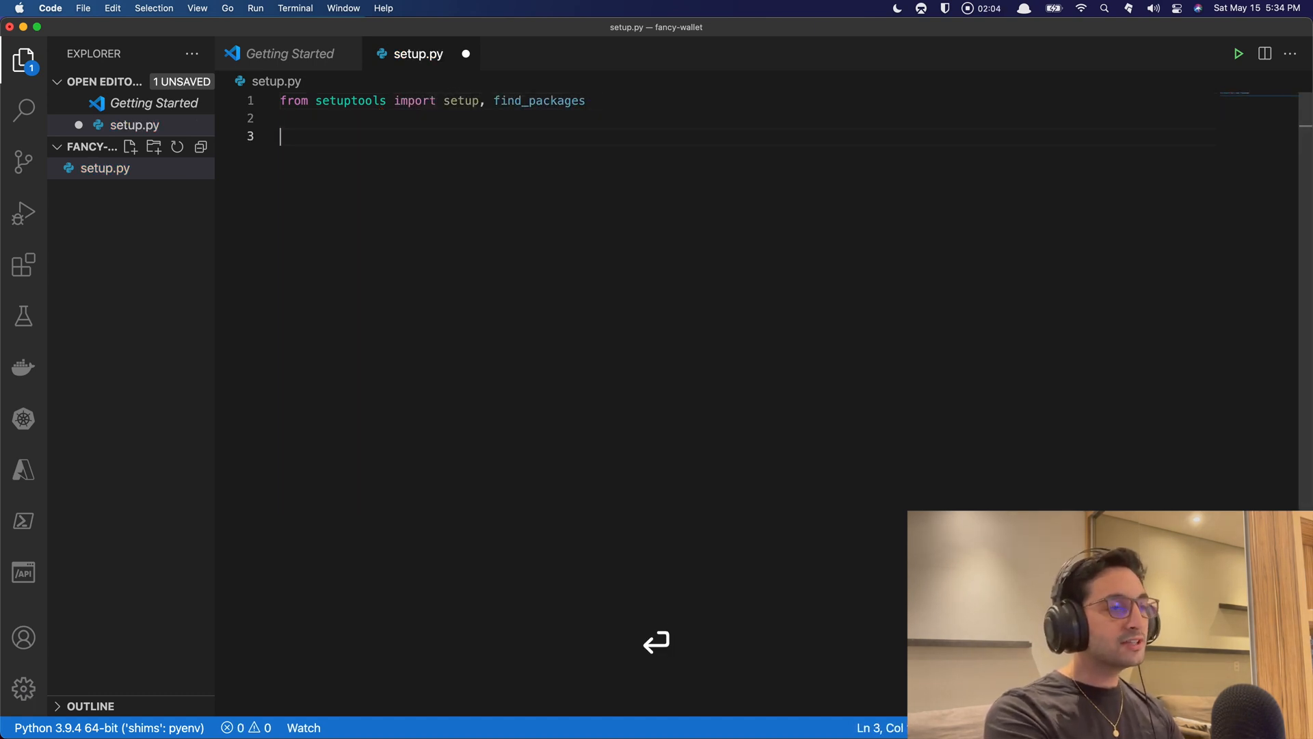
text(setup()
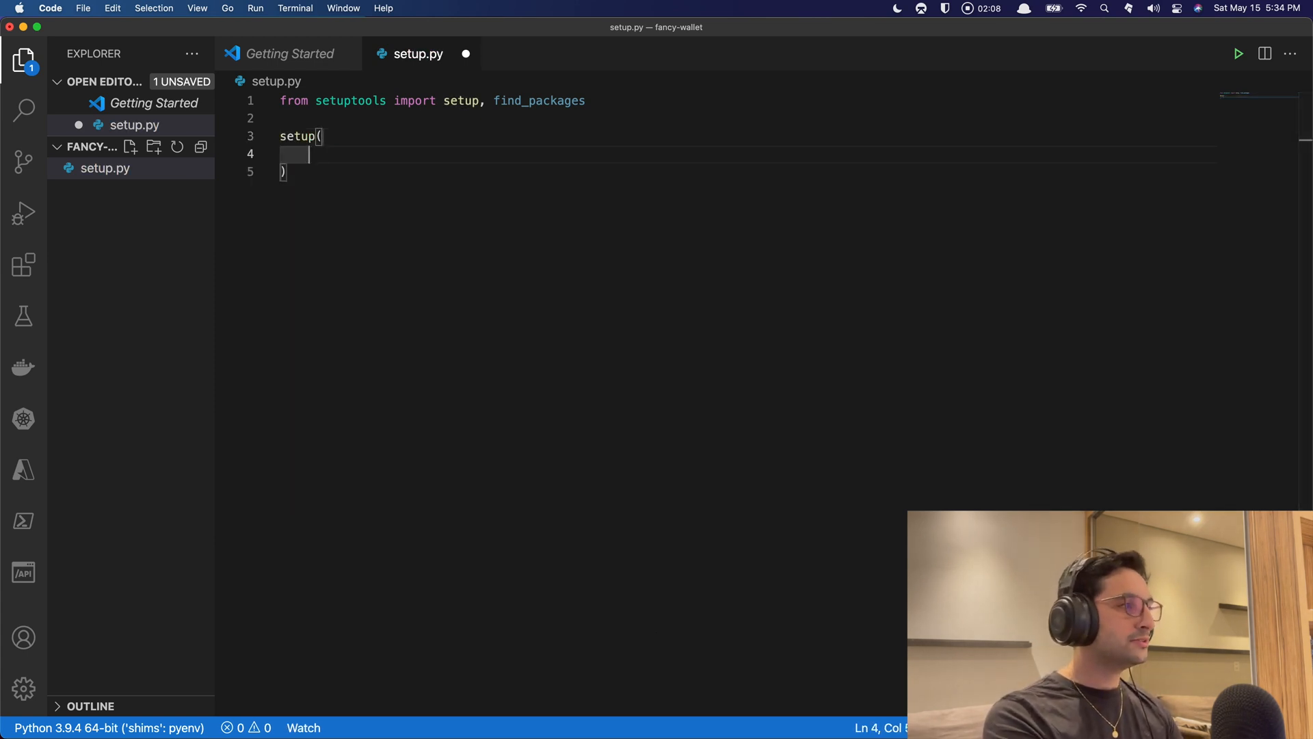
Step: Give setup() name='fancywallet' and packages=find_packages()
text(name=')
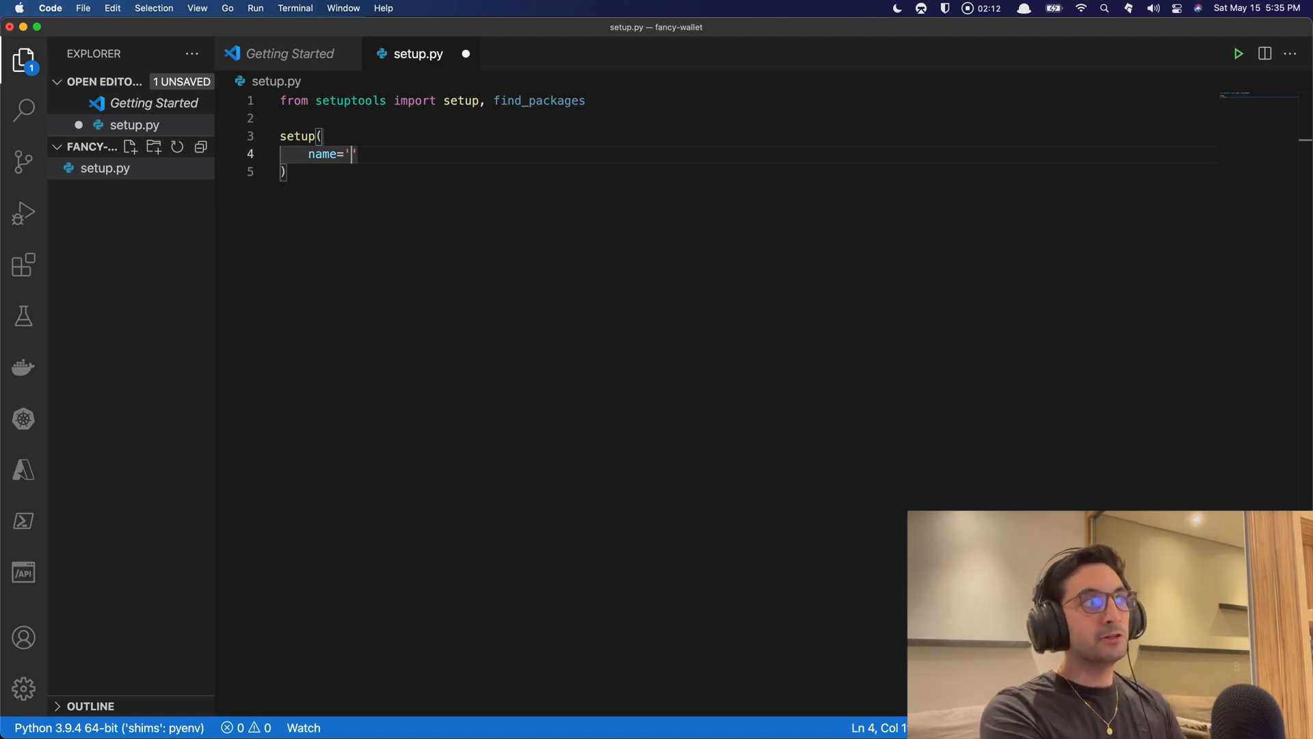
text(fancy)
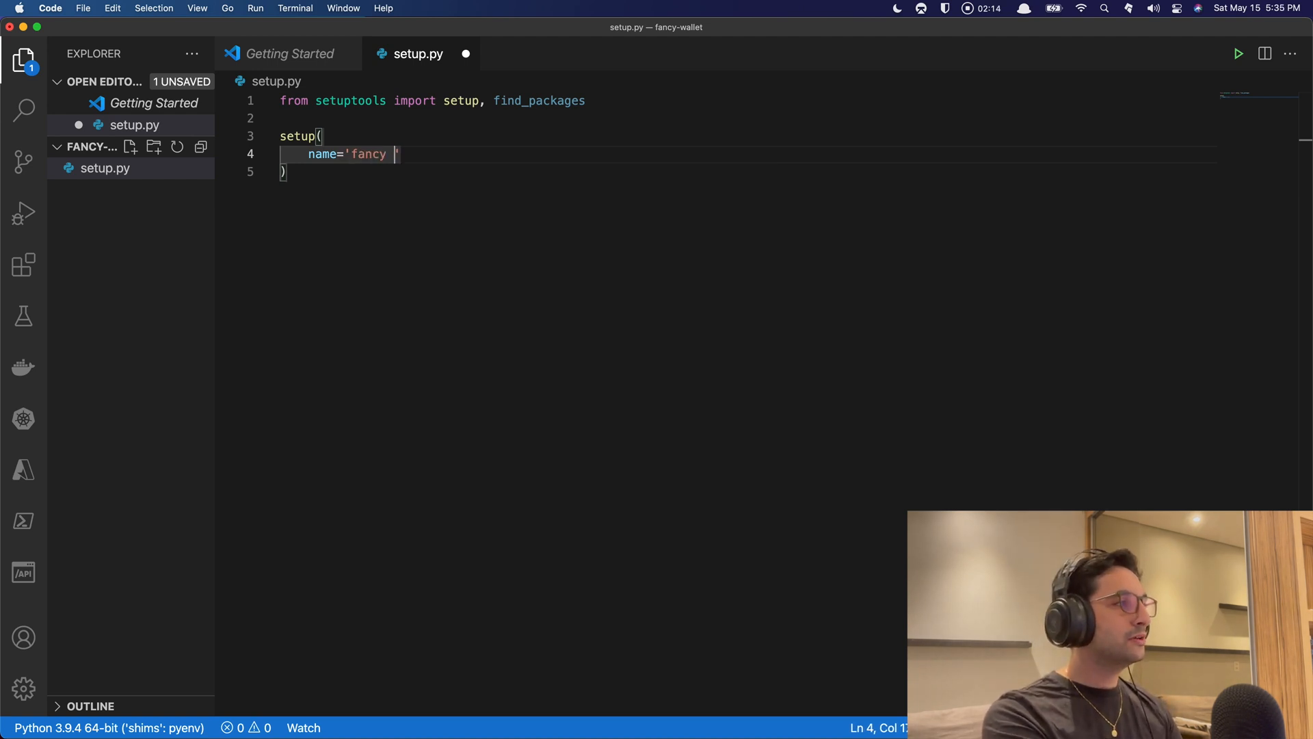
text(wallet)
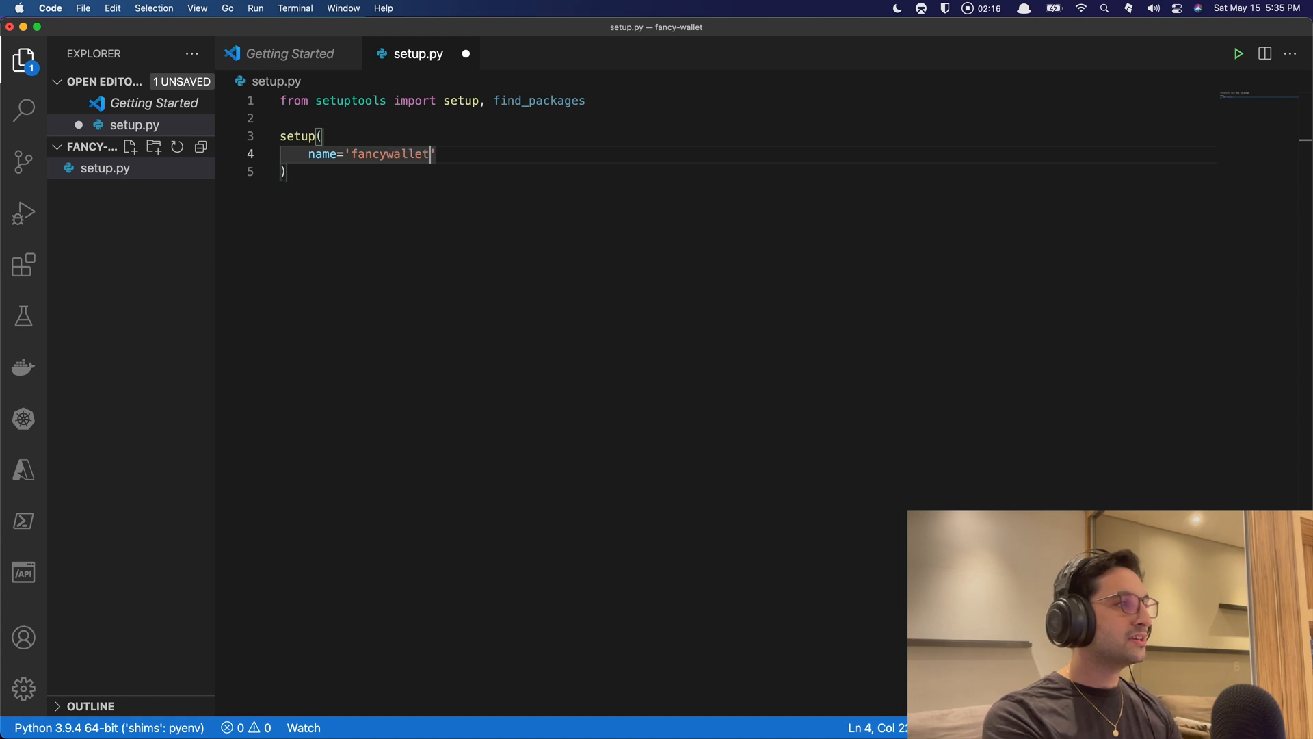
key(cmd+right)
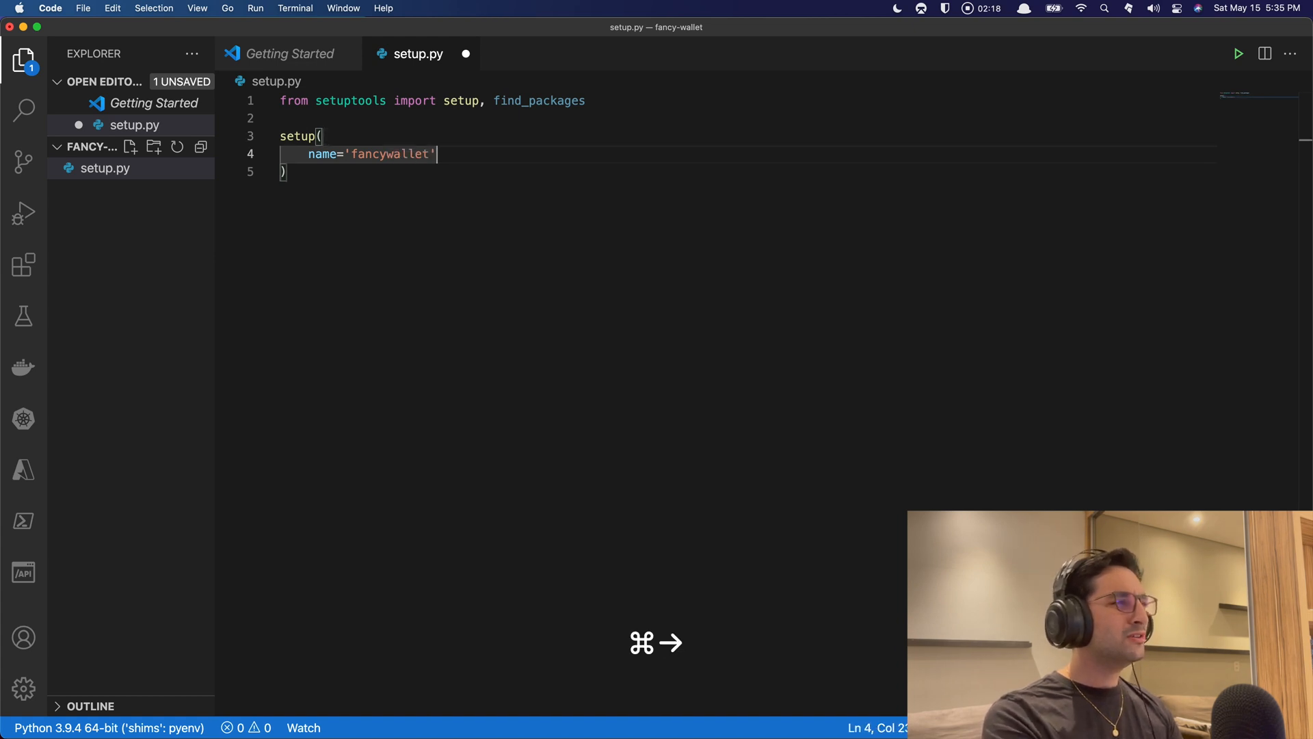
key(enter)
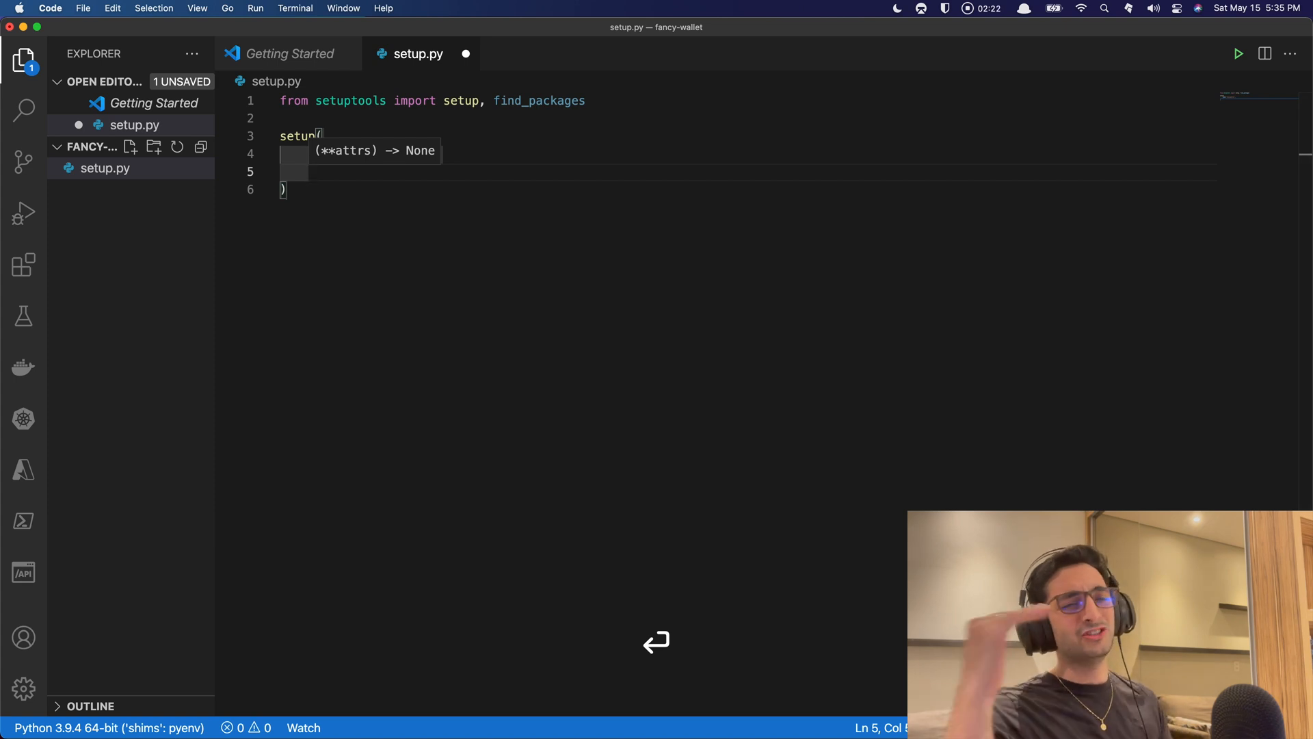
text(name='fancywallet',)
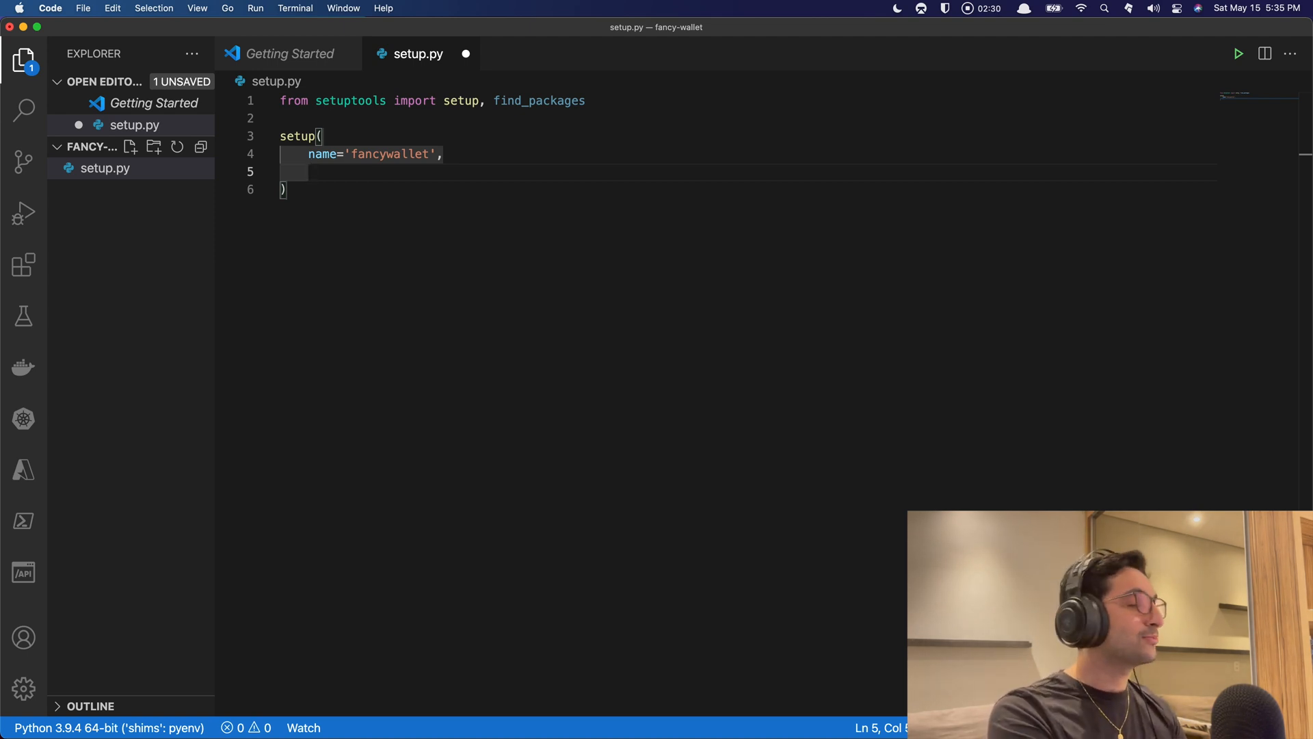
text(packages)
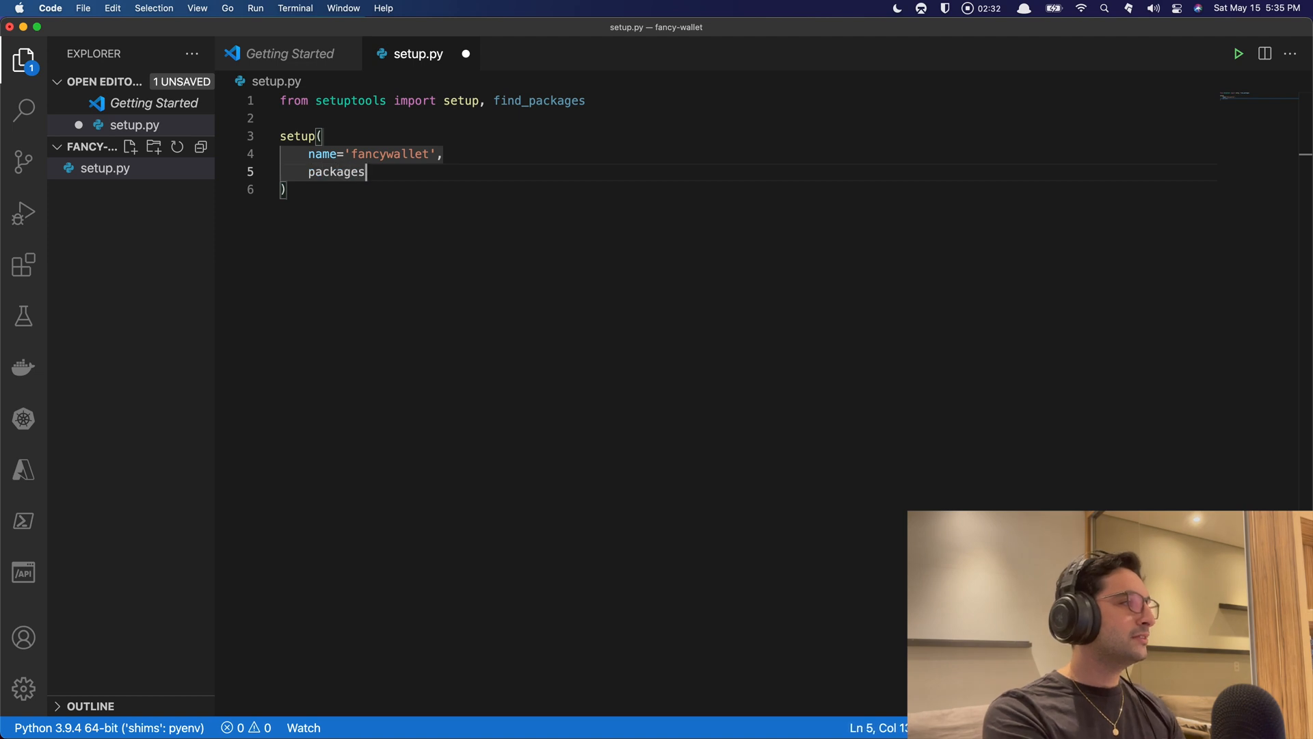
text(=)
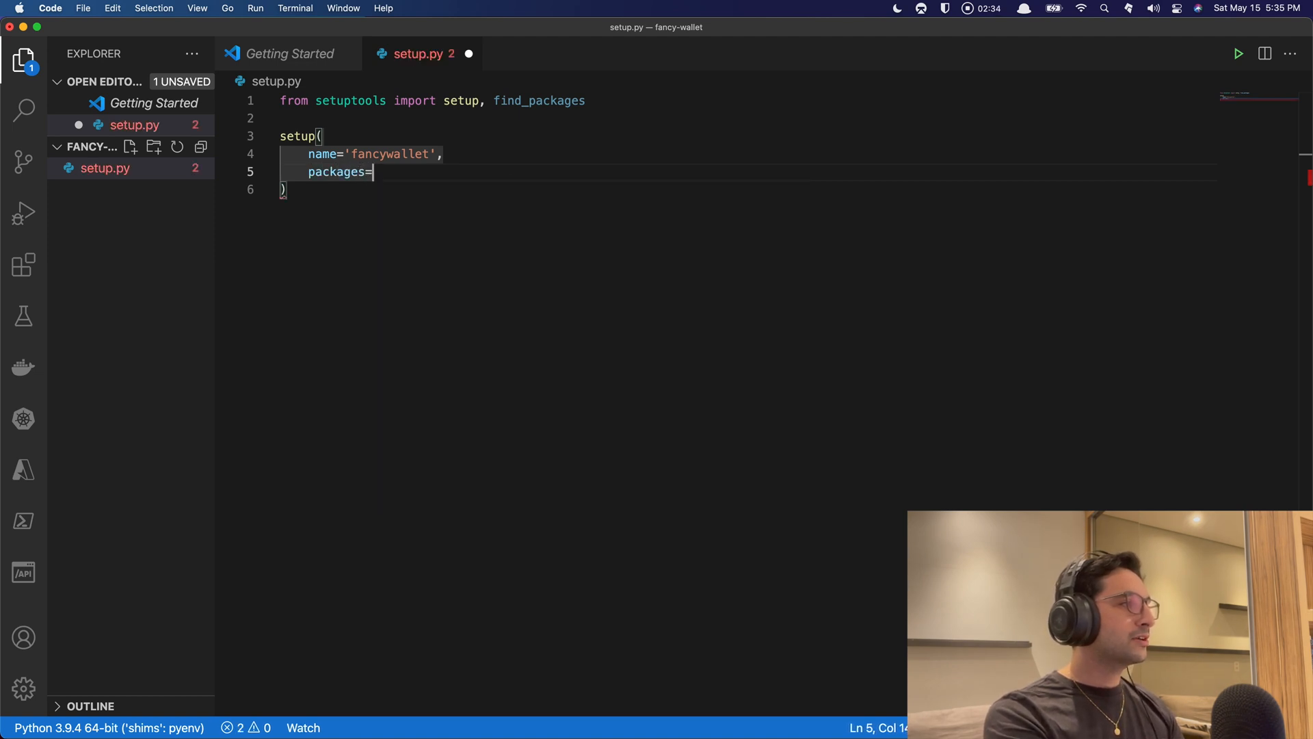
text(find_packages(),)
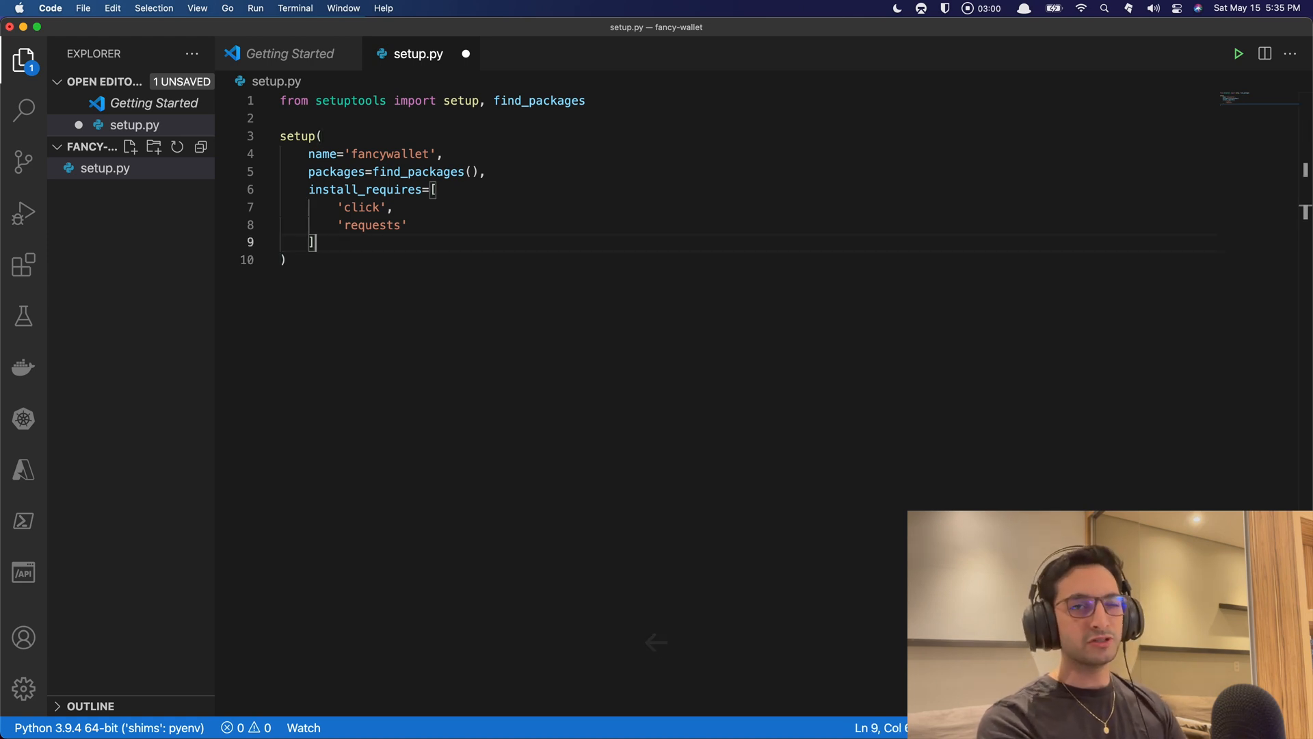
Step: Add version '0.0.0' and a console_scripts entry point fancywallet=fancywallet:fancywallet
text(,version=str)
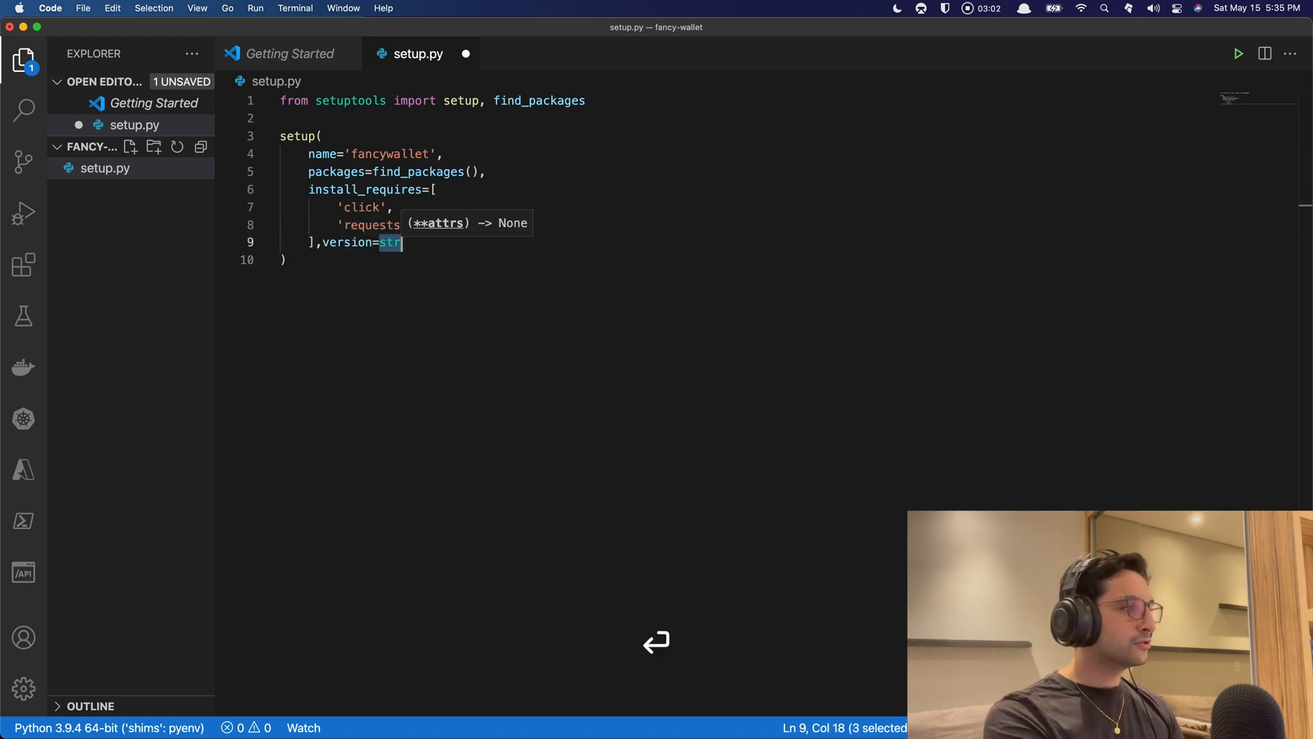
key(Enter)
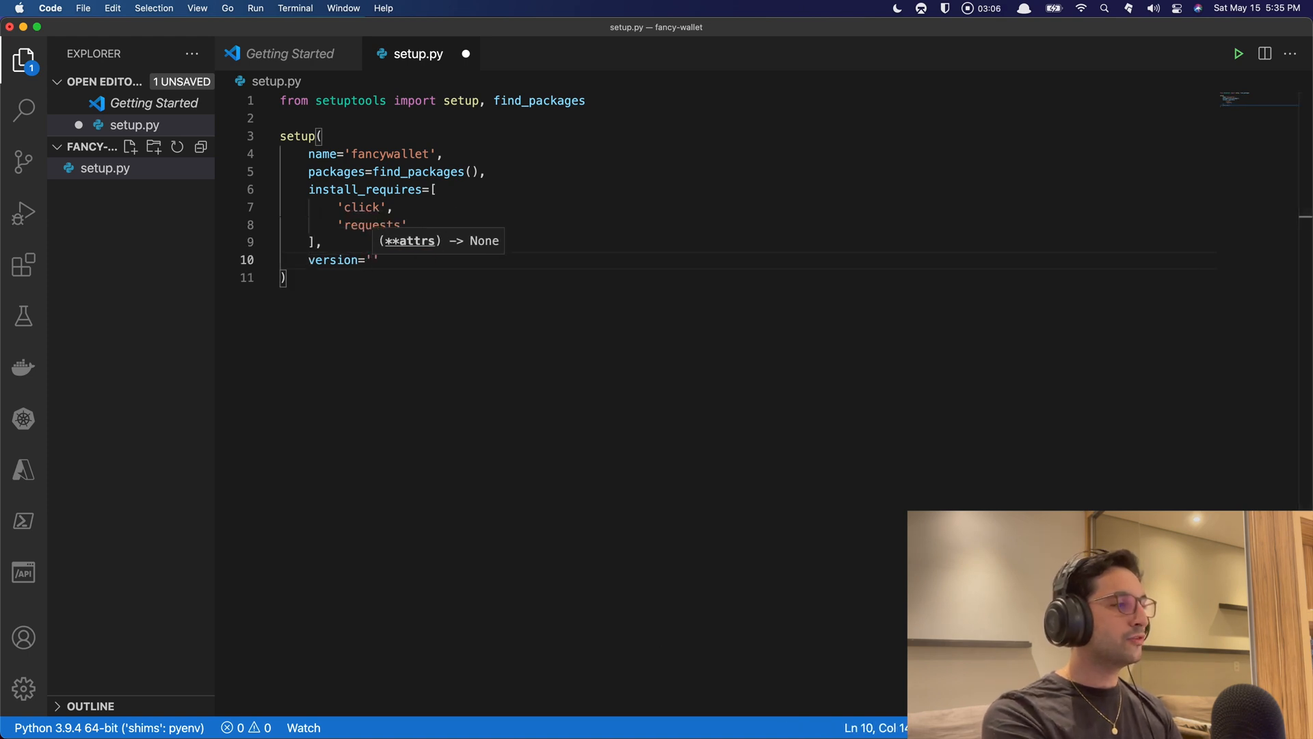
text(0.0.0)
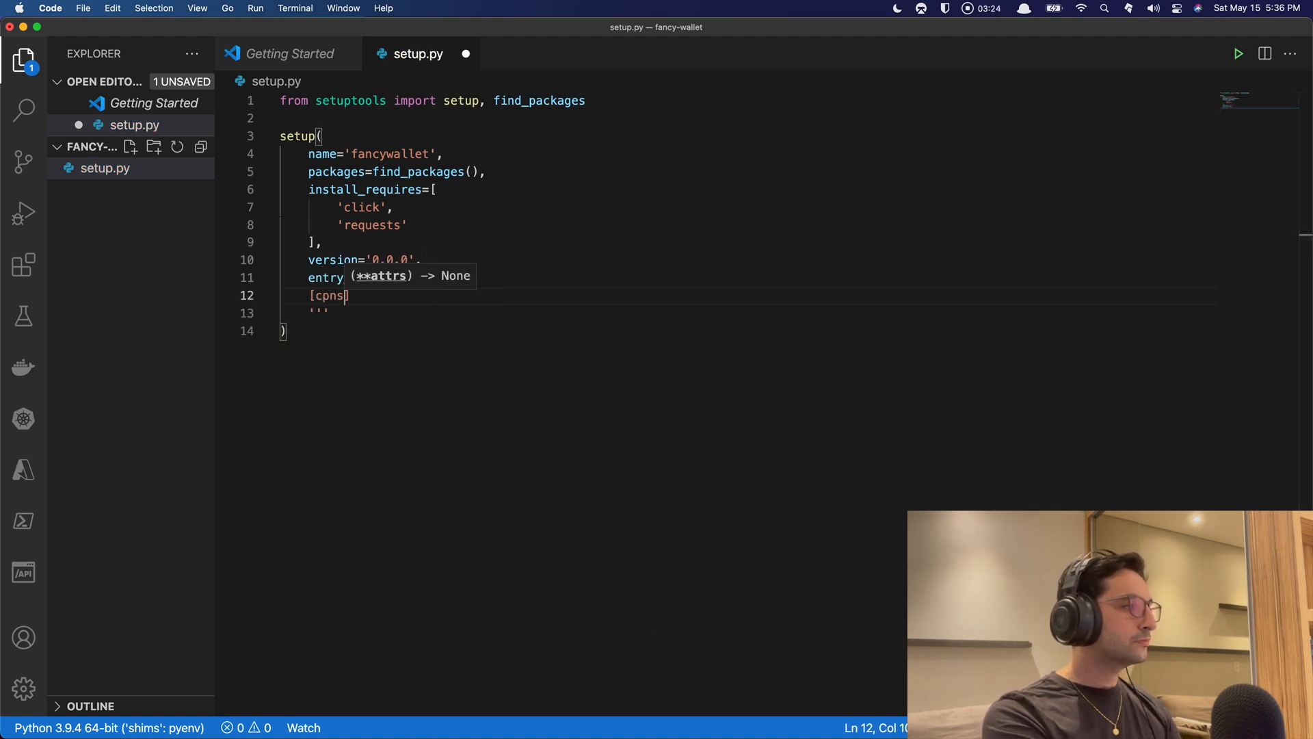
text(console_scripts)
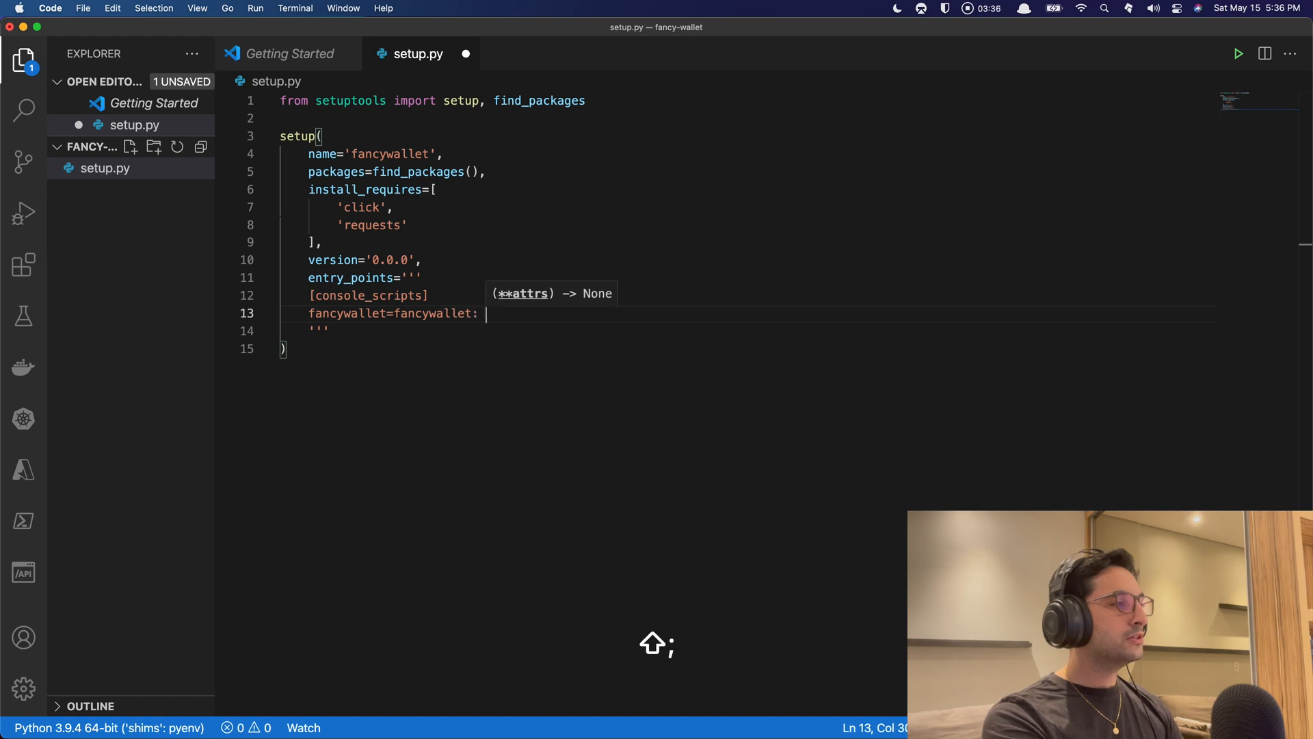
text(fancywallet)
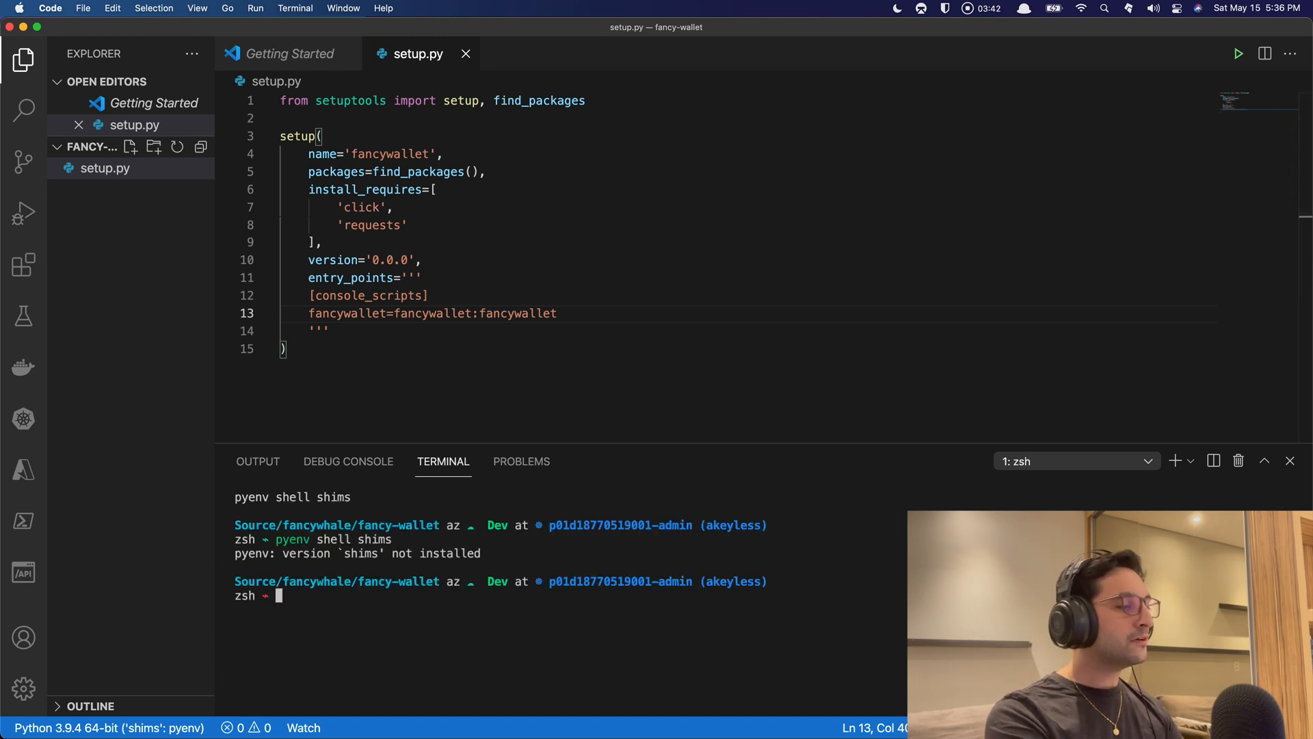
Step: Reinstall the package via pip, run fancywallet (ModuleNotFoundError), then start a new file
text(pip uninstall fancywalletctl)
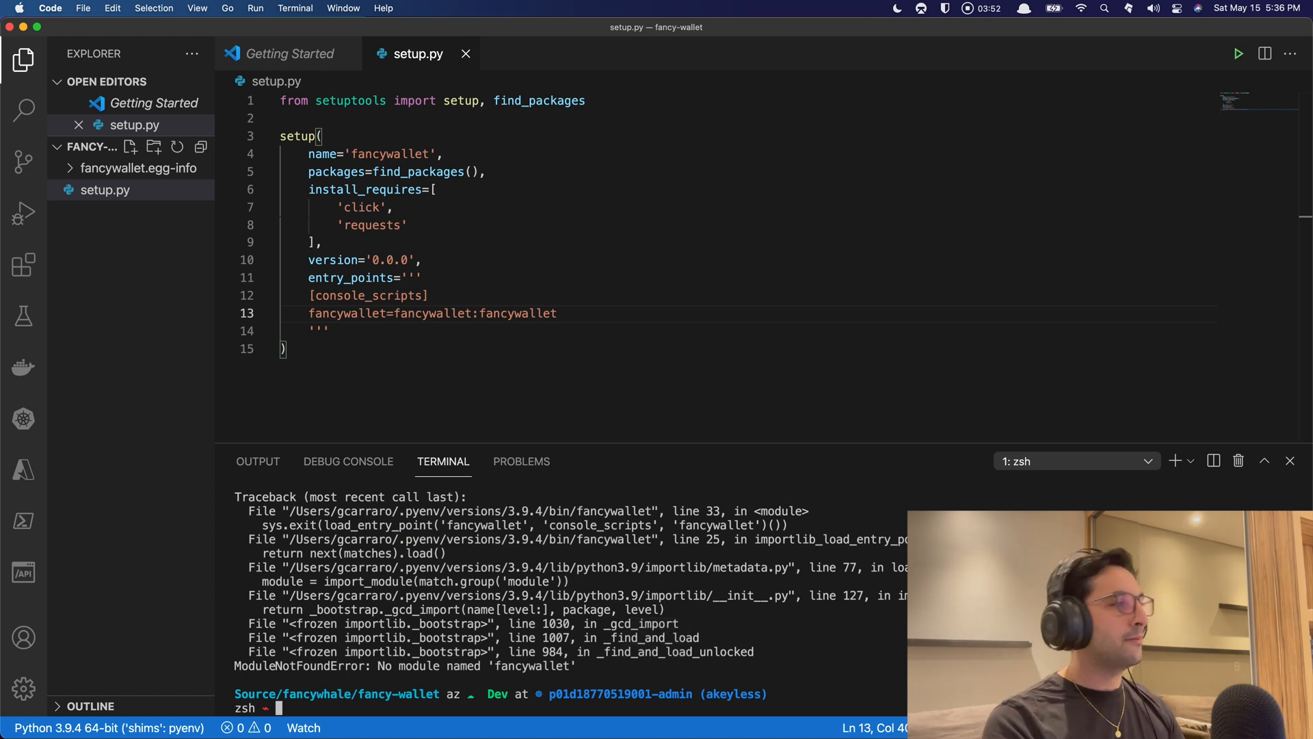
key(cmd+n)
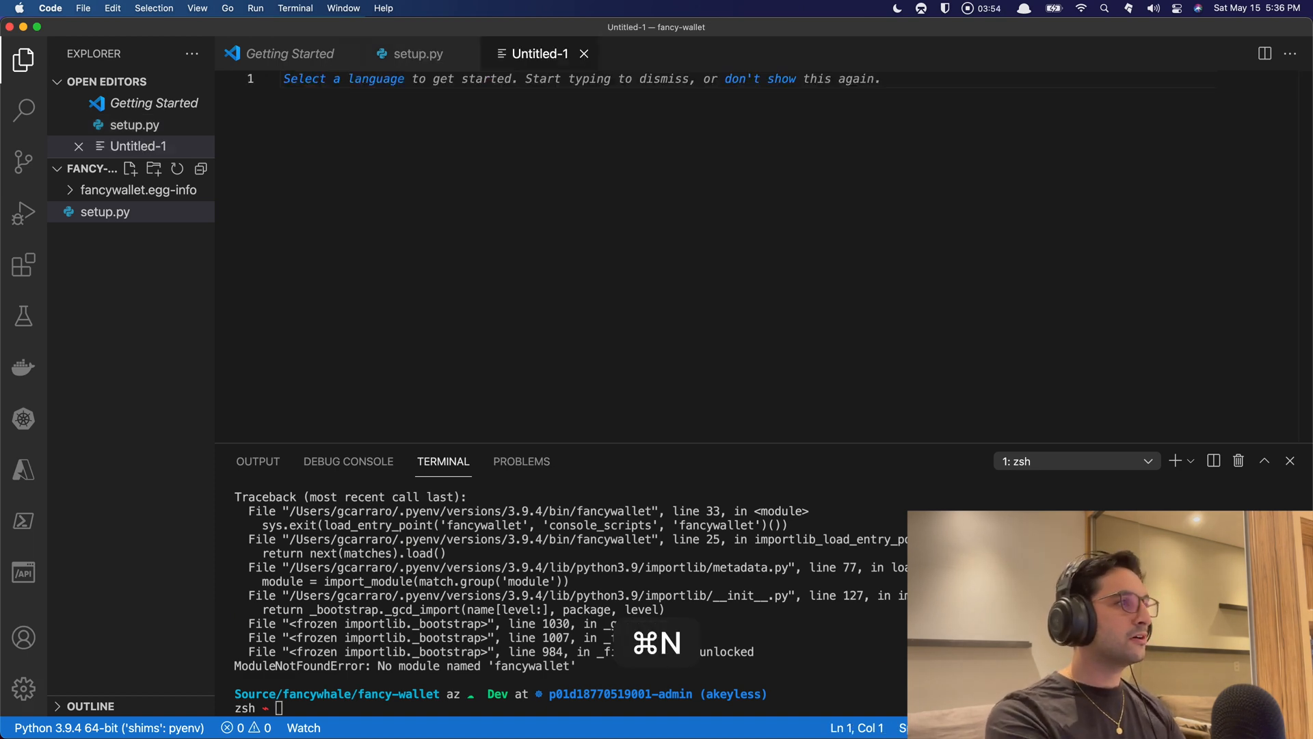
Step: Save the new file as fancywallet.py in the project folder
key(cmd+s)
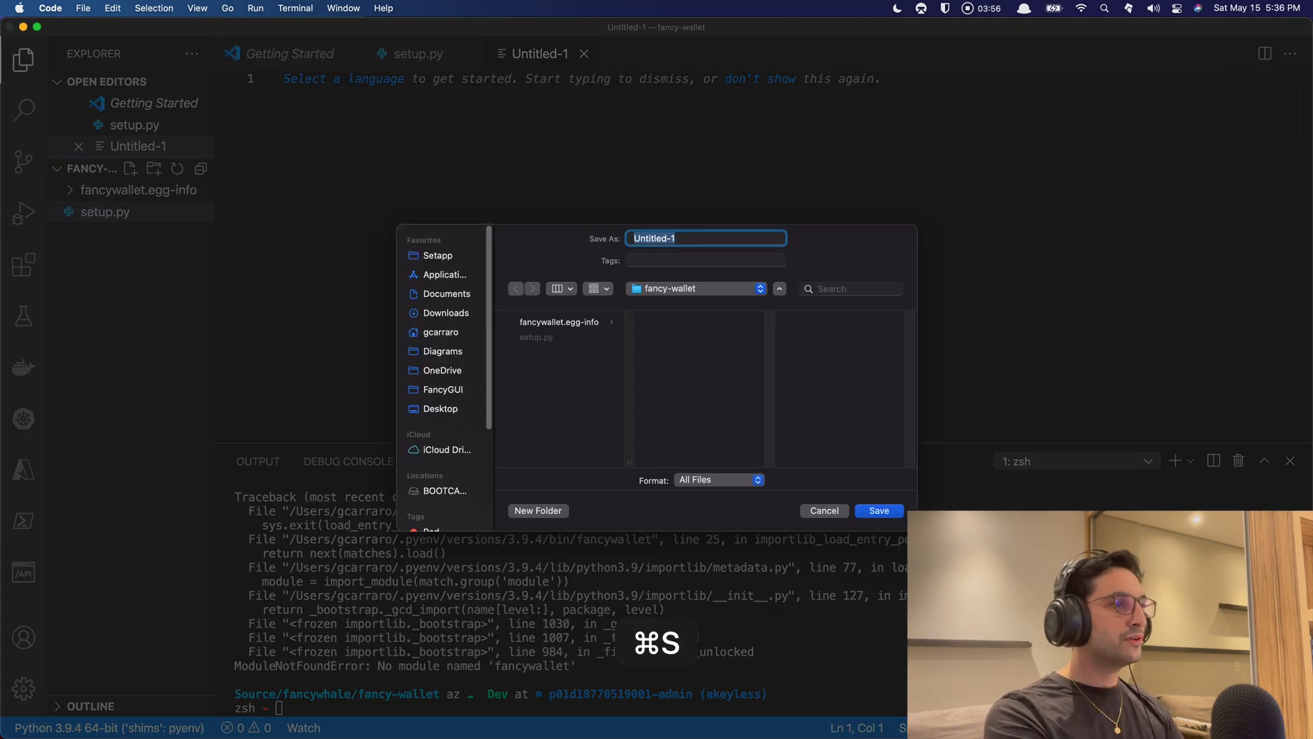
text(fancywallet)
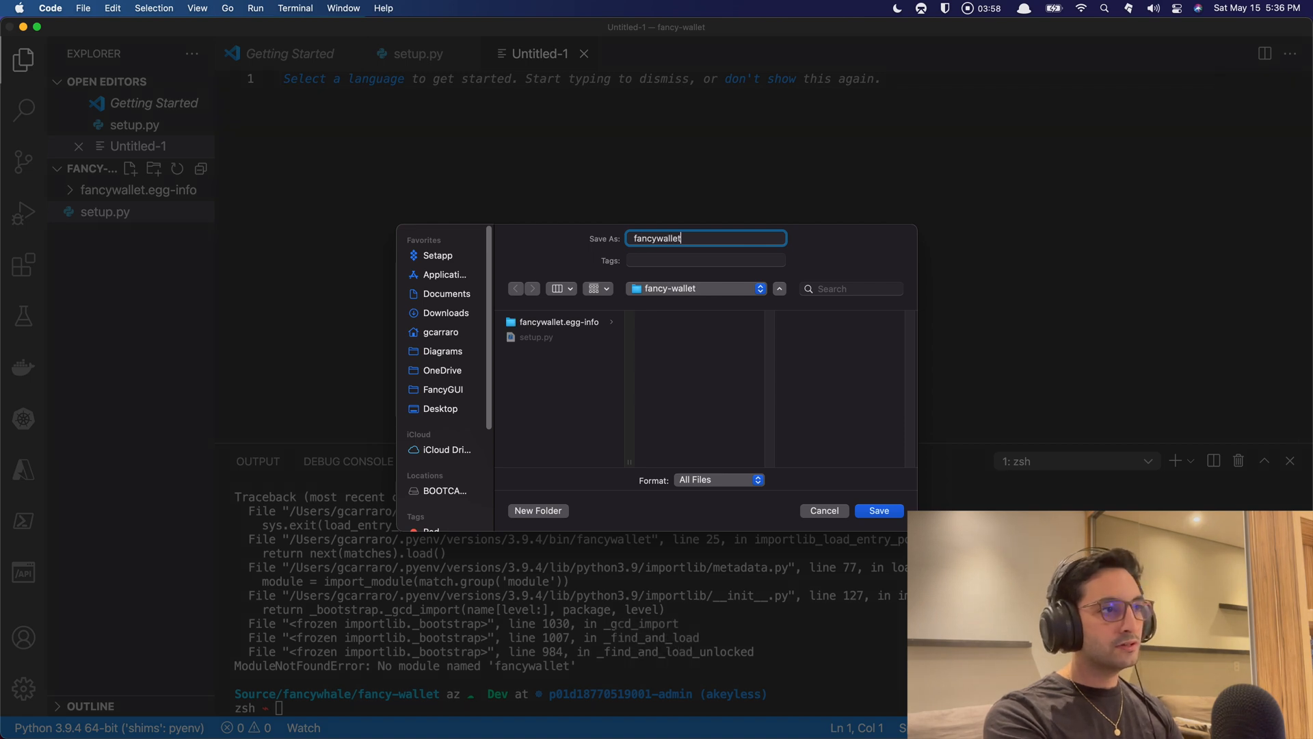
click(878, 510)
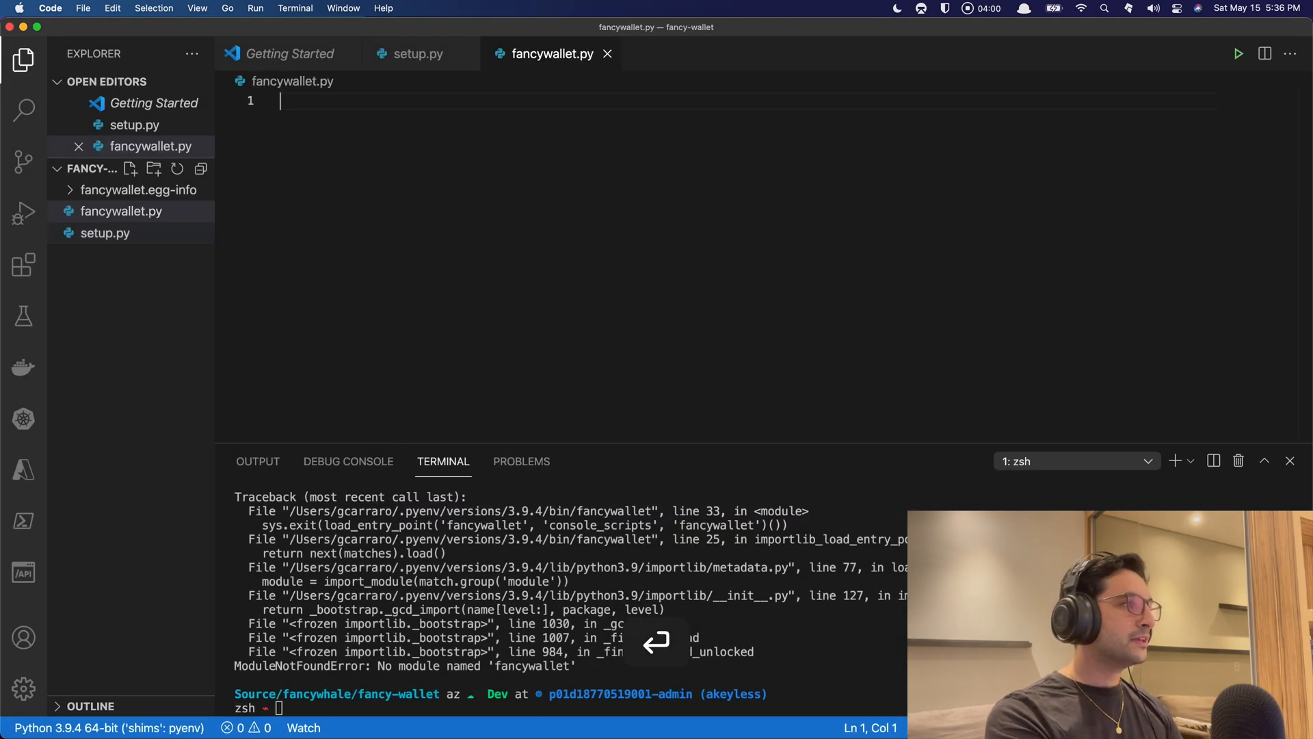
text(improt clic)
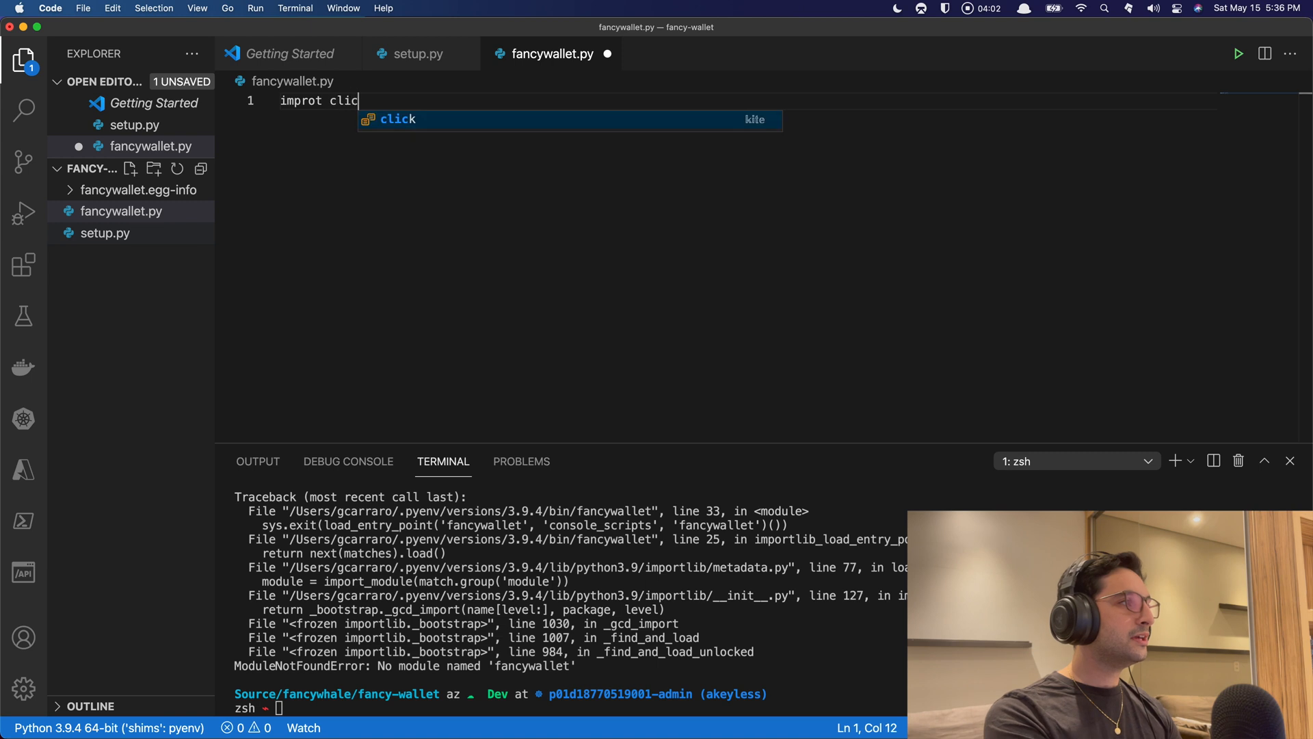
key(Backspace)
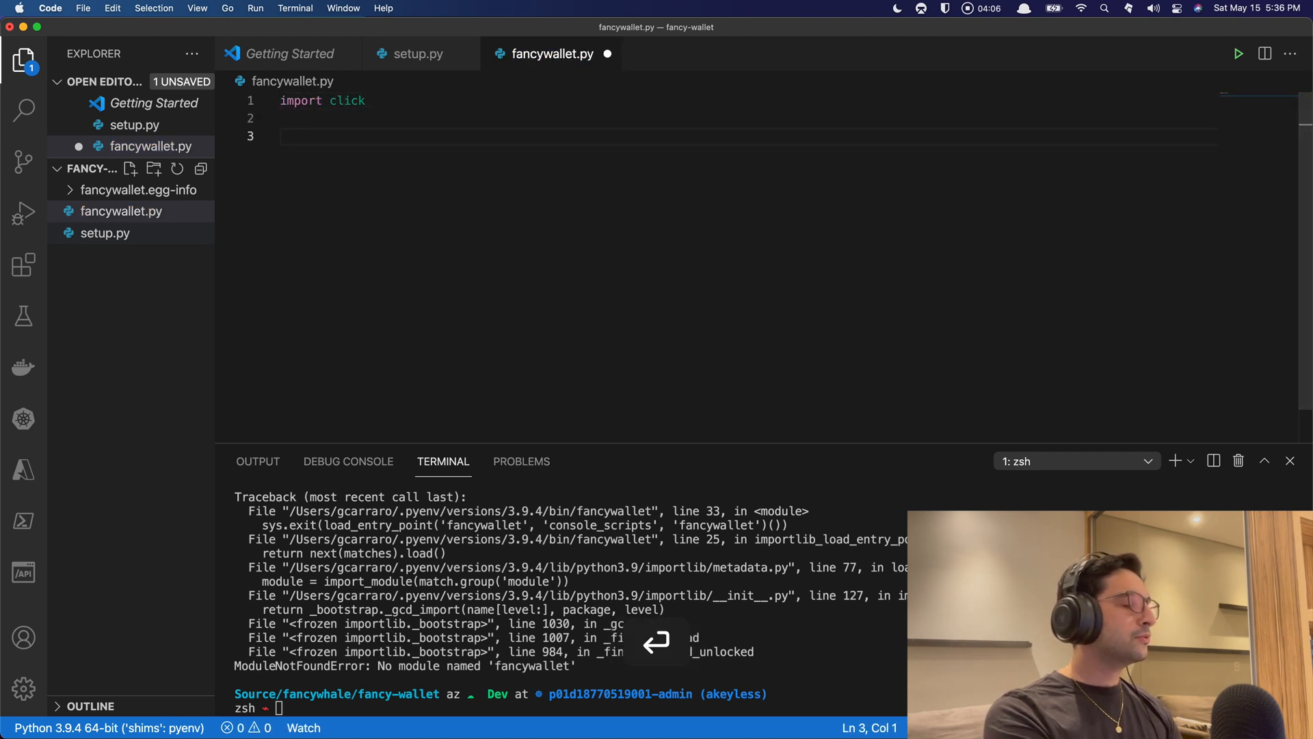
text(@)
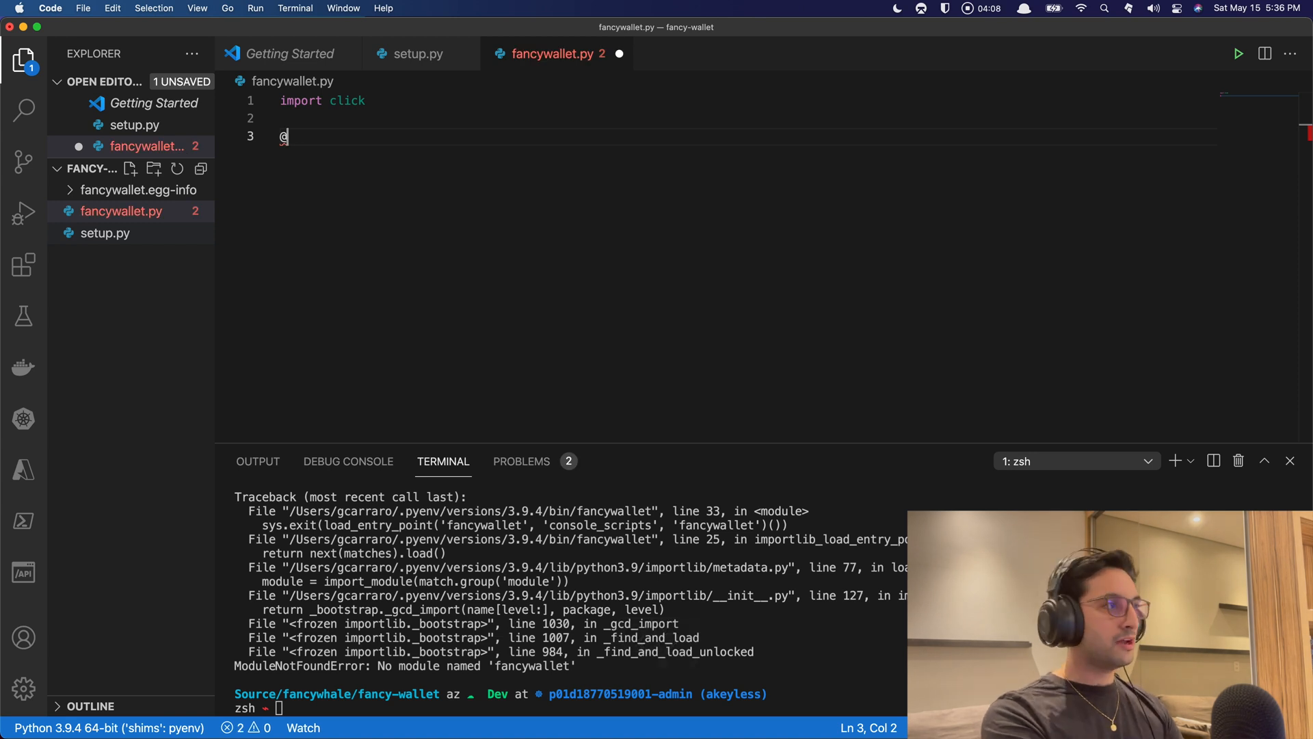
text(click.command()
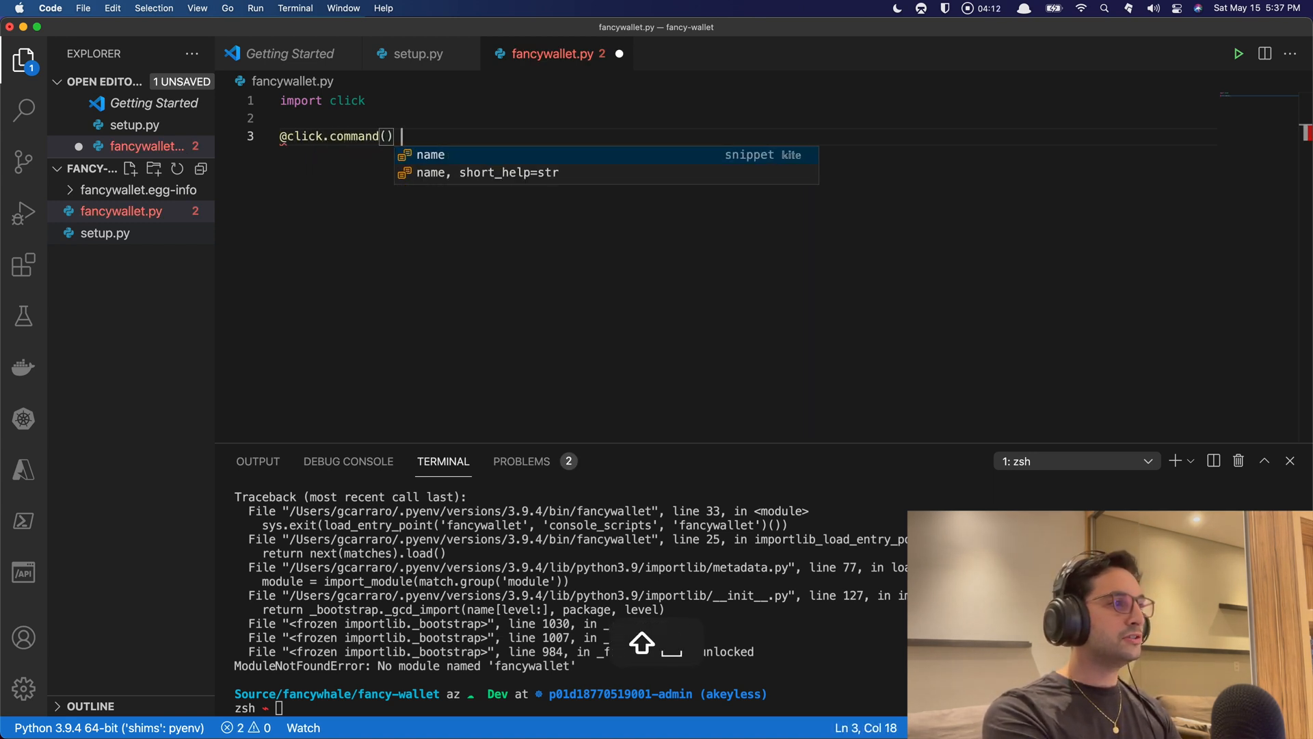
key(Escape)
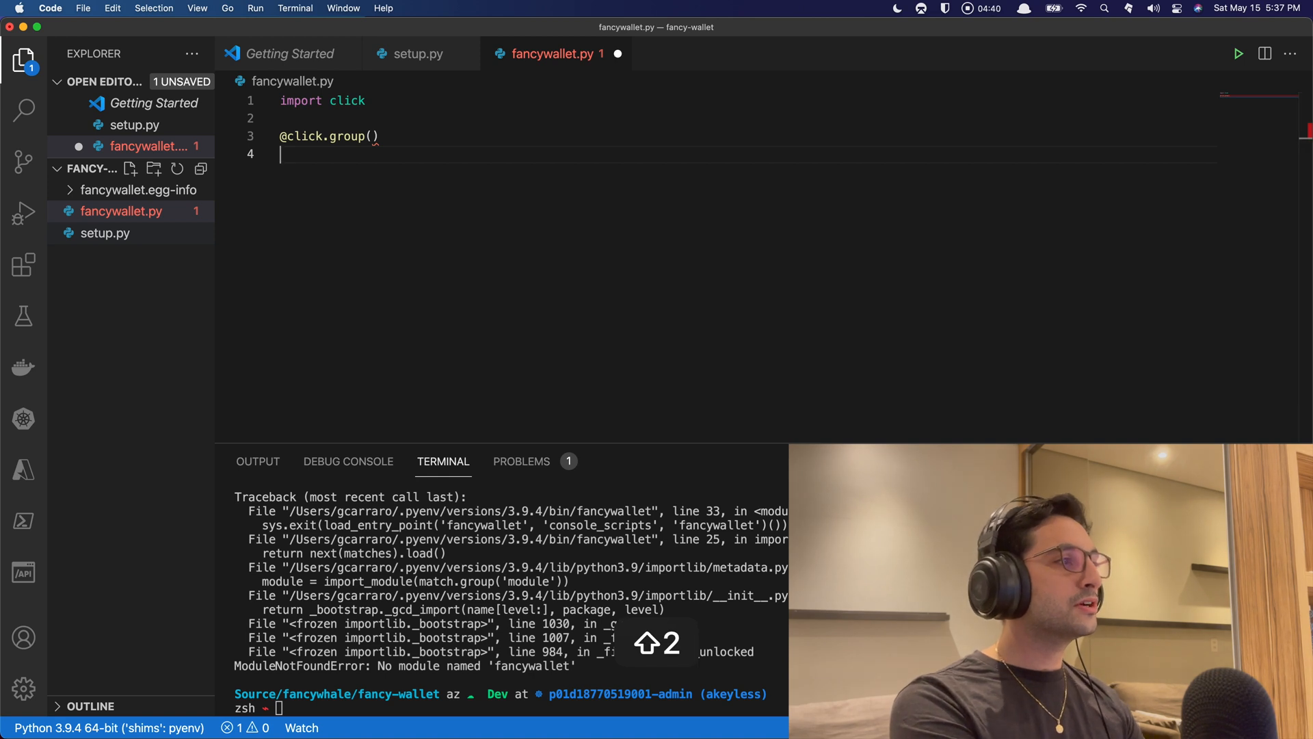
Step: Define fancywallet() with docstring 'Fancy Commands to manage your assets'
text(def fac)
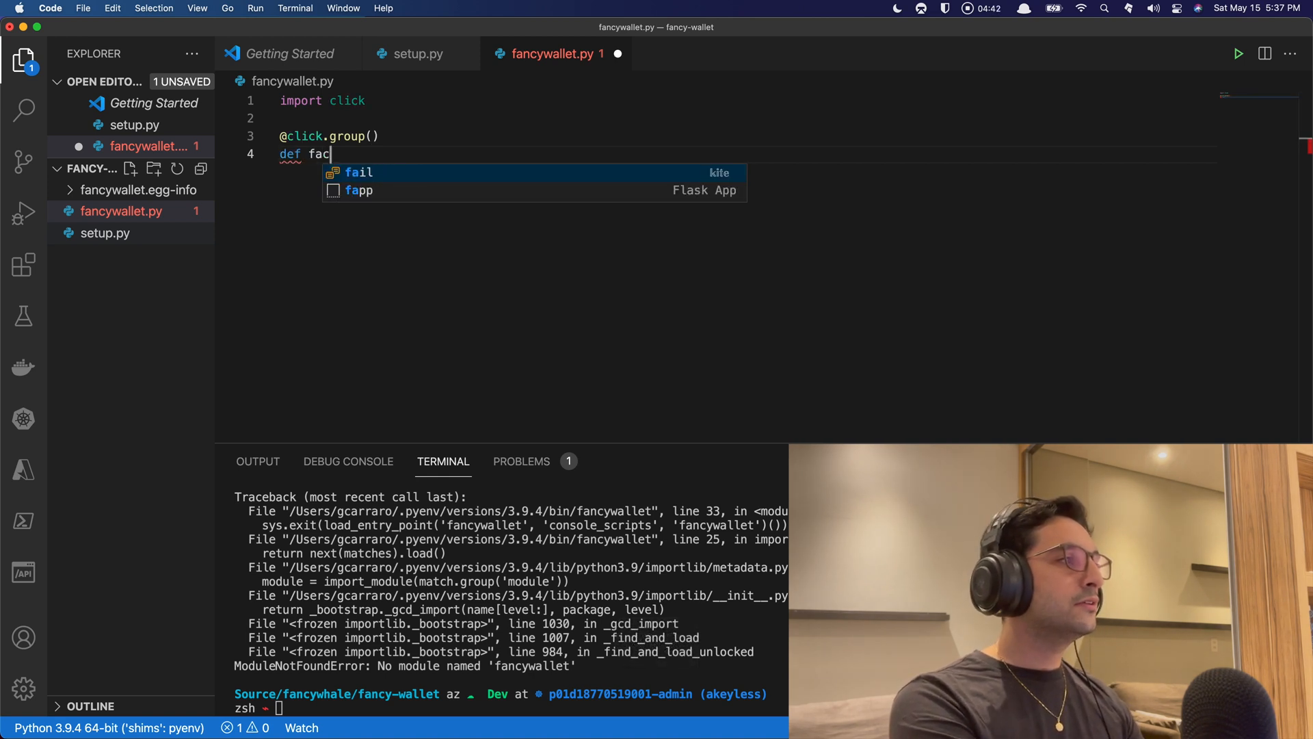
text(ncywa)
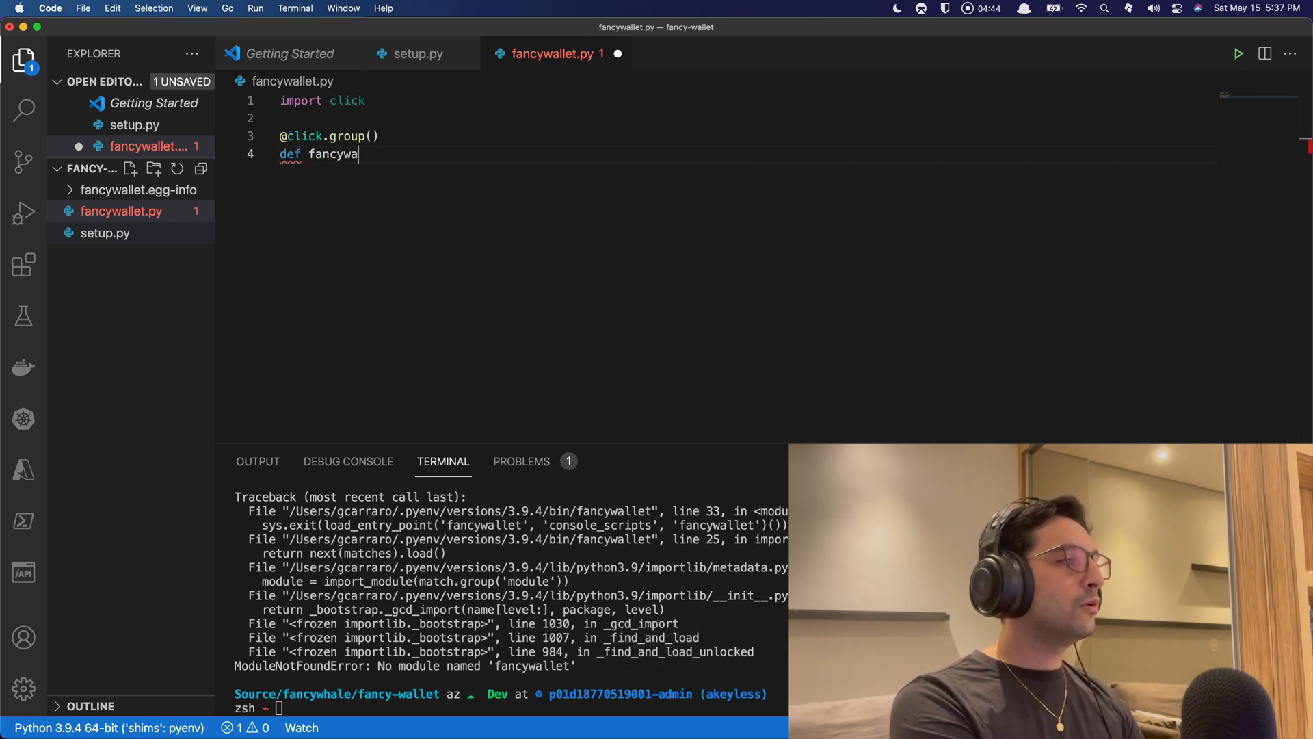
text(llet():)
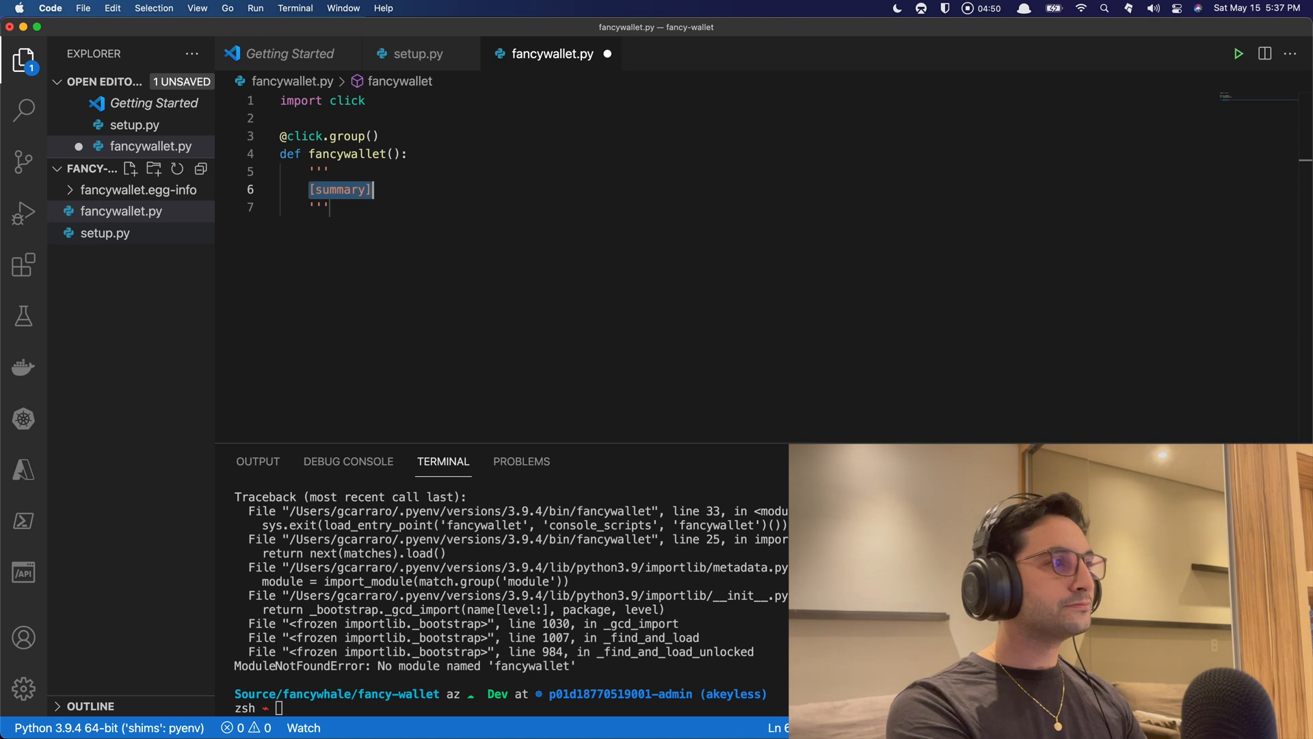
text(Fancy Commands to manage yo)
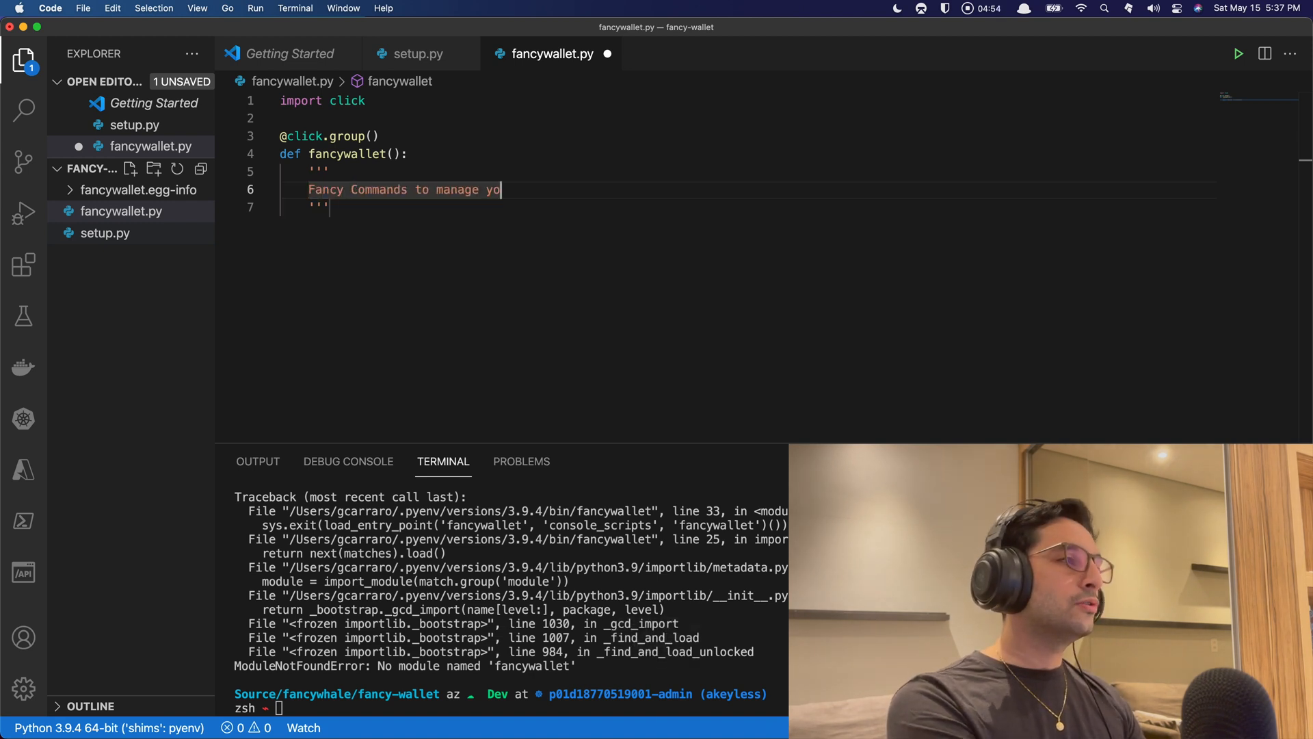
text(ur assets)
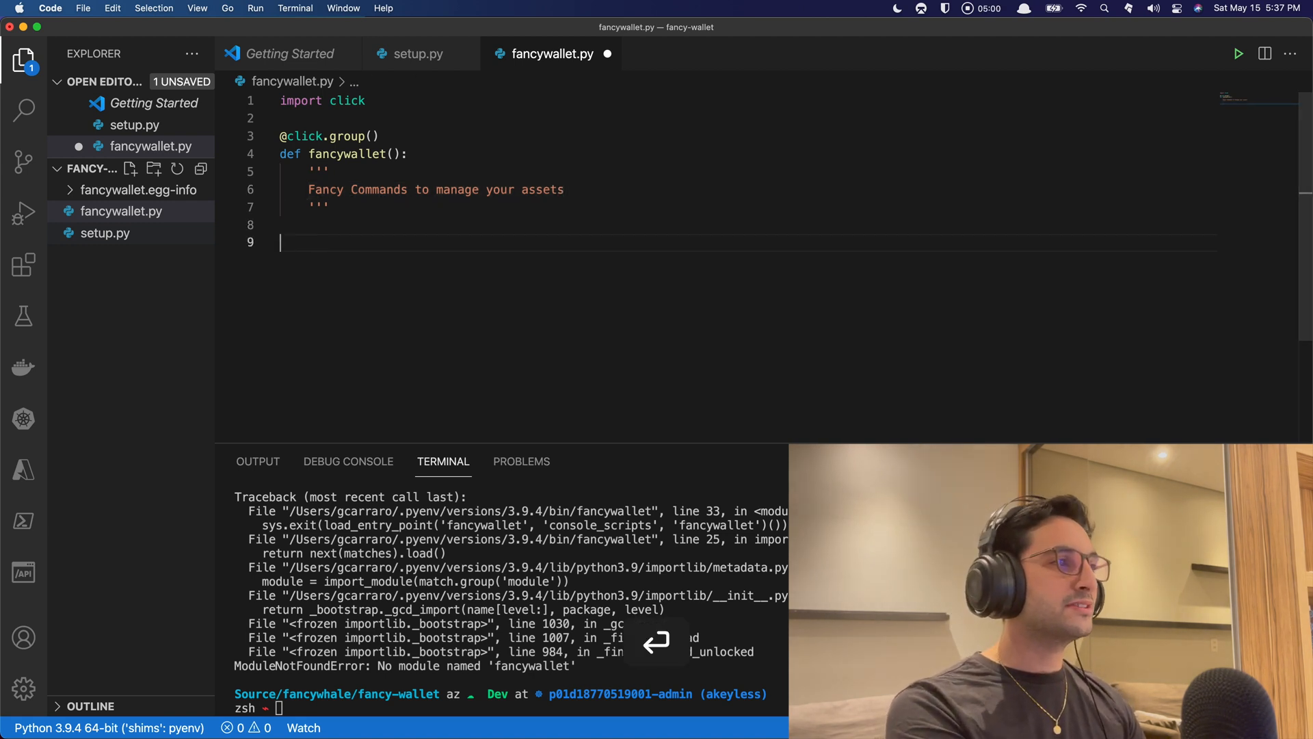
text(@click)
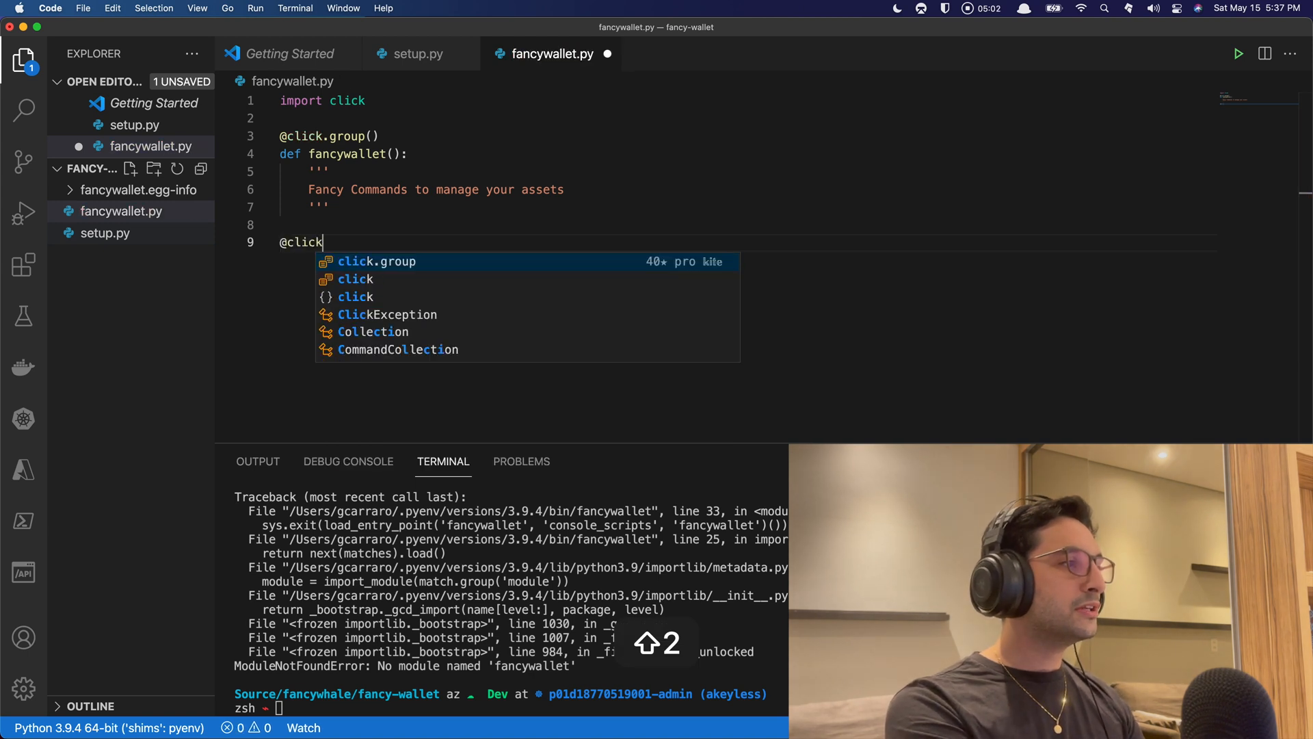
text(.group()
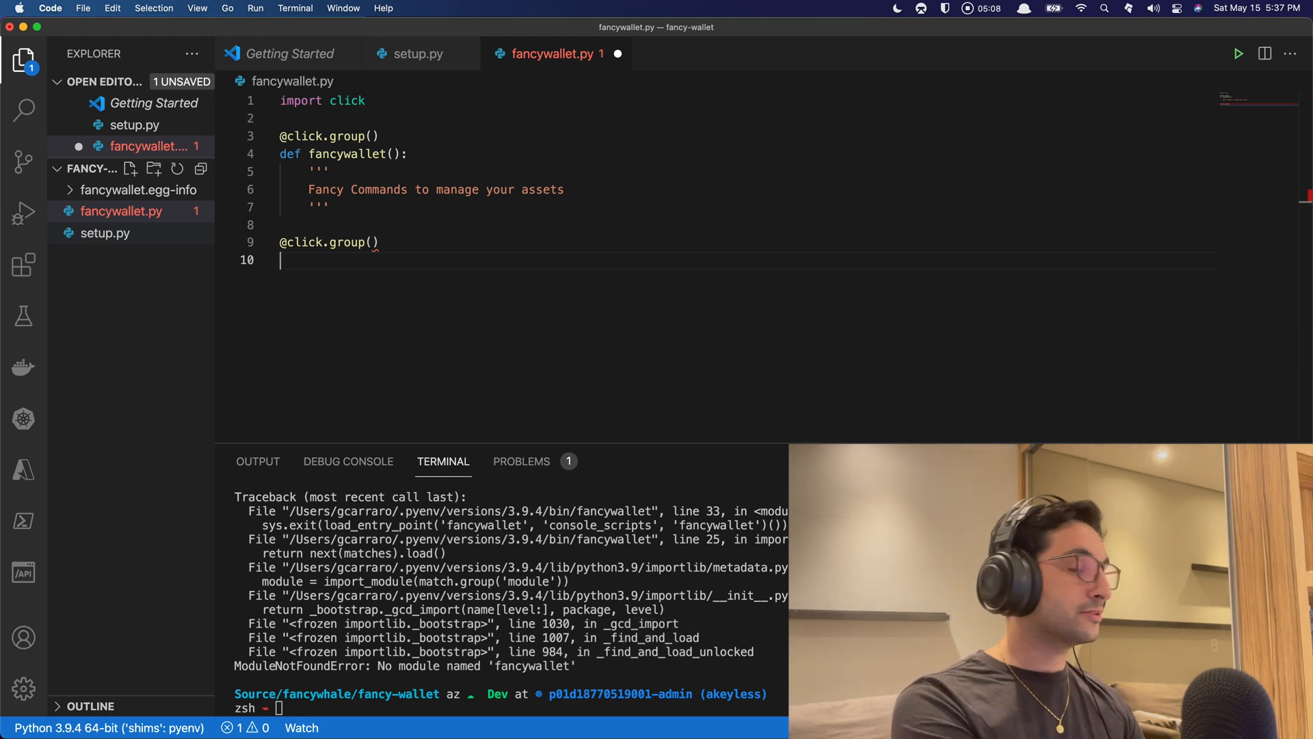
text(def)
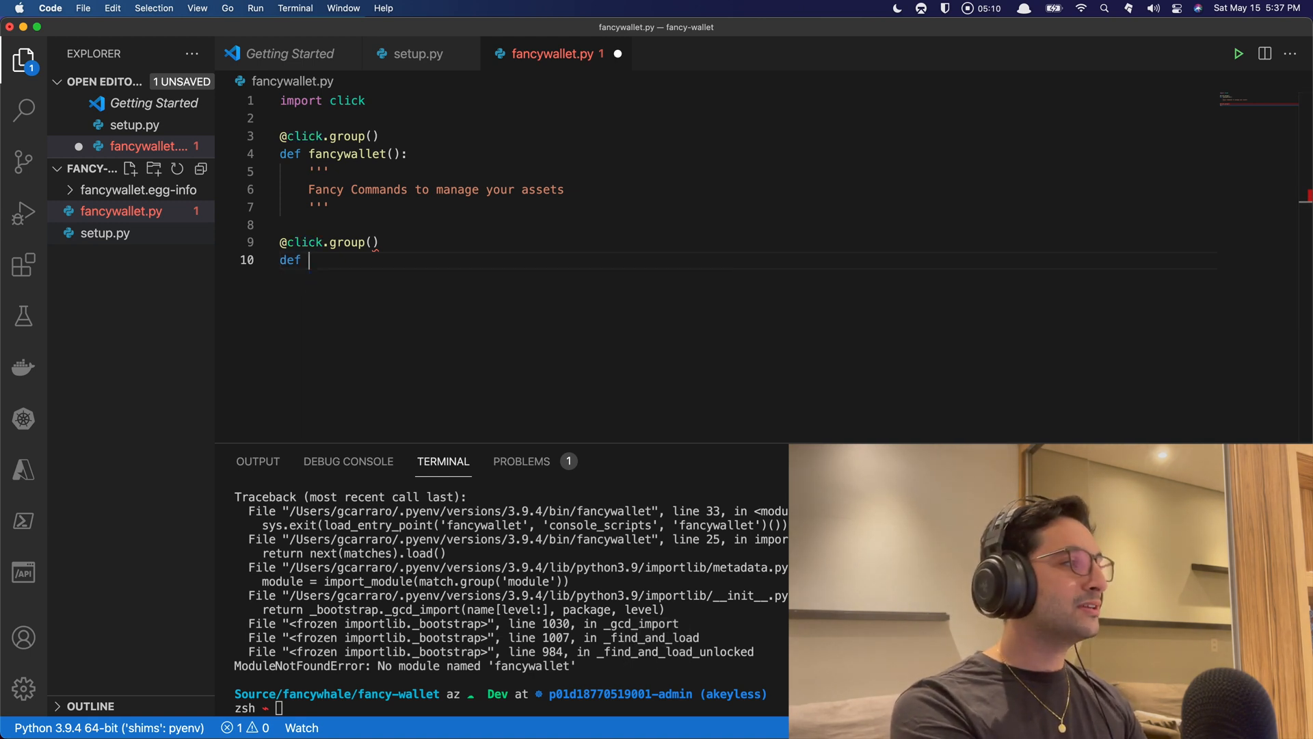
text(get_)
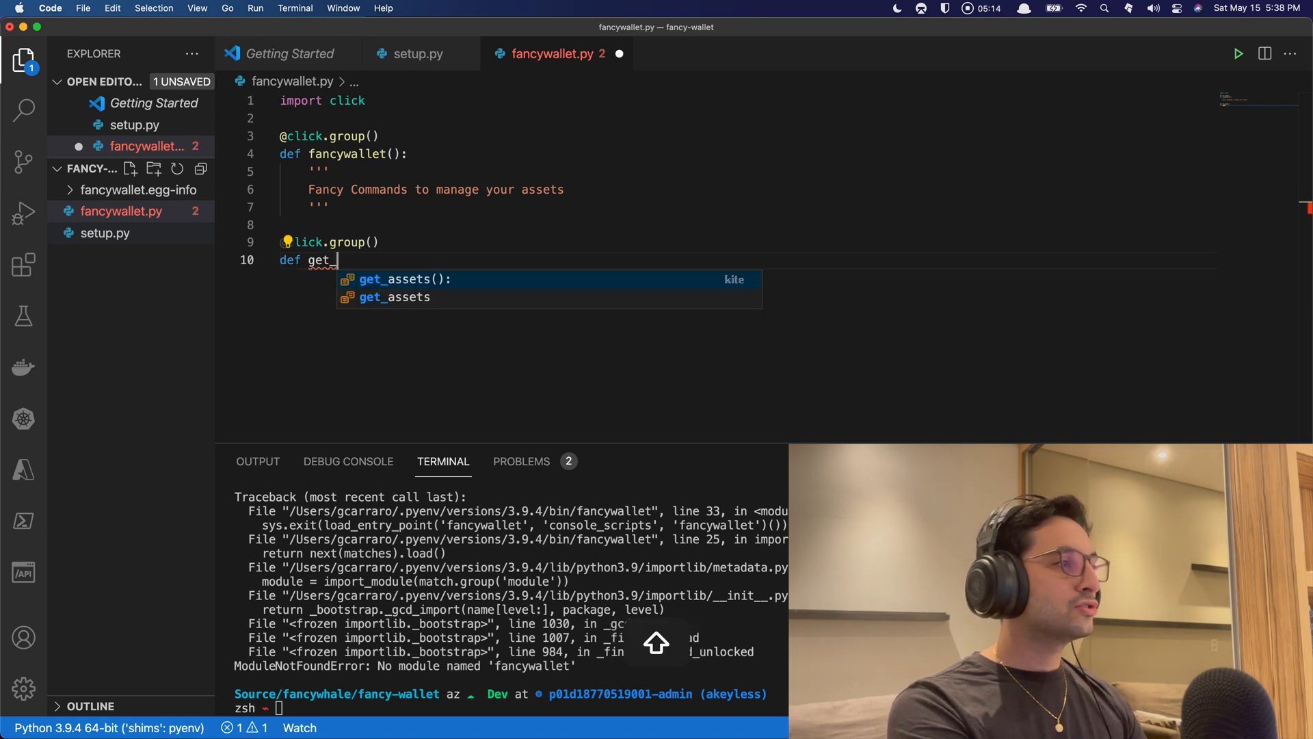
text(stock_)
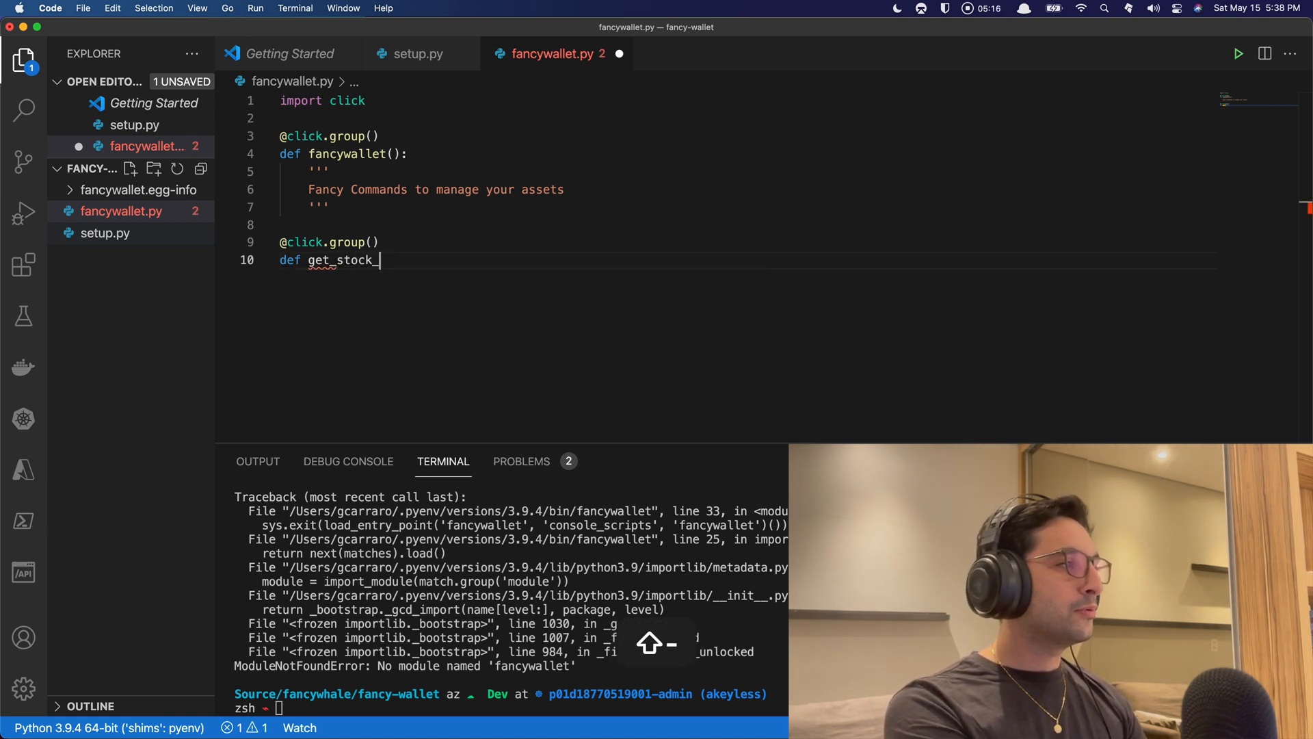
text(price())
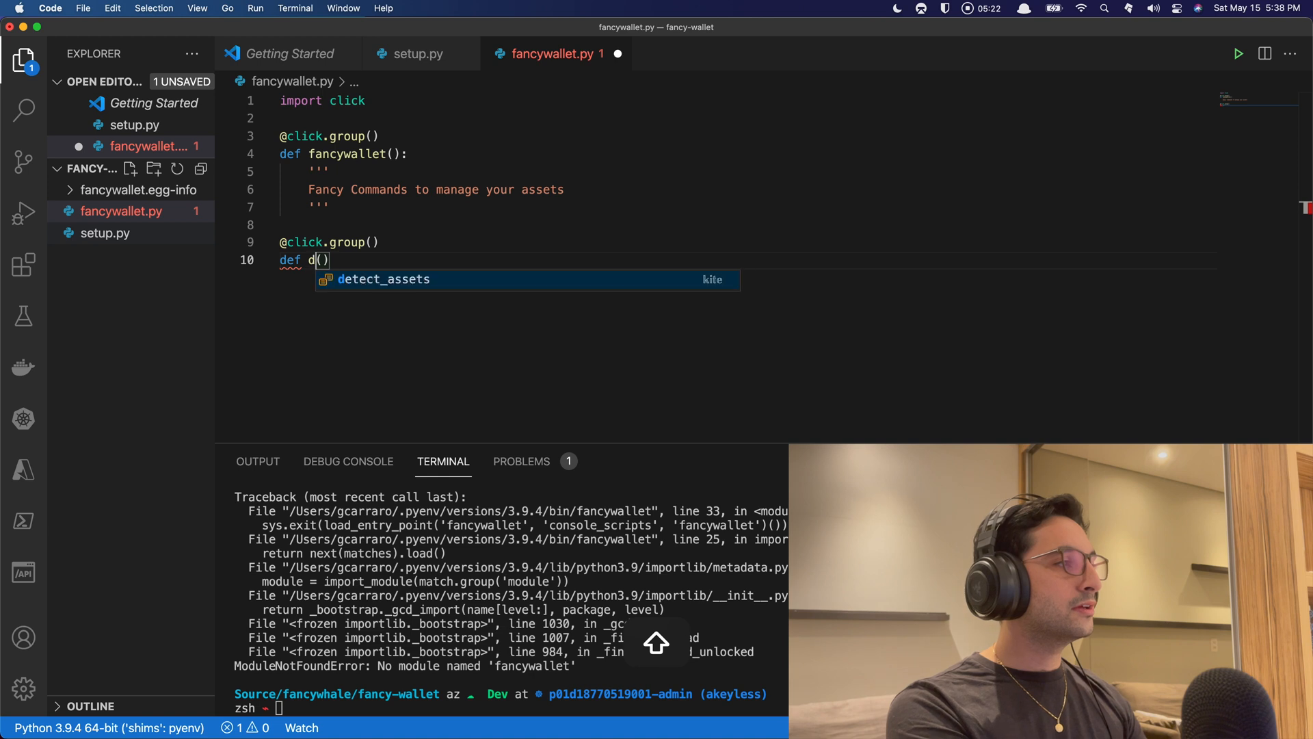
text(et_group)
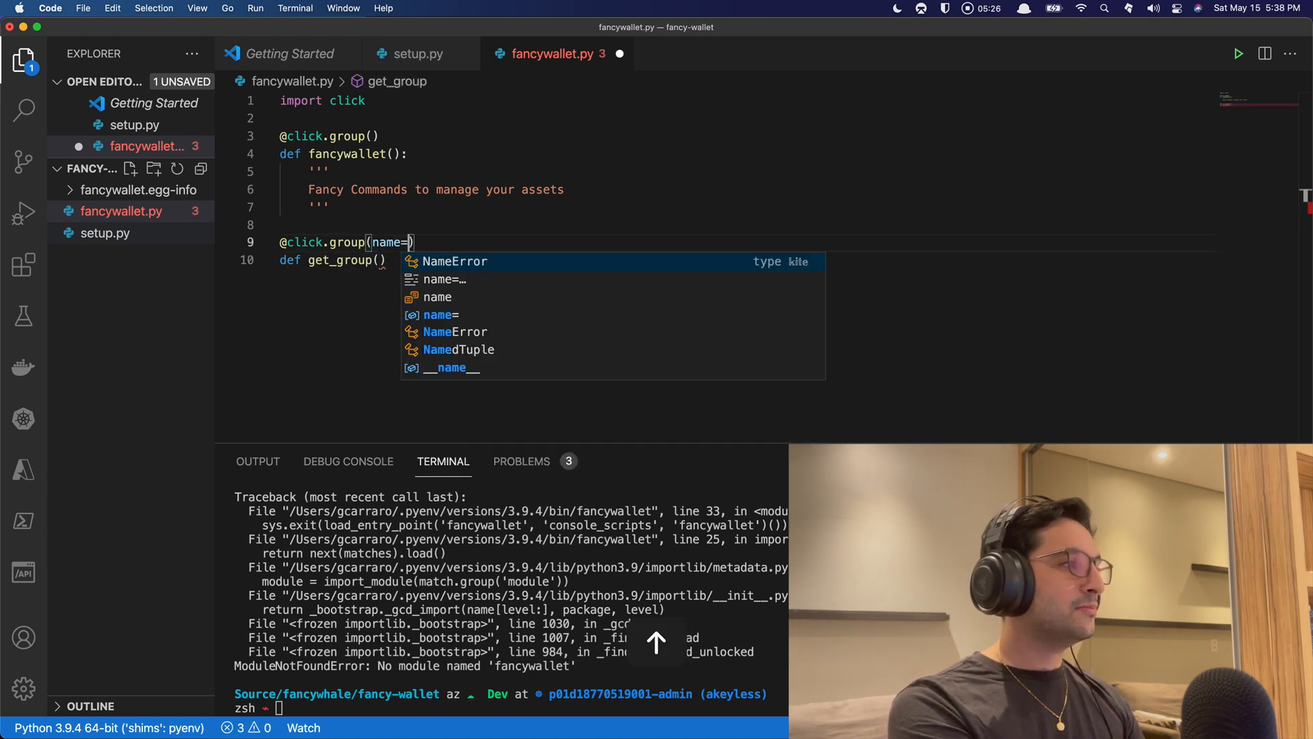
text('get')
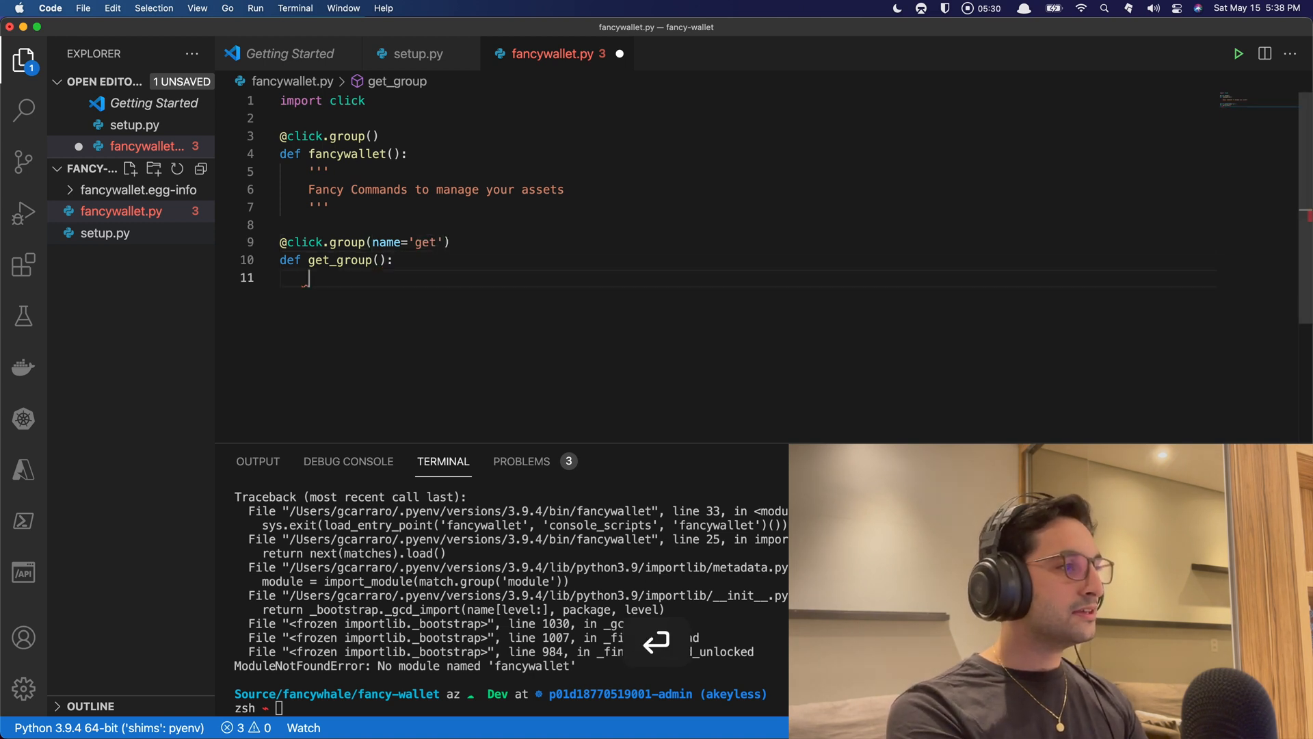
text(pass)
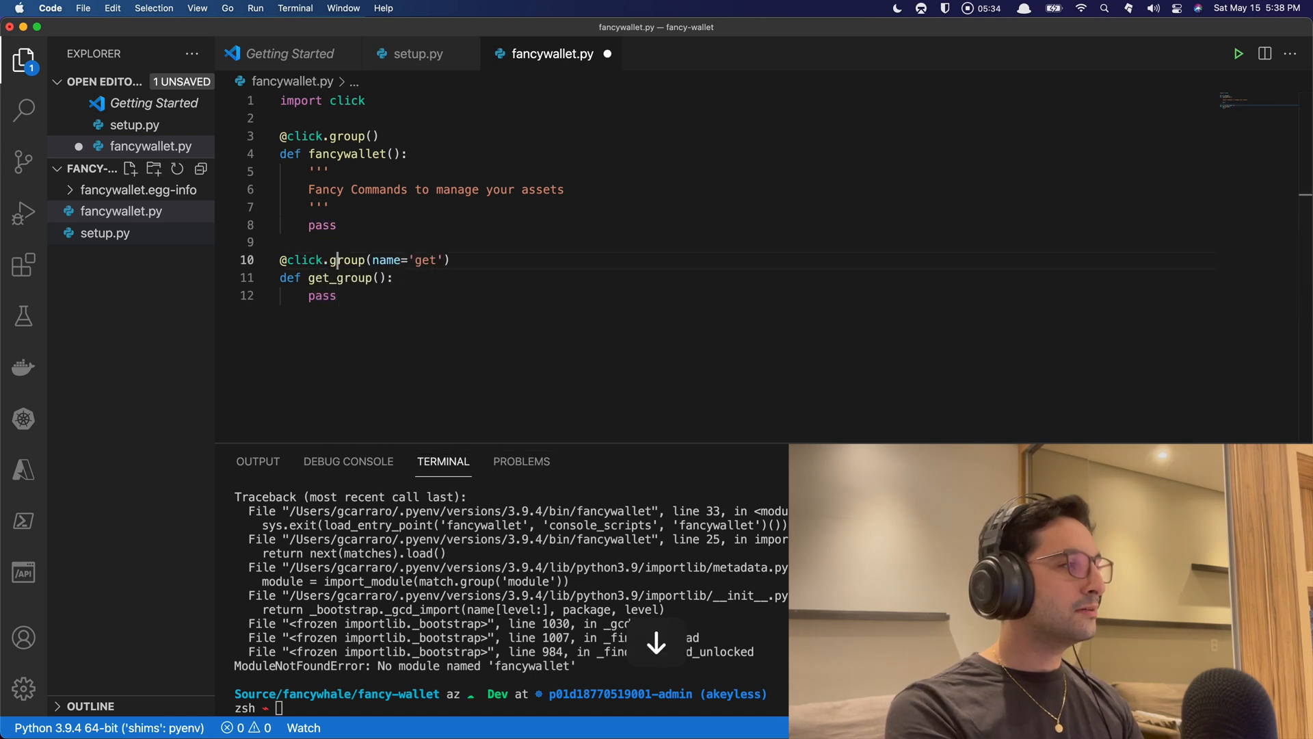
Step: Give get_group the docstring 'Group of commands to get something'
text(''')
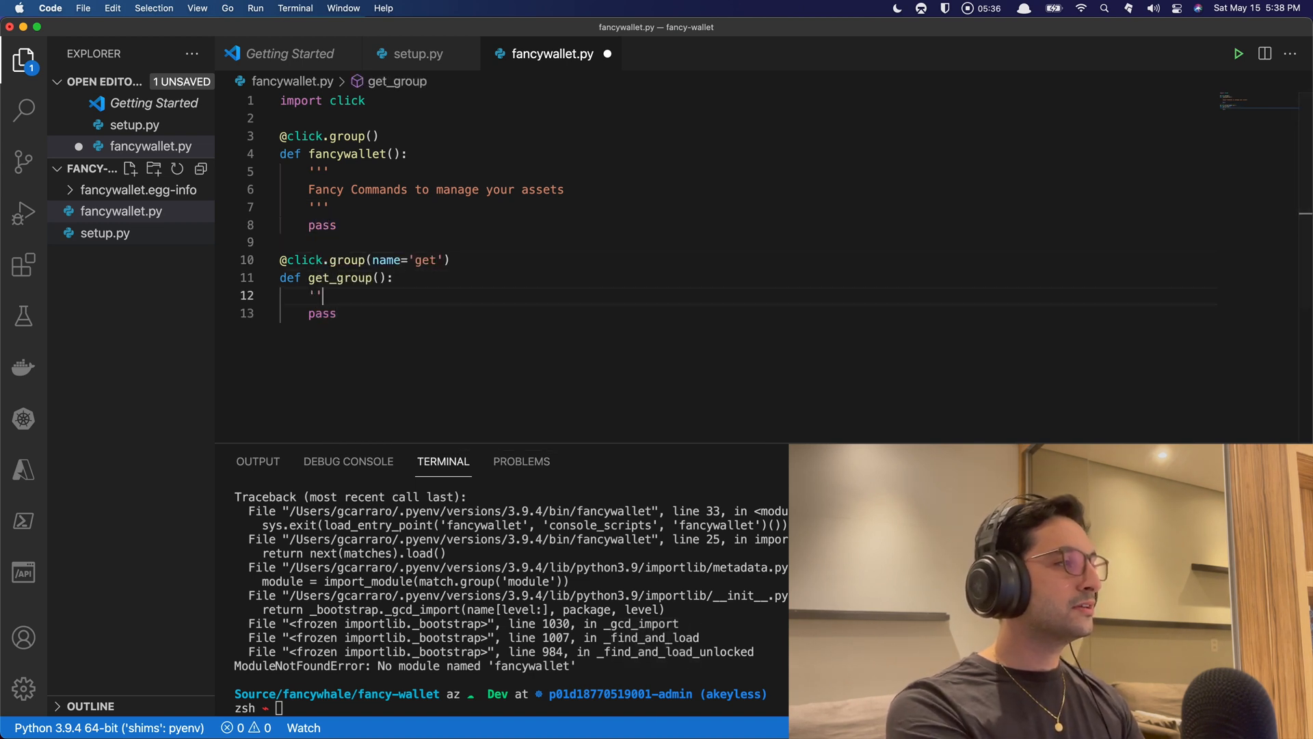
text(Group of)
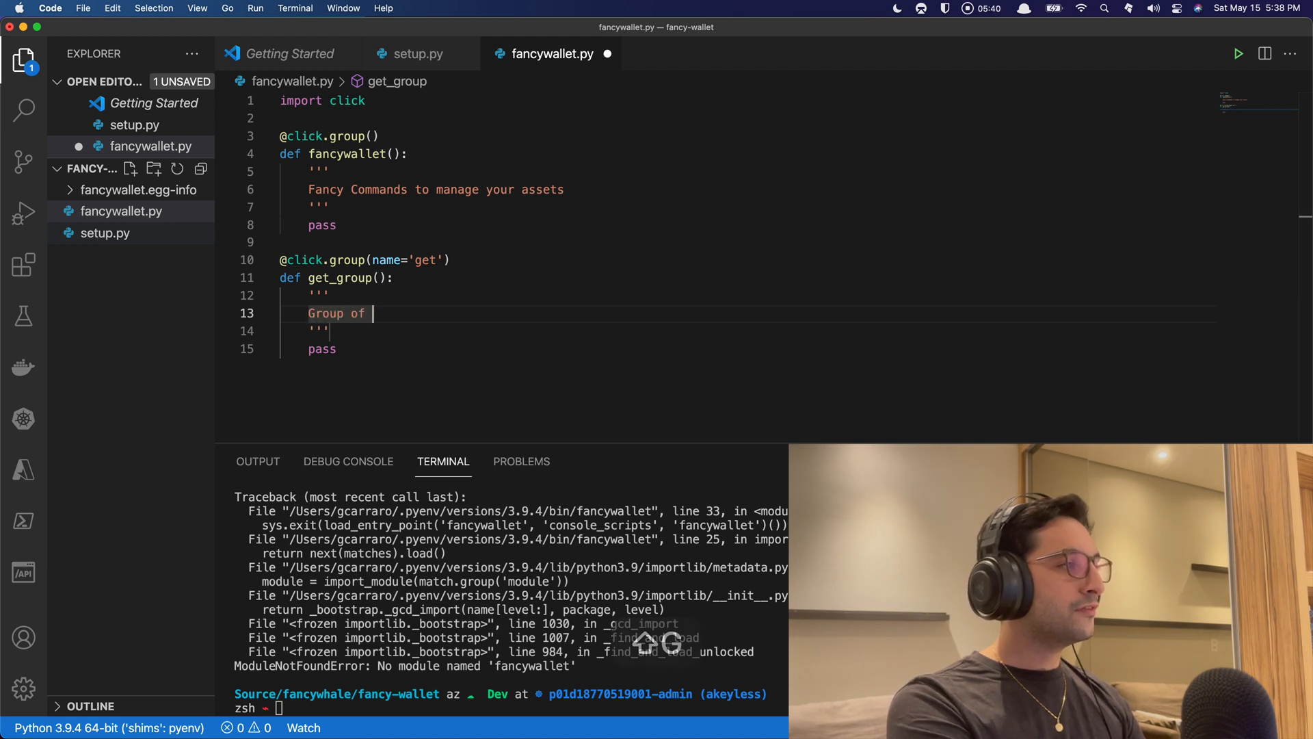
text(commands to get something)
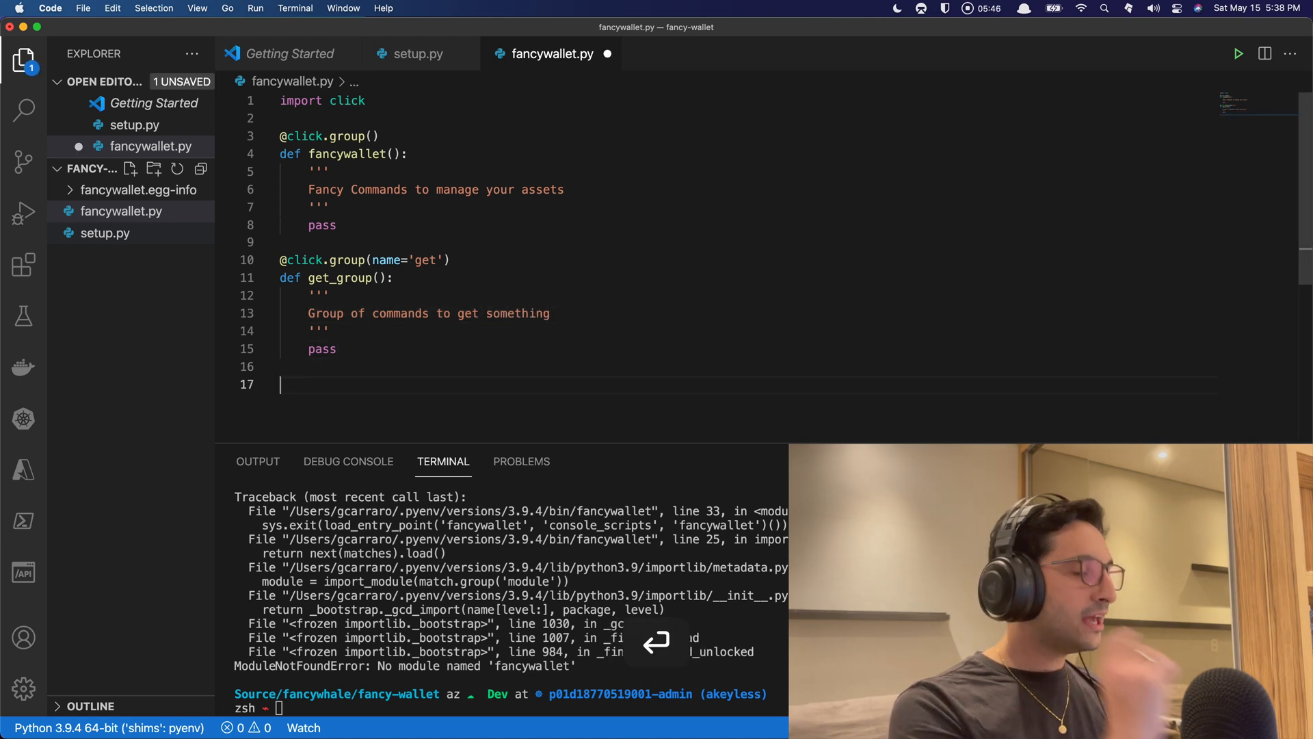
text(def)
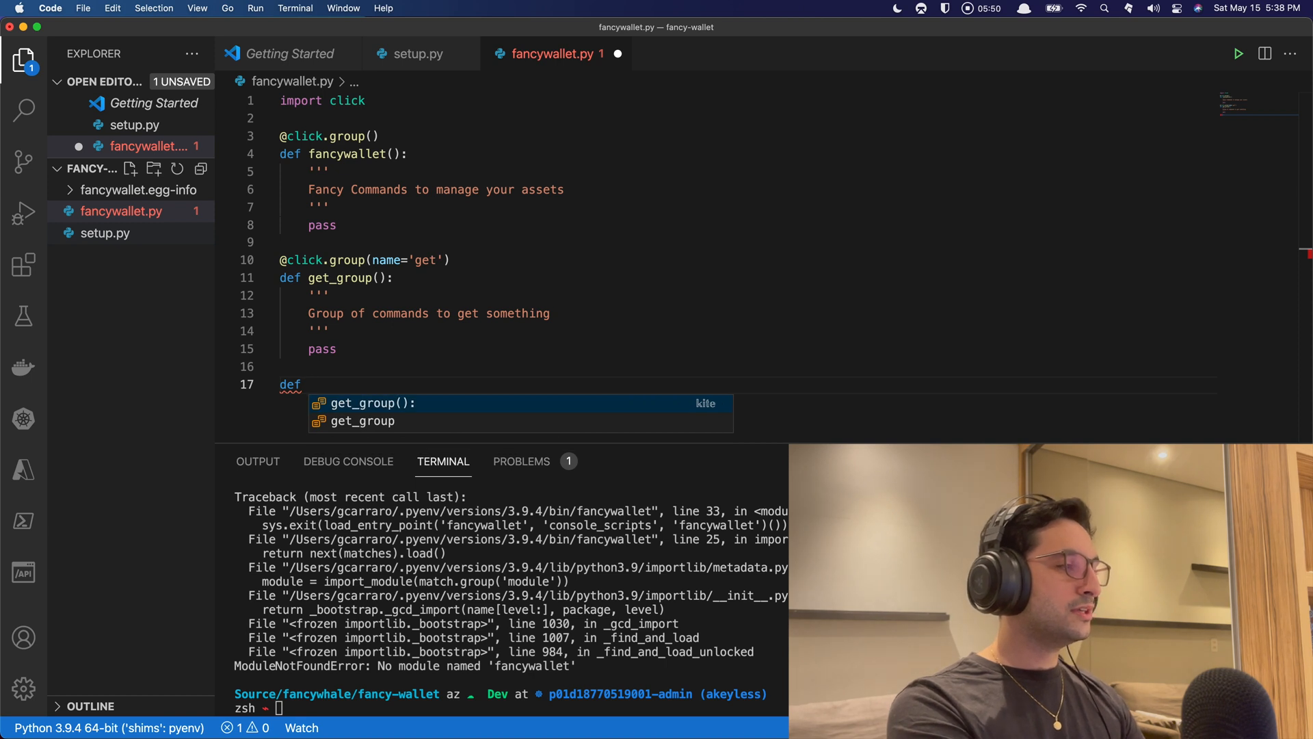
text(get_stock_p)
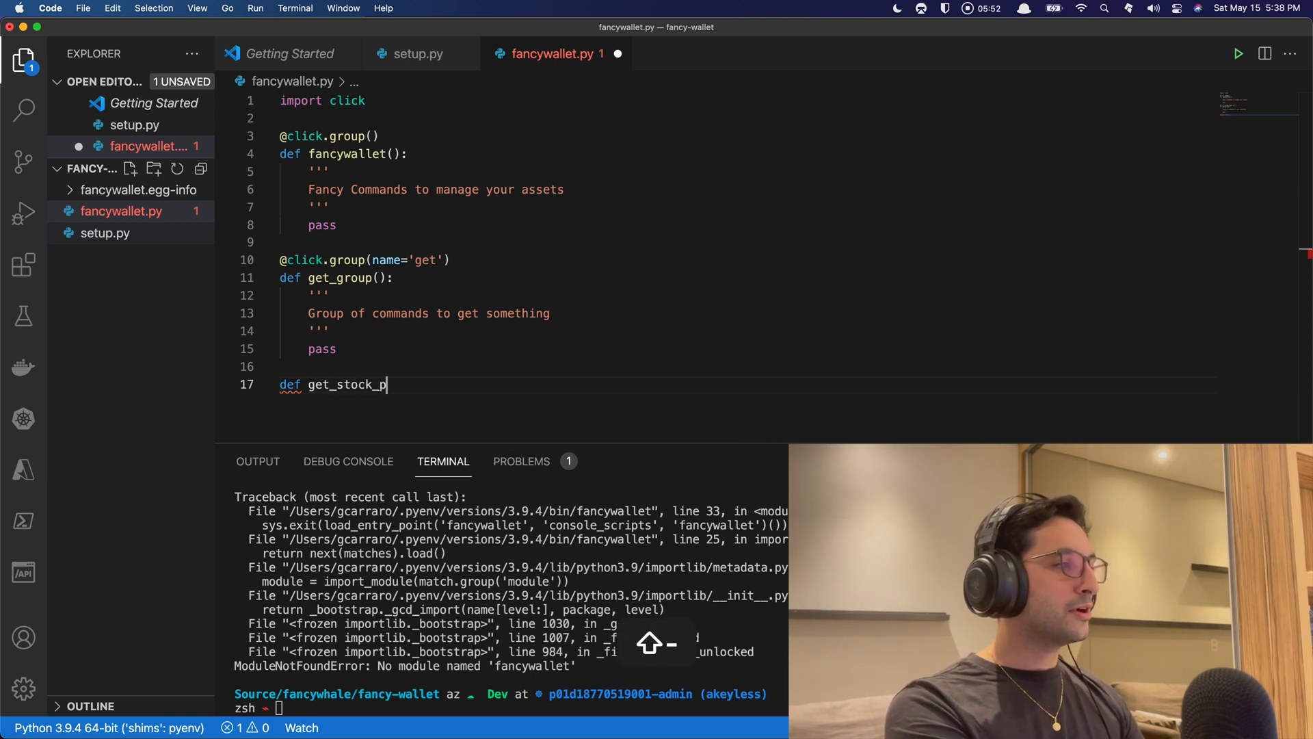
text(rice())
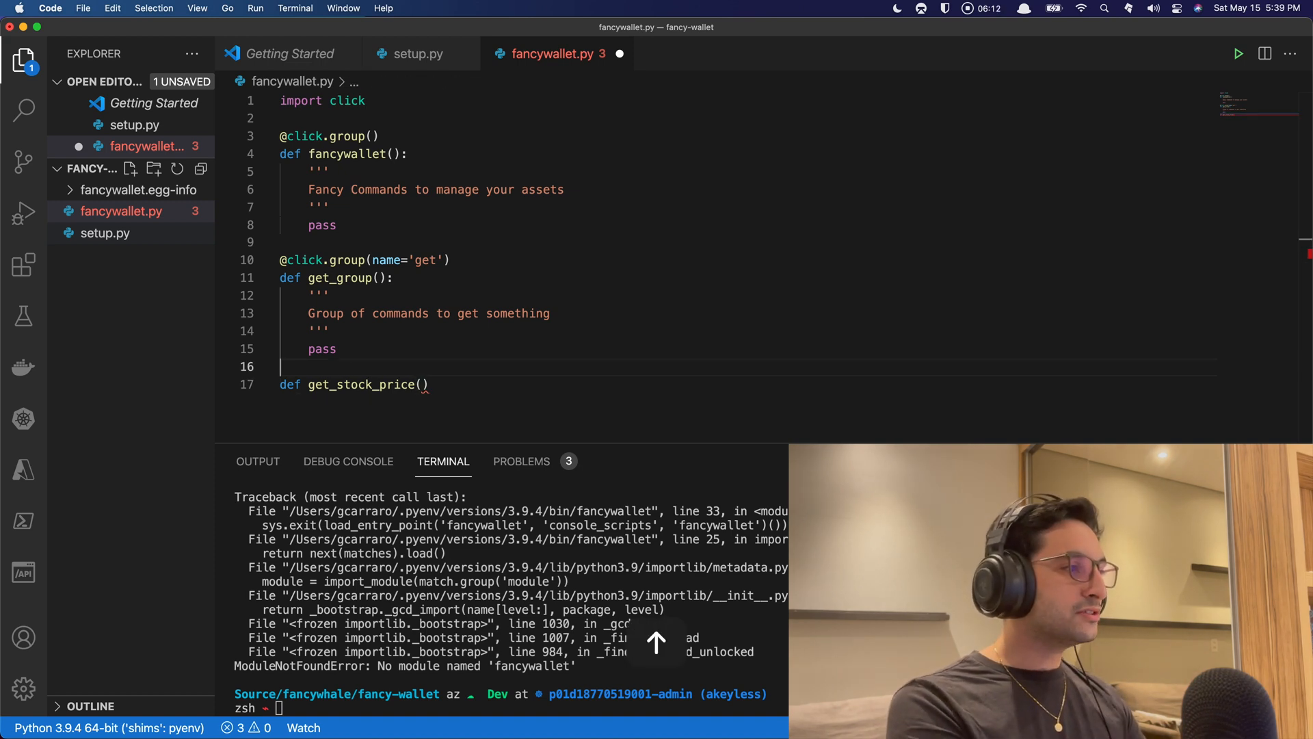
text(@click.)
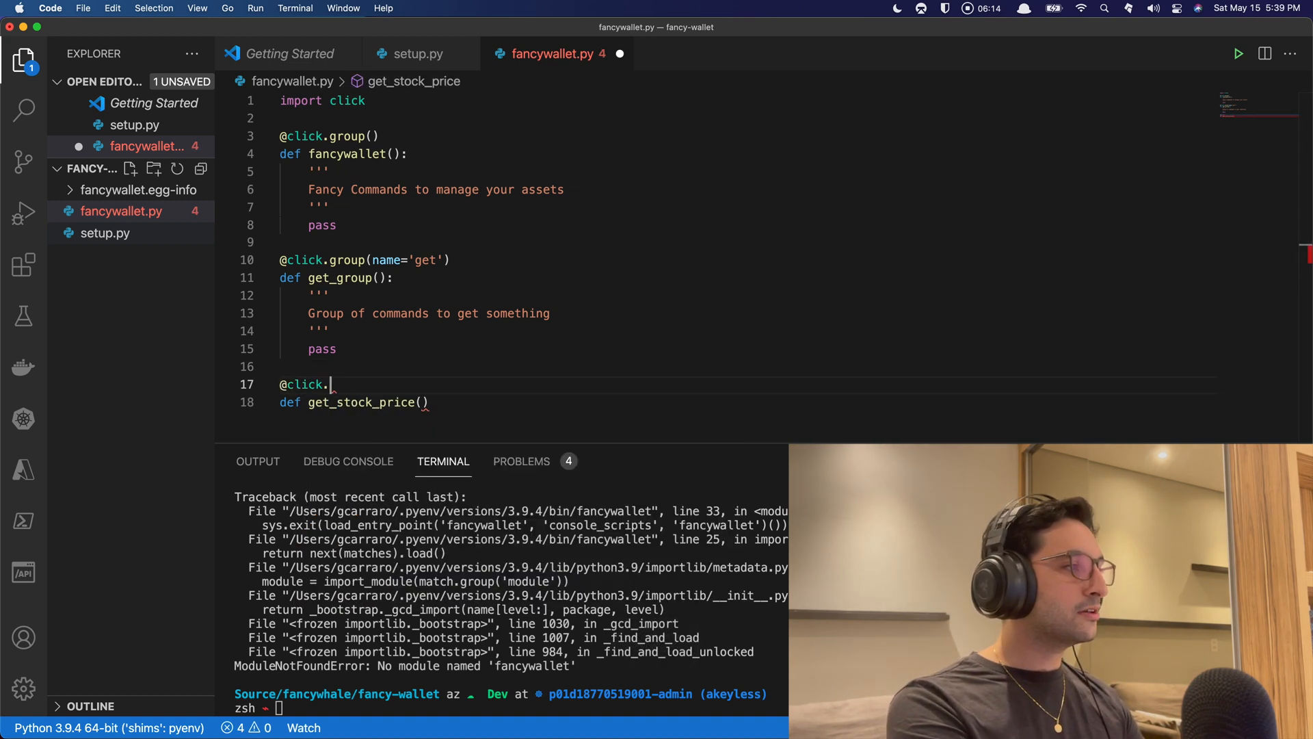
text(command())
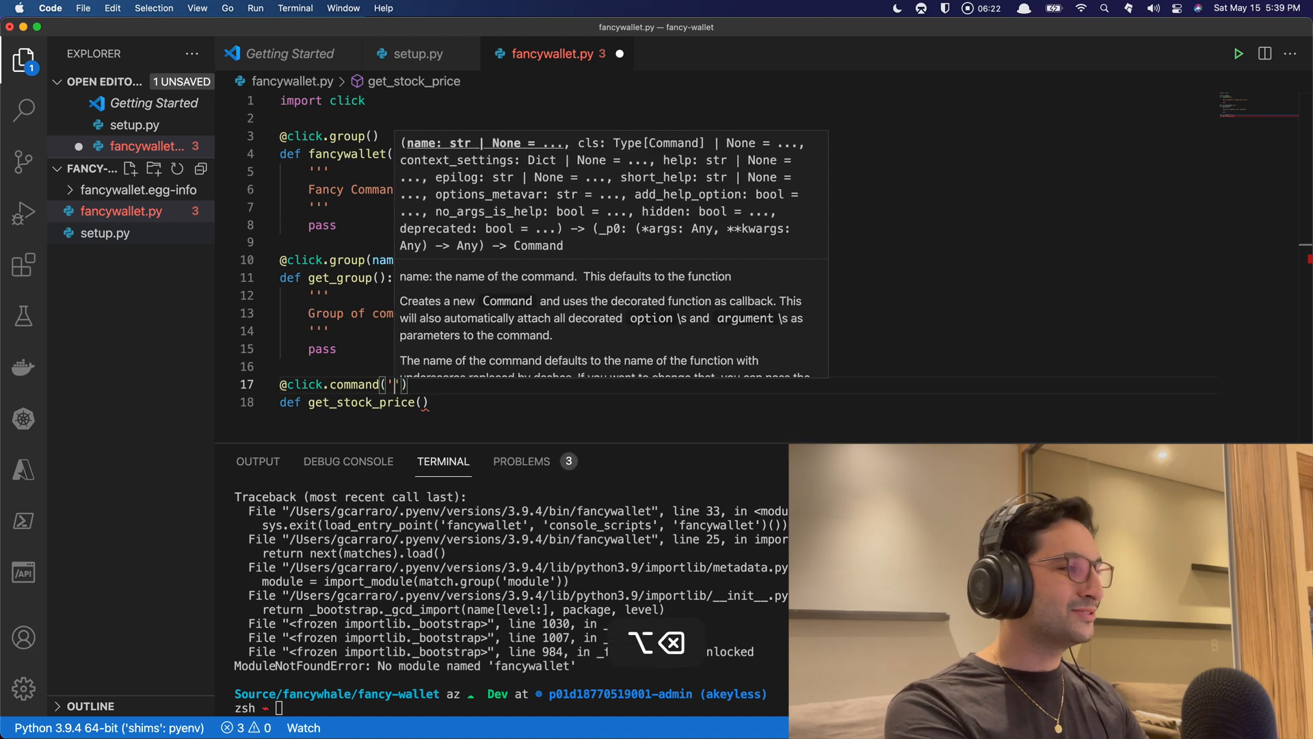
text(name=)
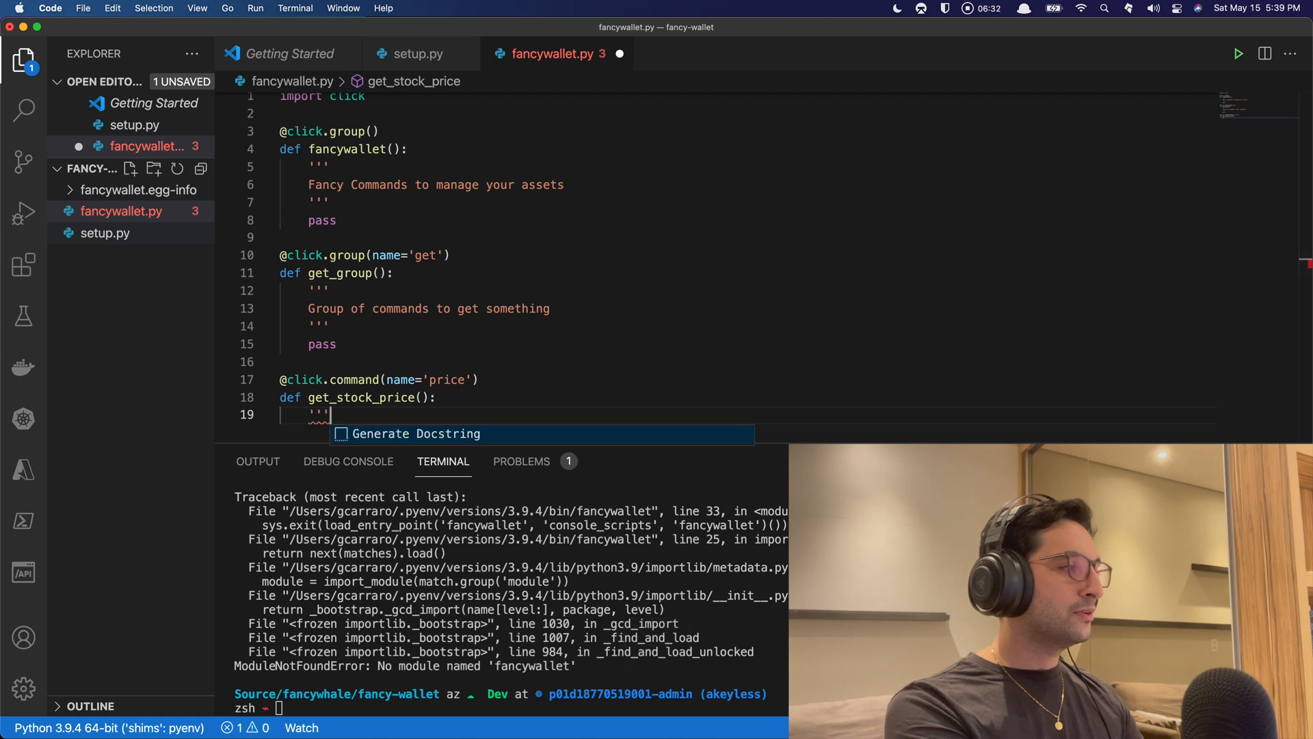
Step: Give get_stock_price the docstring 'Gets the stock price'
text(Get's)
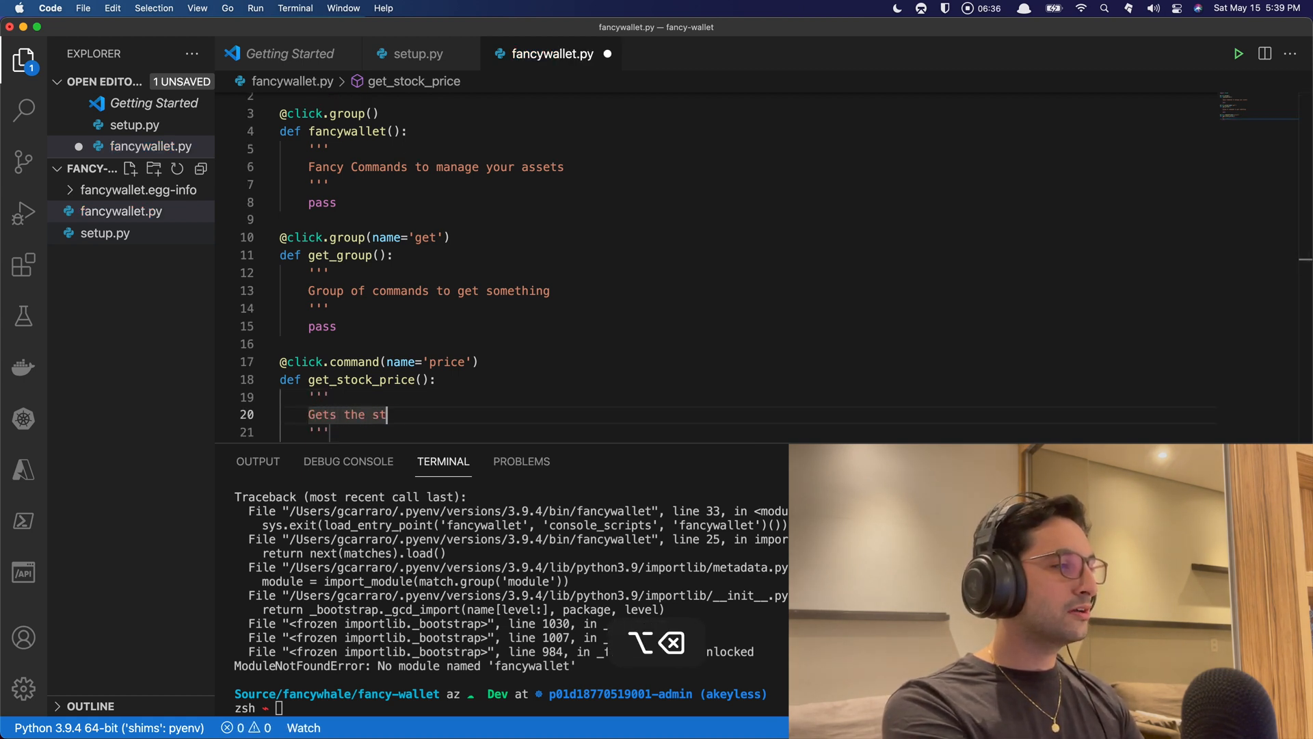
text(ock price)
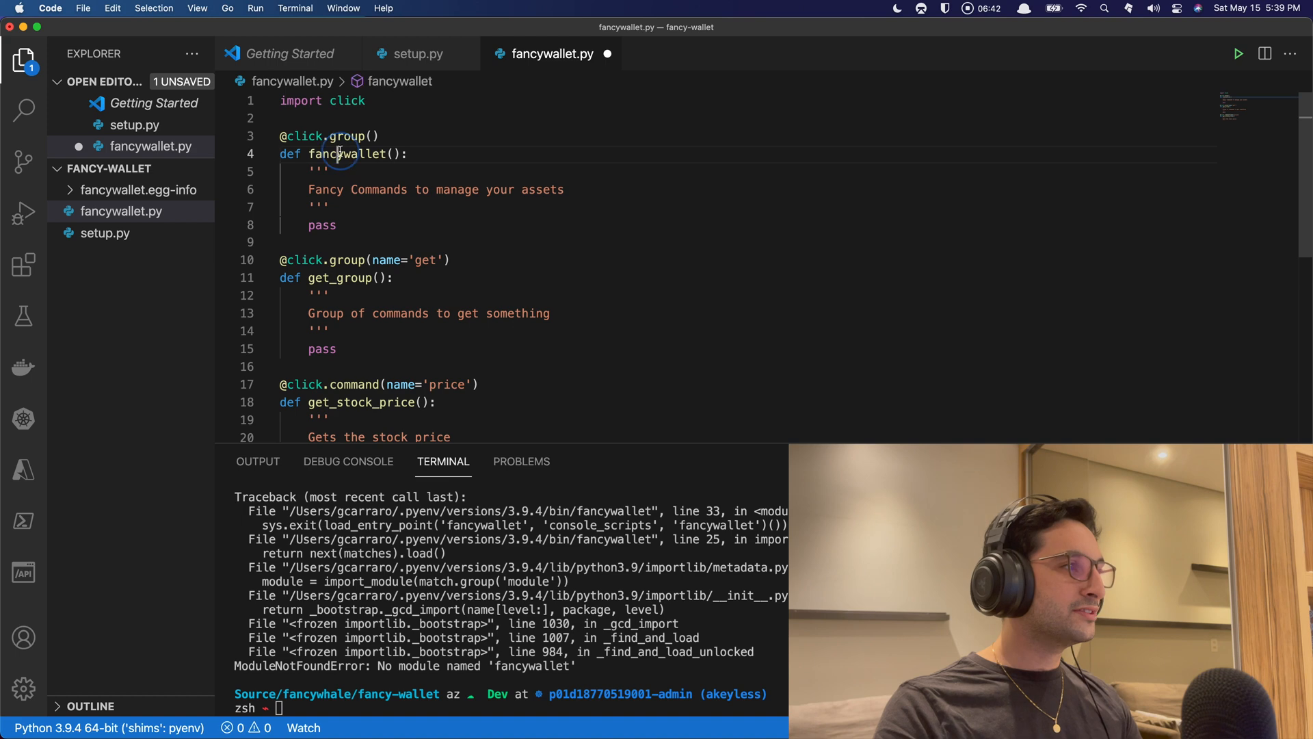
Step: Register get_group under fancywallet with fancywallet.add_command(get_group)
scroll(down, 3)
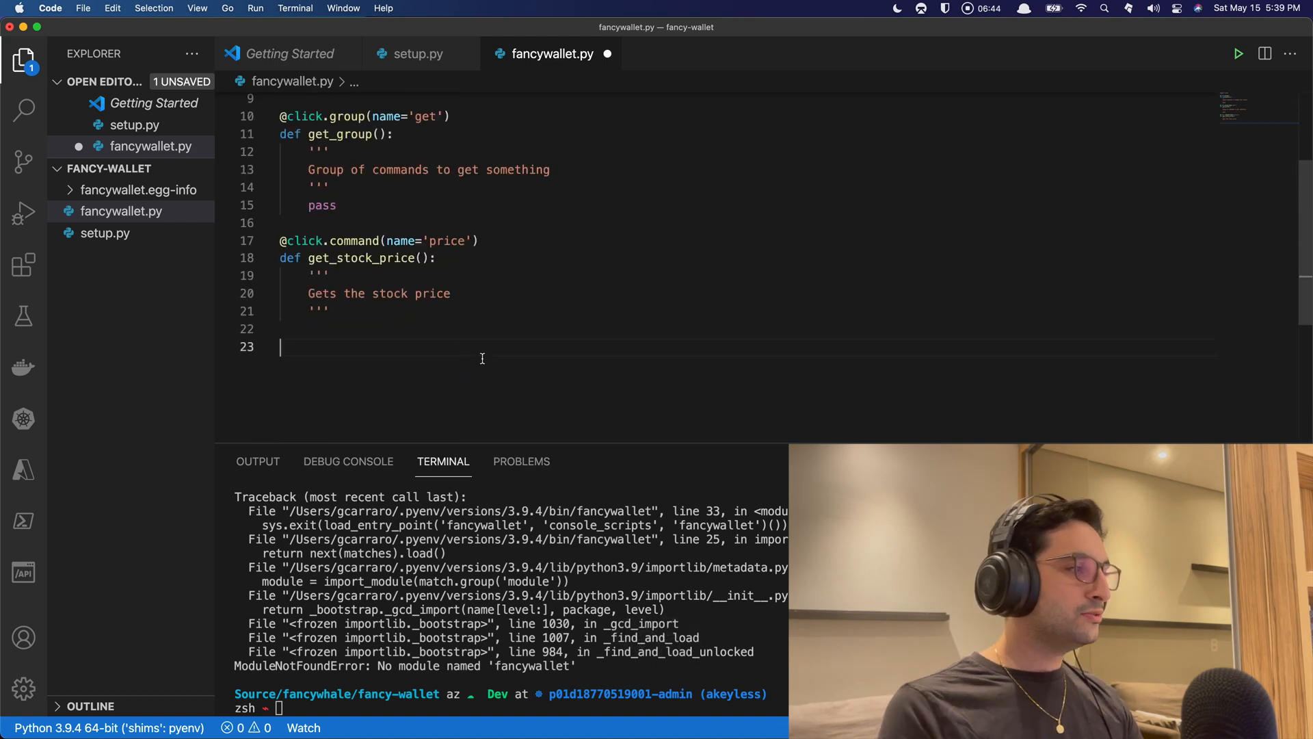
text(fancywallet.add_command()
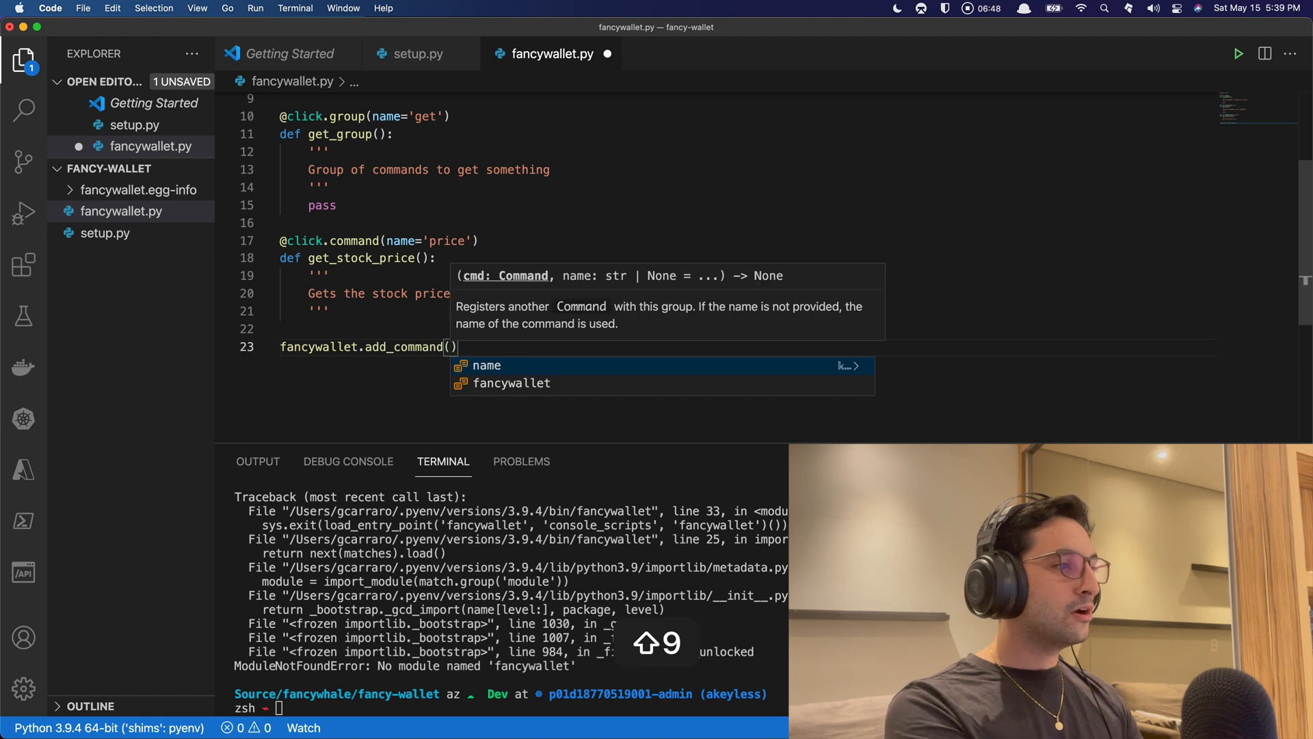
text(get_group)
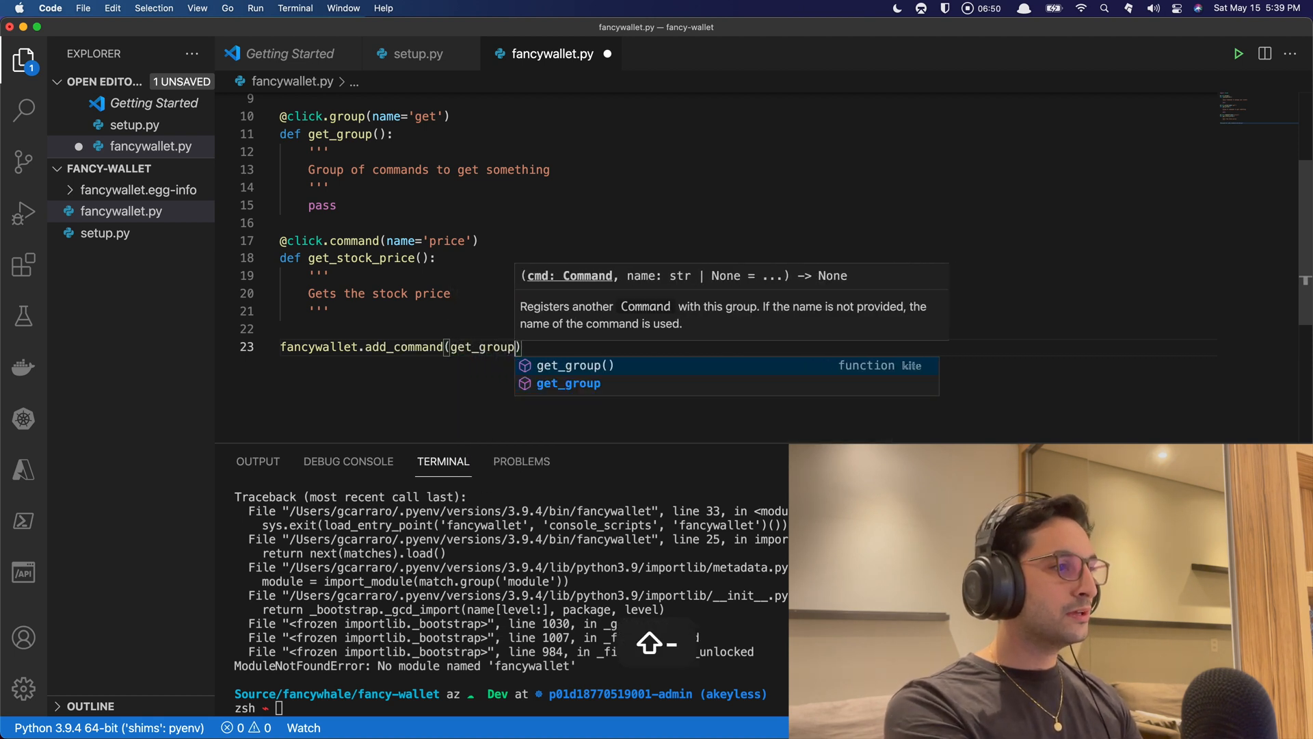
text(get)
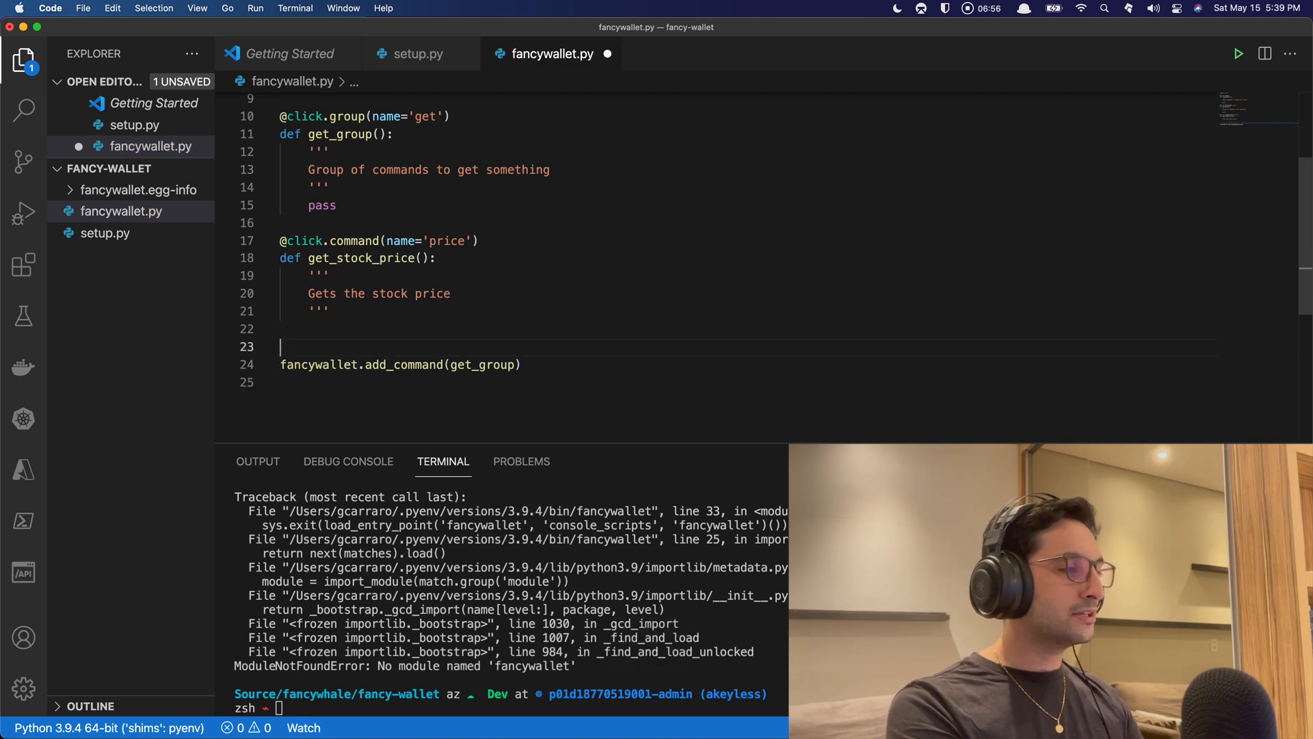
key(enter)
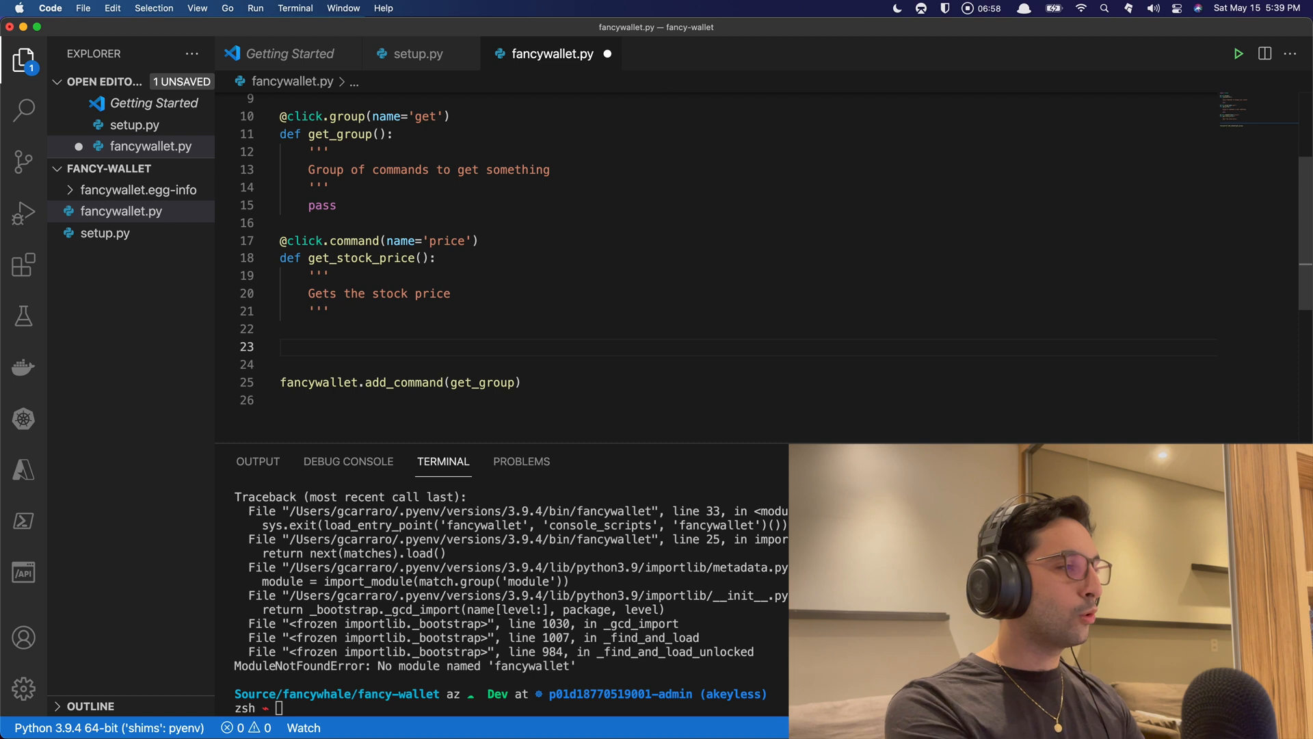
Step: Register get_stock_price under get_group and run fancywallet get to list the price command
text(get_group()
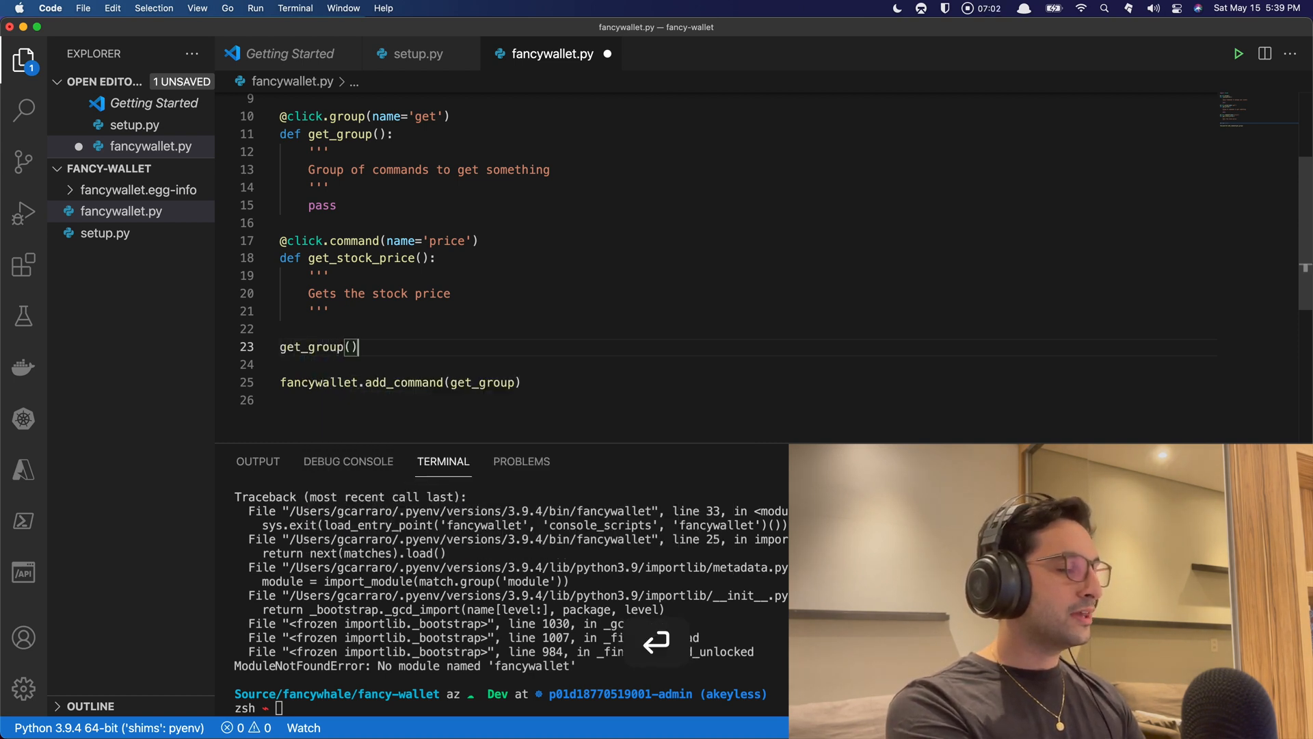
text(.add_command)
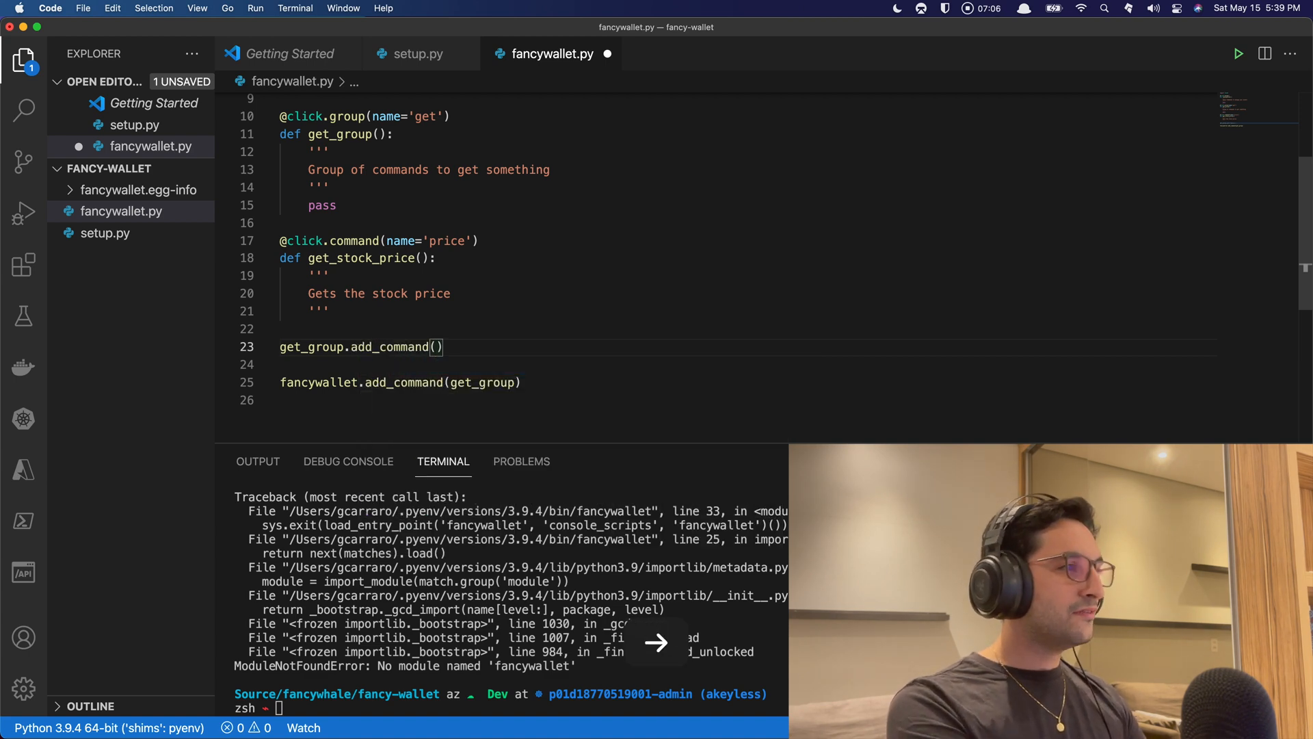
text(get_stock_price)
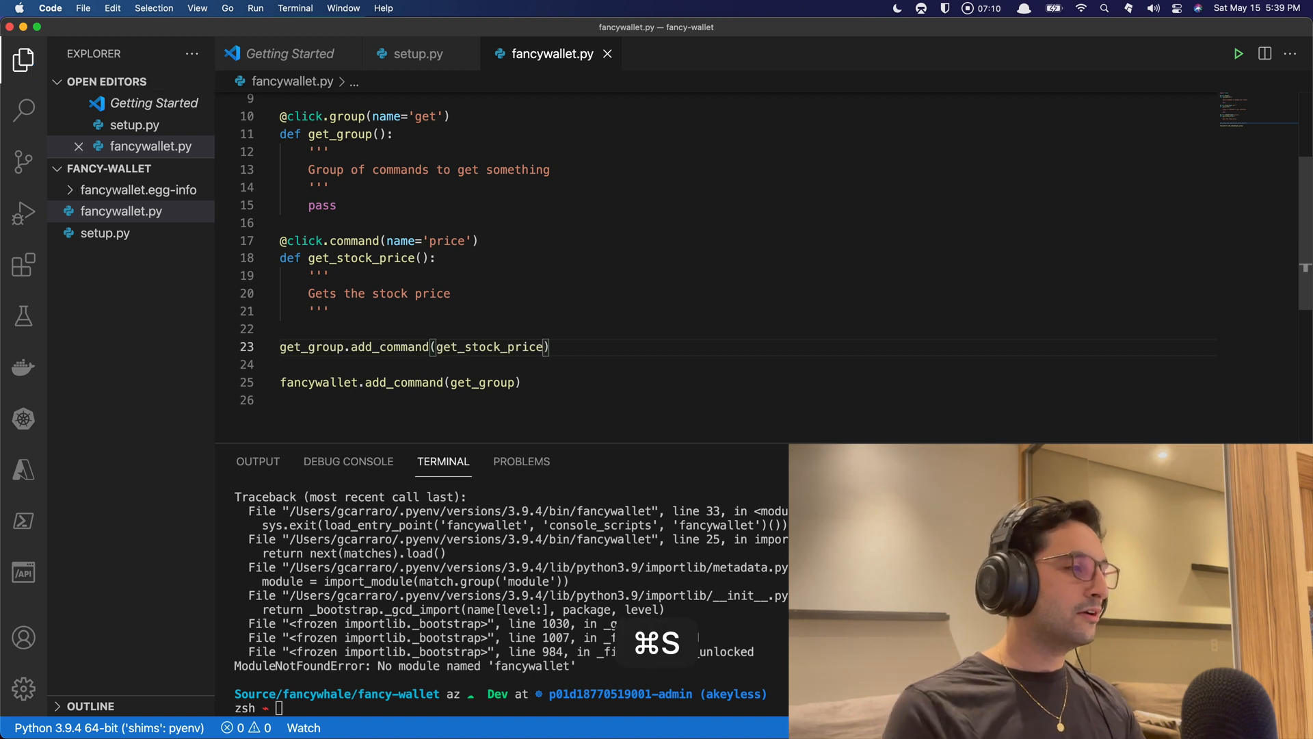
text(fancywallet get)
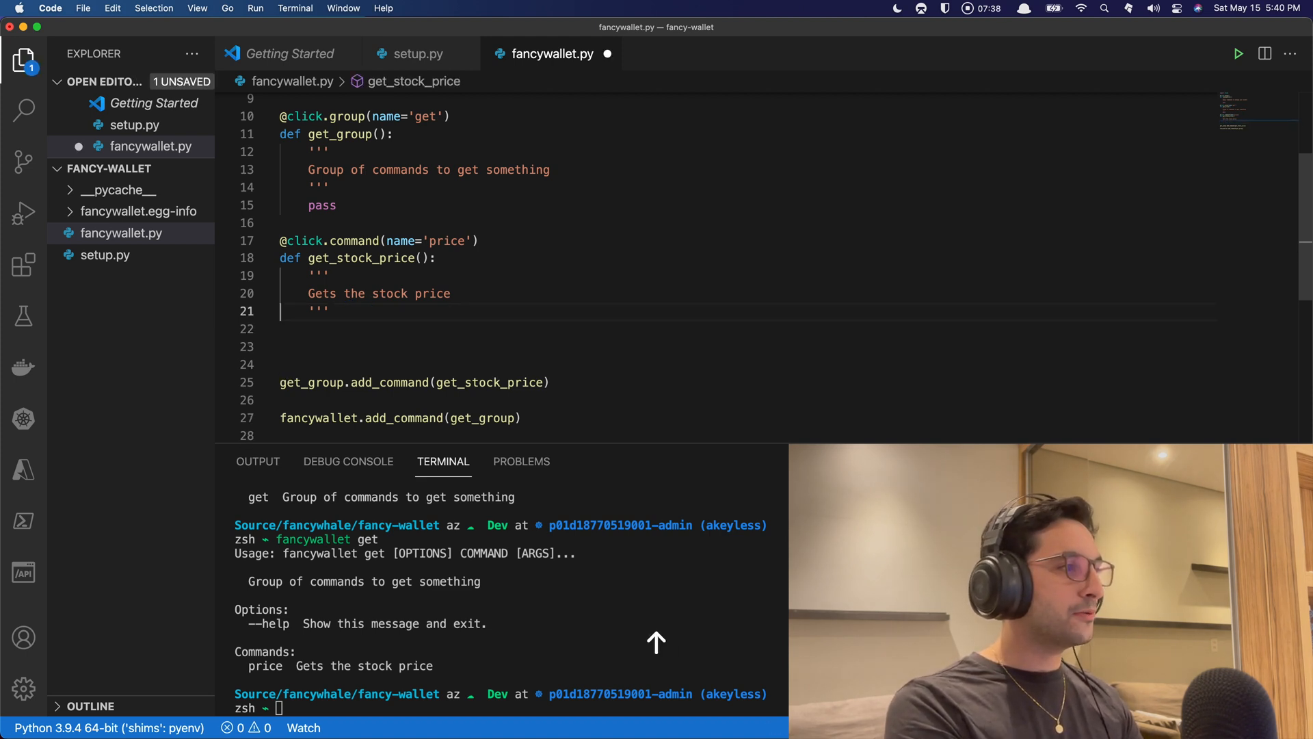
Step: Switch to Safari on the Google homepage with the Network inspector's request log cleared
key(cmd+tab)
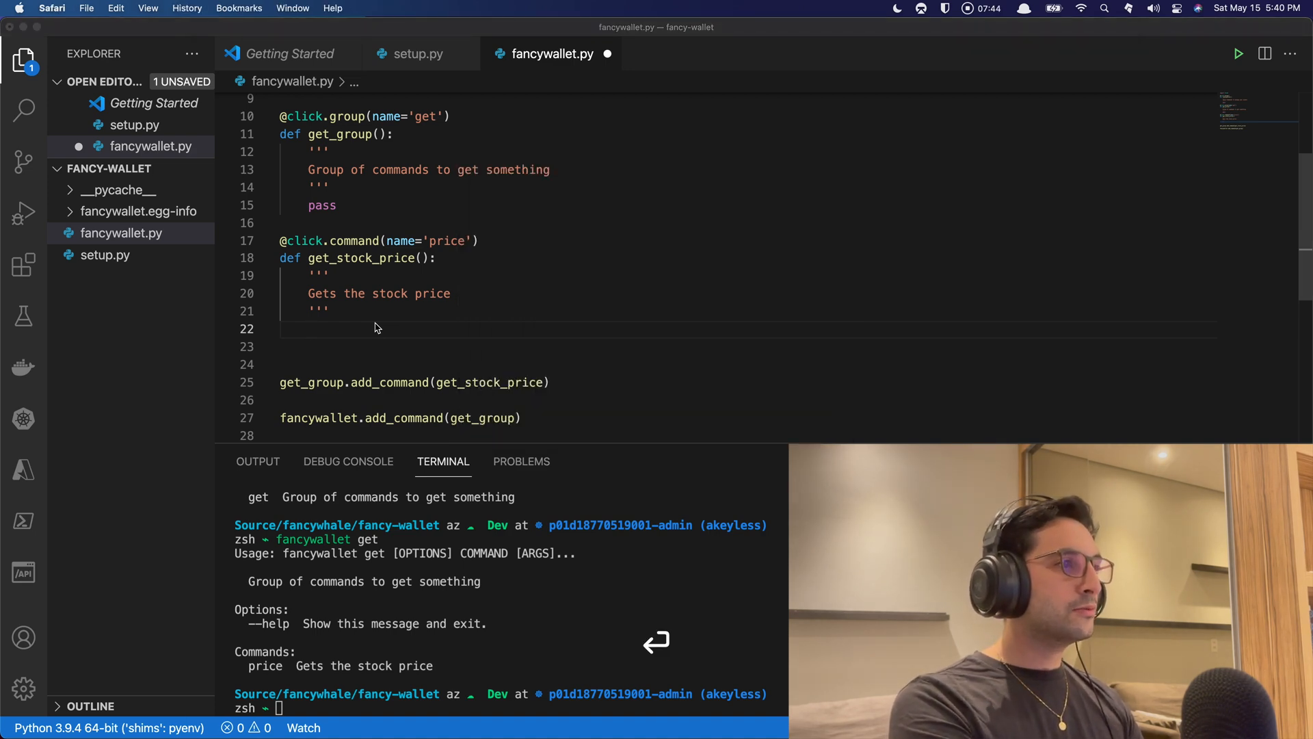
text(gogole)
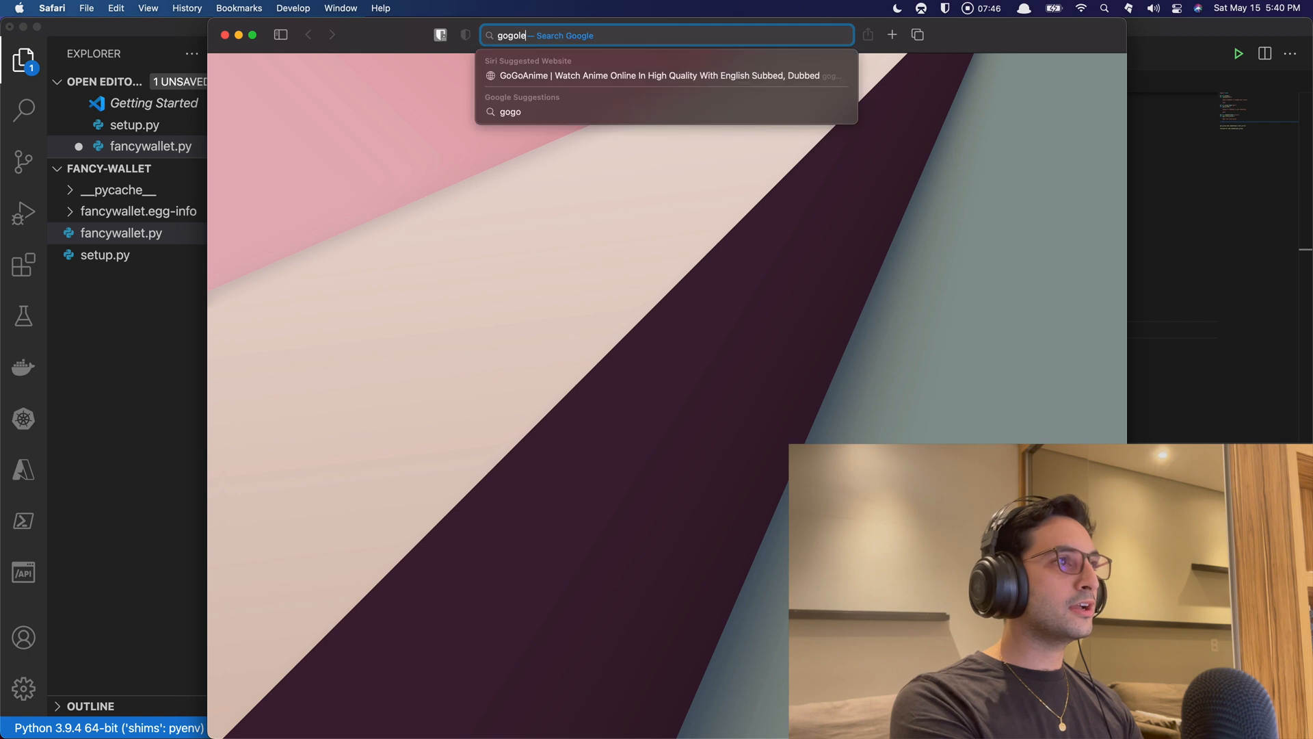
key(Return)
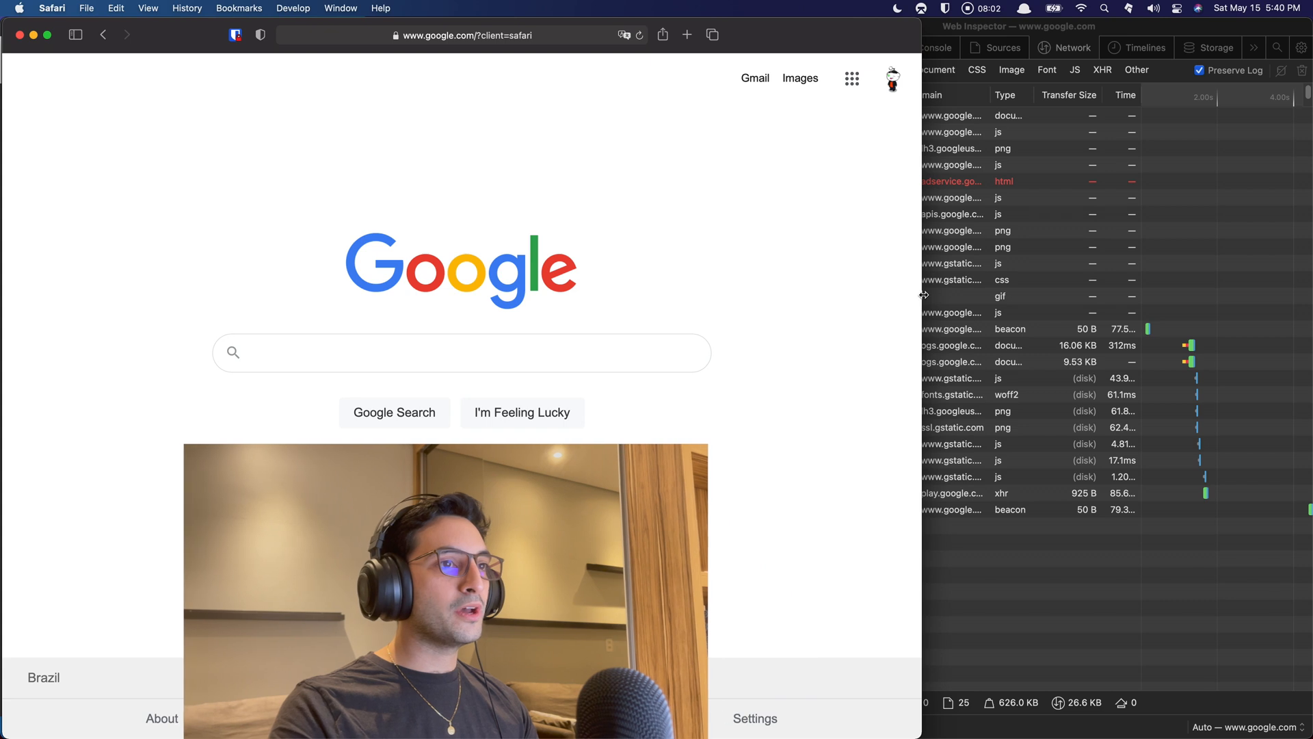
click(461, 352)
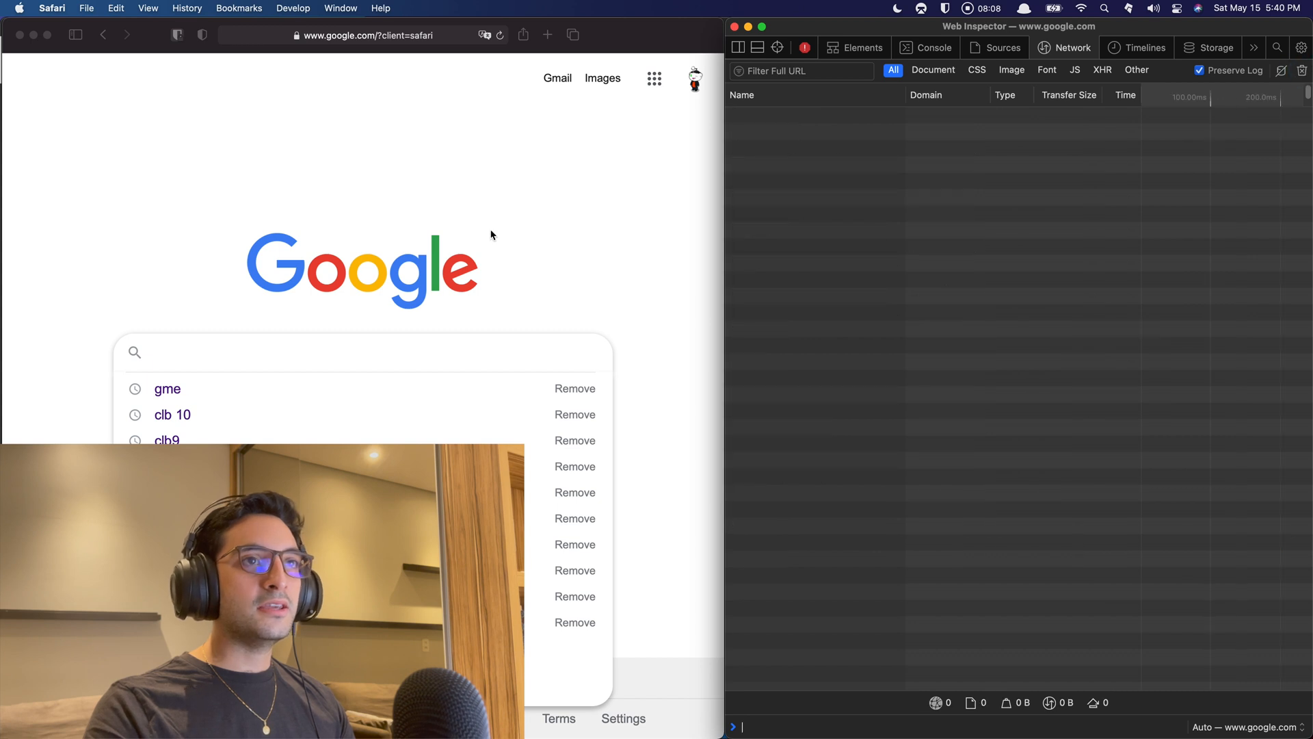
Step: Search Google for gme and inspect the recorded requests' headers in Web Inspector
click(320, 352)
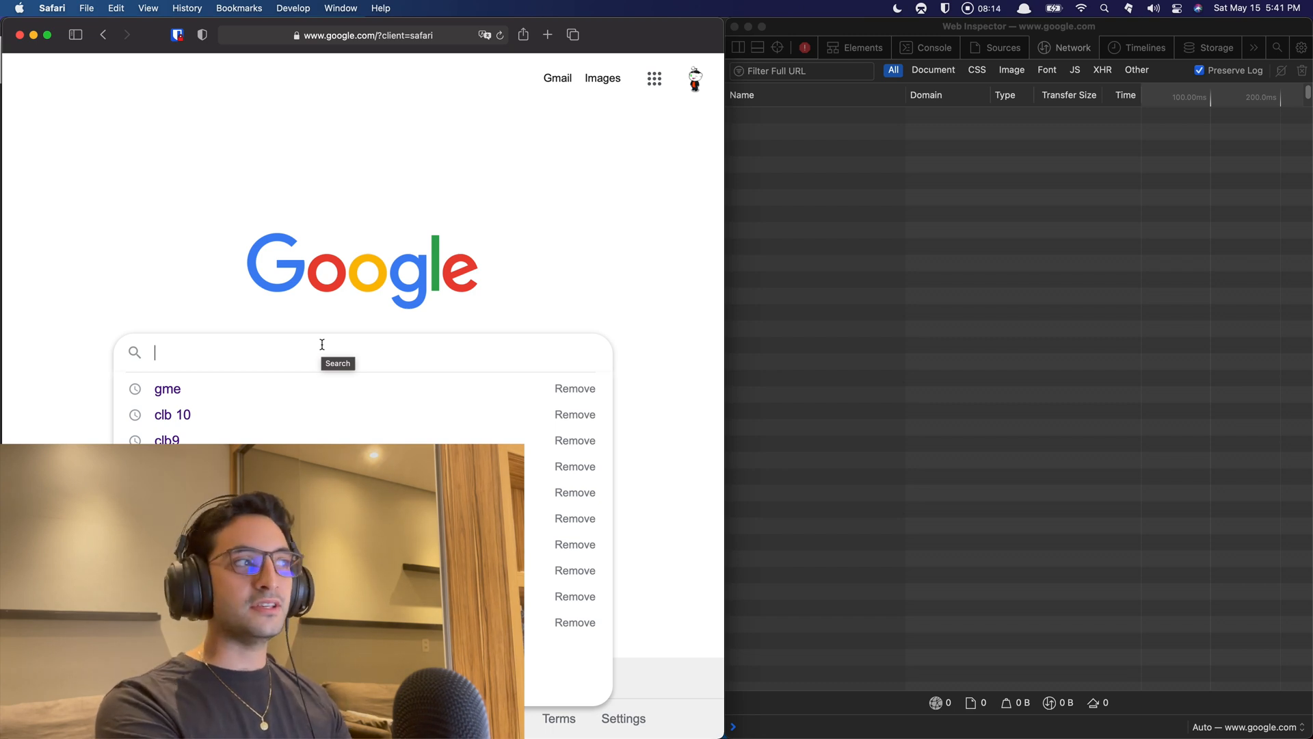
text(gme)
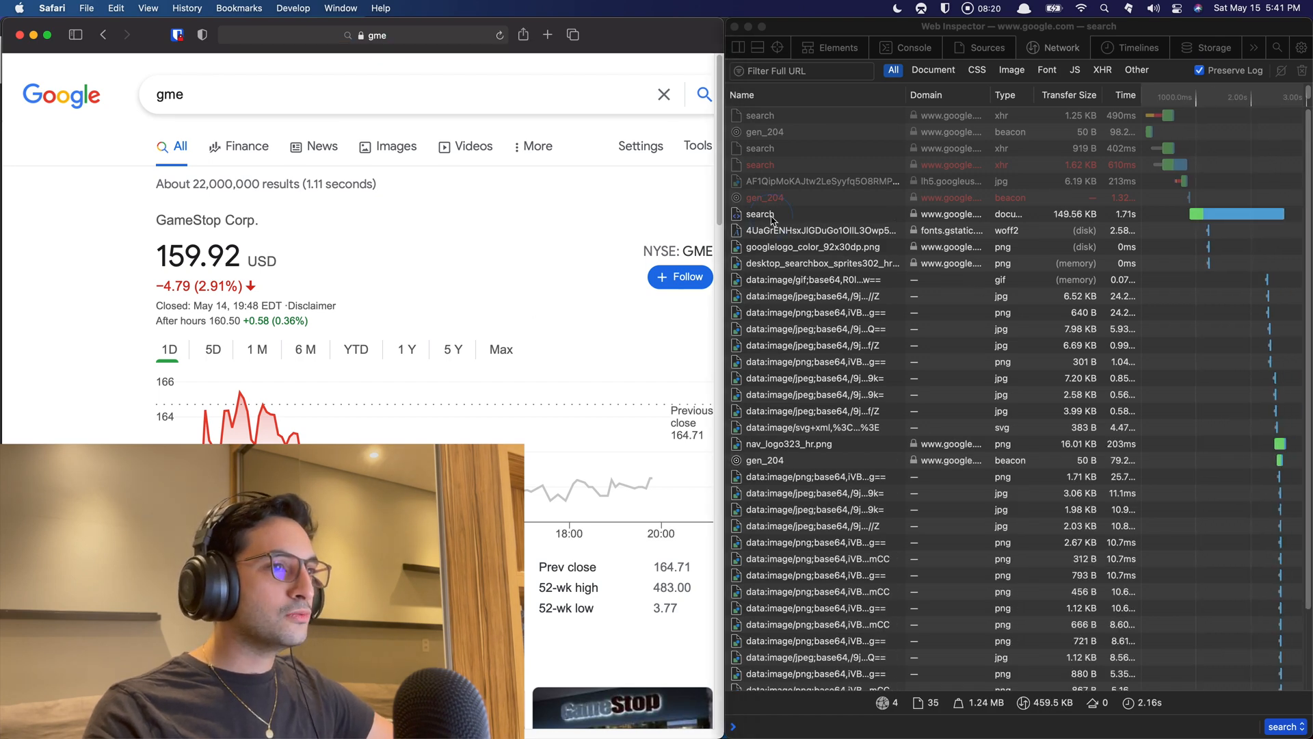
click(760, 213)
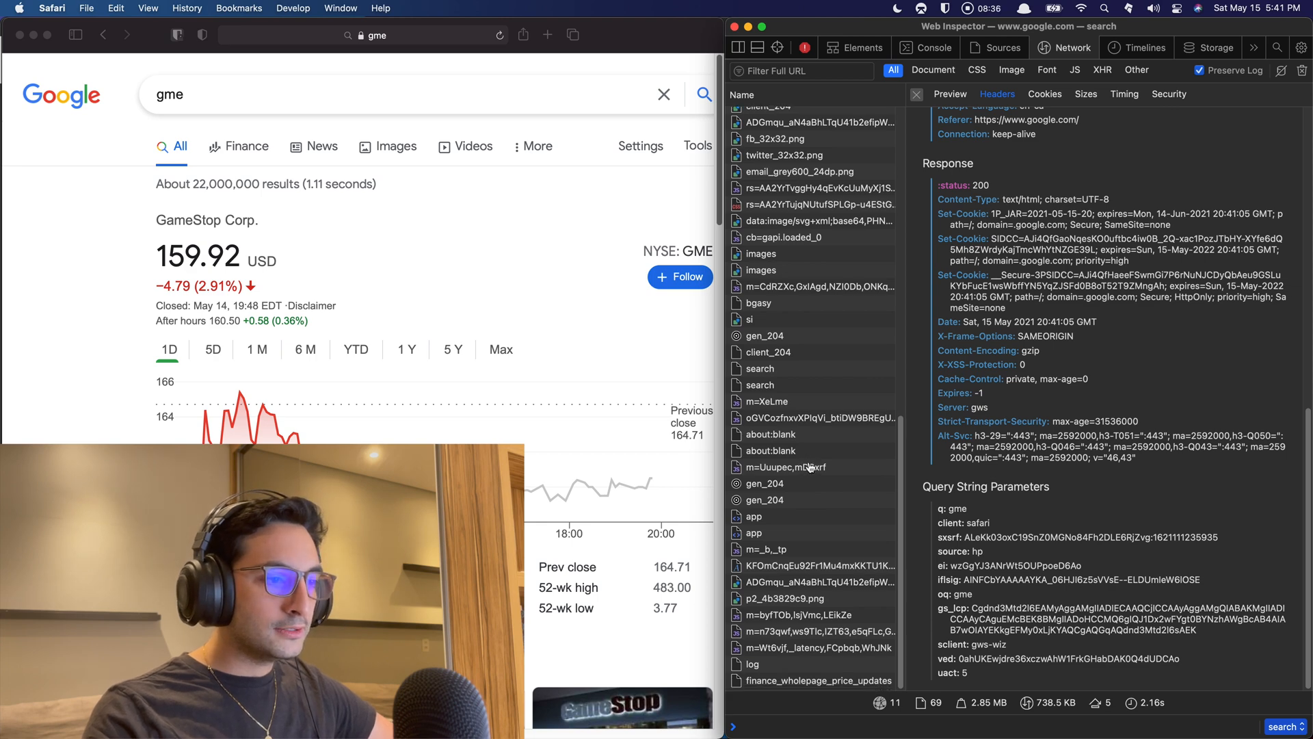
click(816, 680)
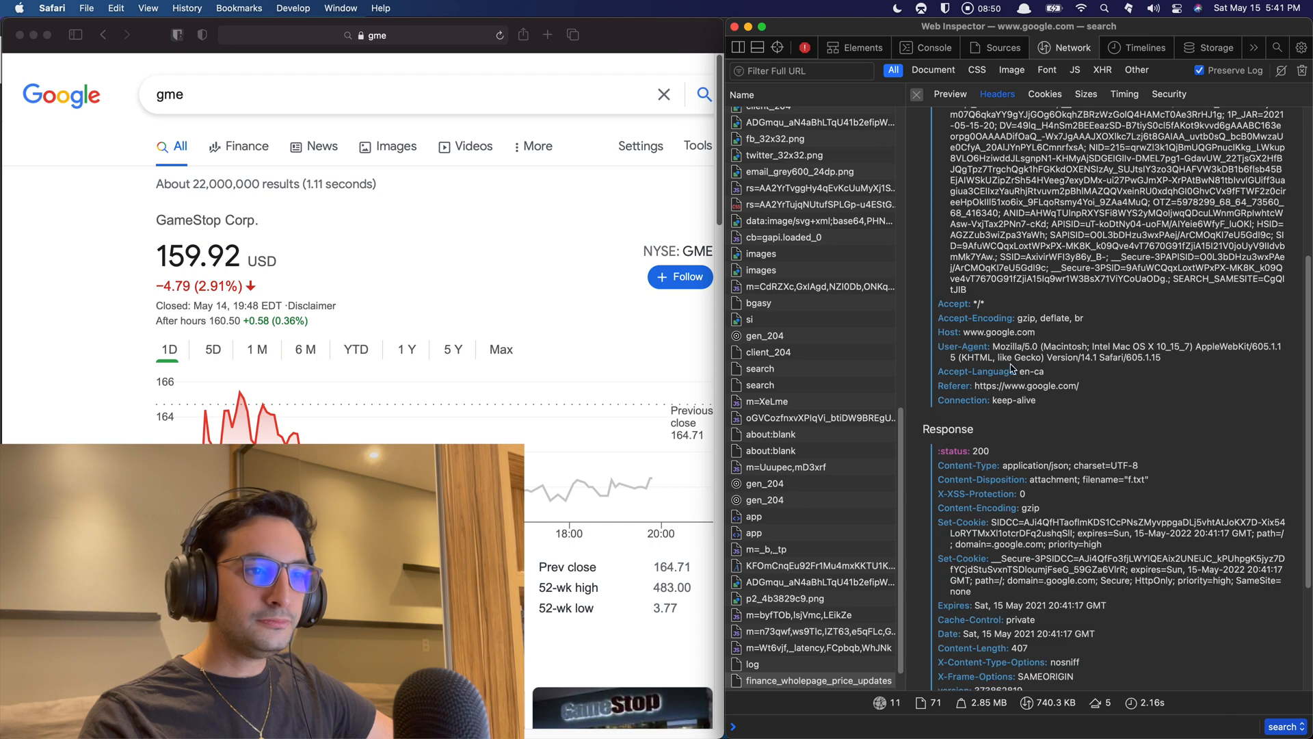
Step: Check the gzip content-encoding value and select the GME price 159.92 on the page
scroll(down, 3)
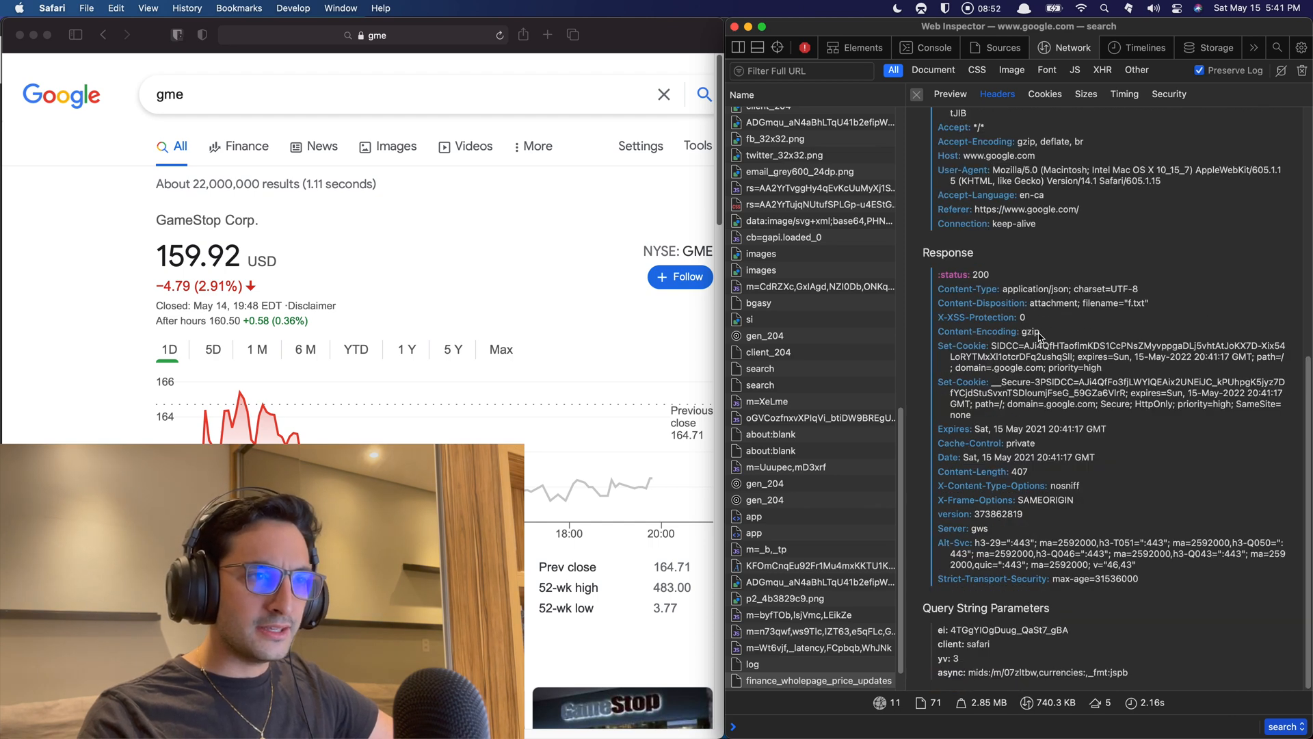
double_click(1010, 629)
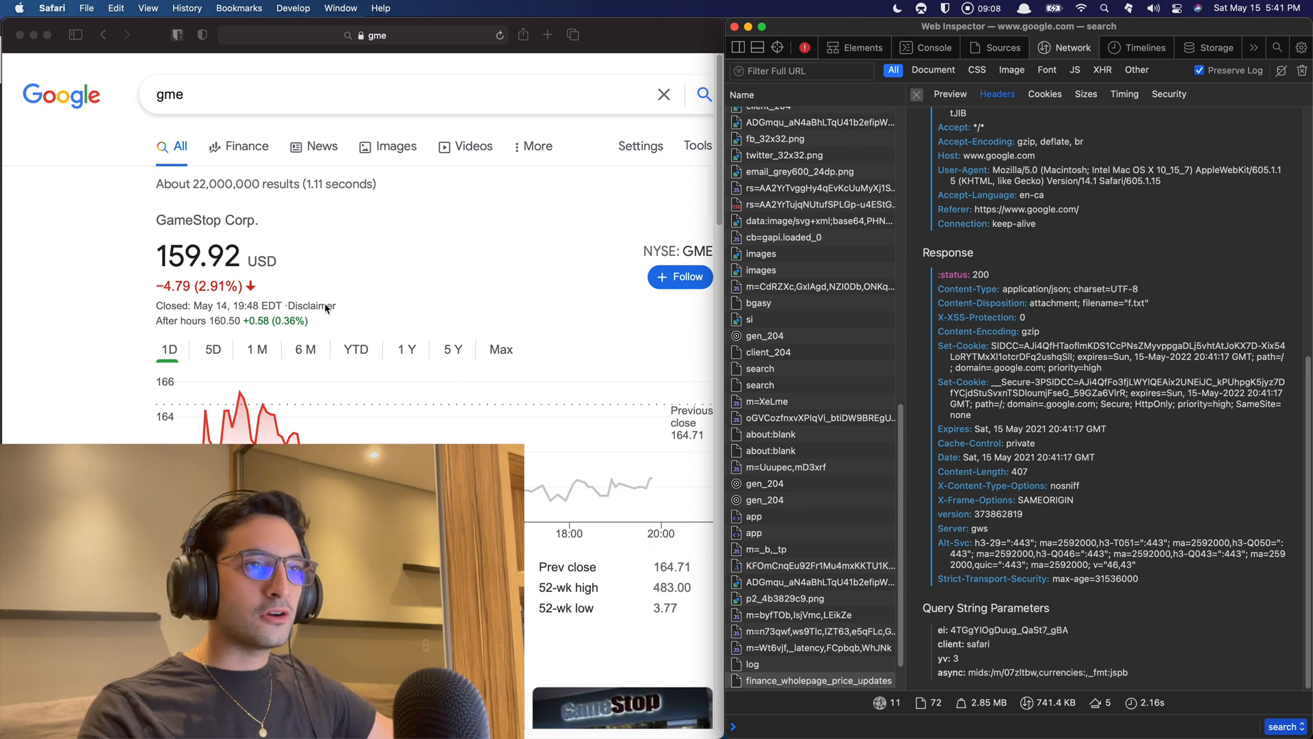
double_click(197, 256)
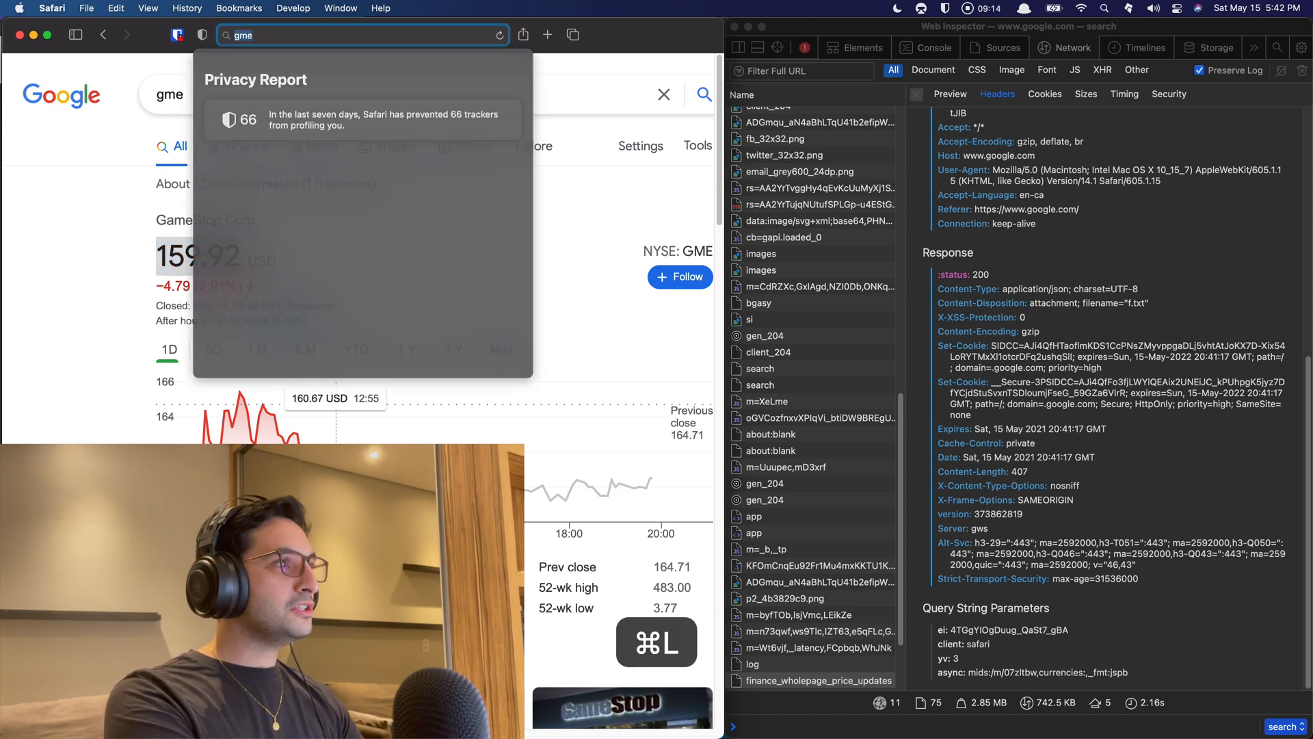
Step: Go to Yahoo Finance and search GME to reach the GameStop quote page
text(yahoo.com)
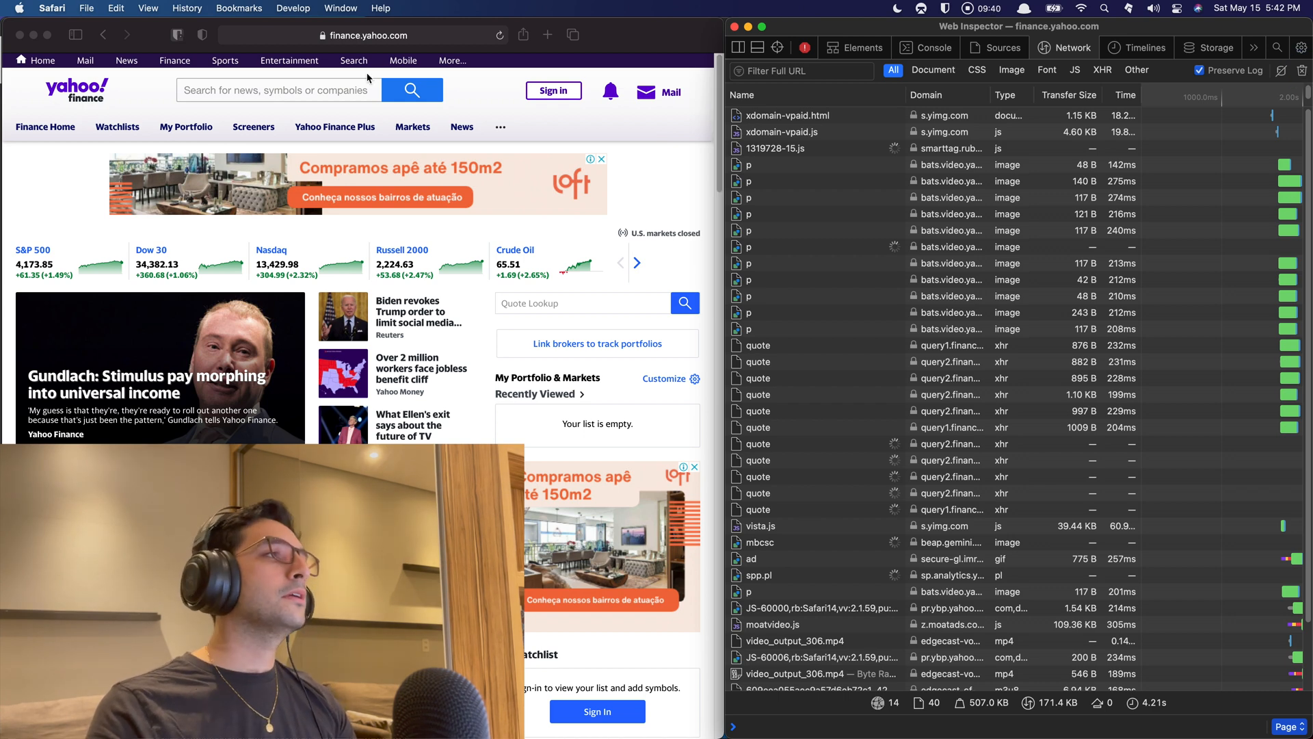
click(278, 90)
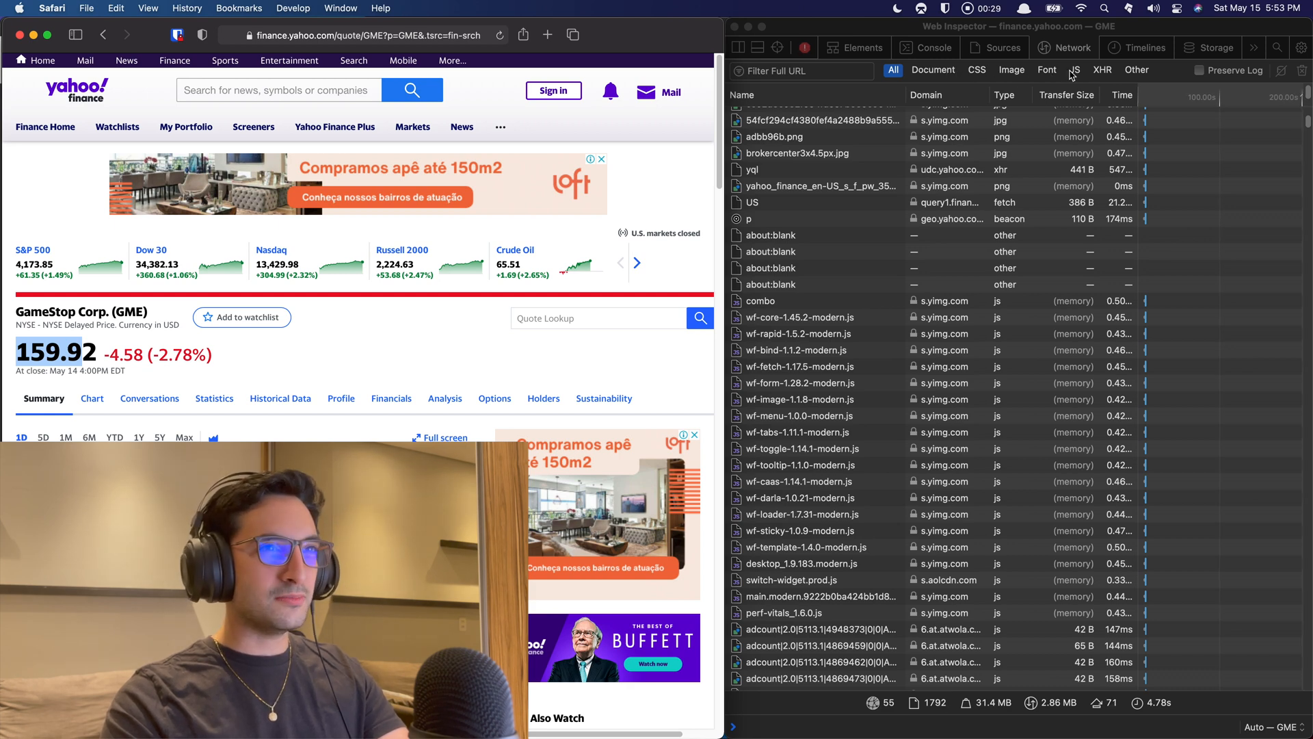
Step: Filter the network log to XHR and preview the GME chart response with regularMarketPrice 159.92
click(1102, 70)
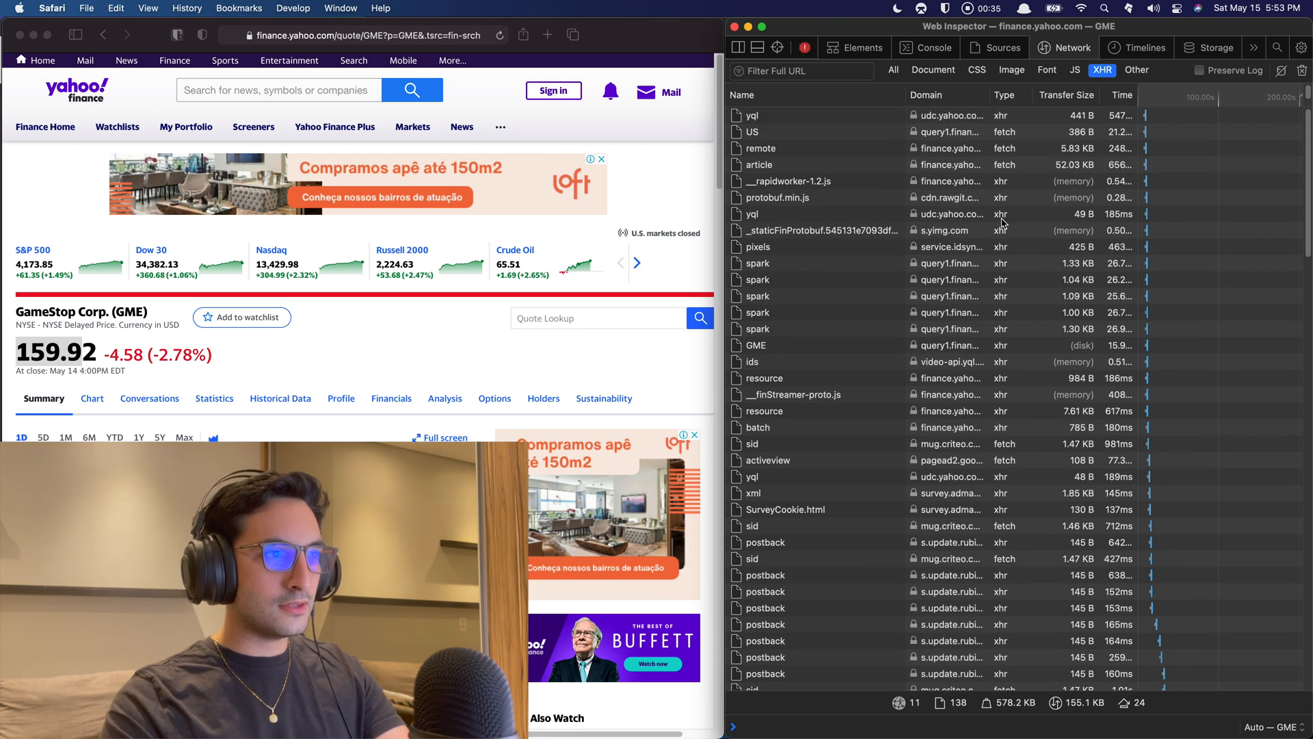
click(756, 344)
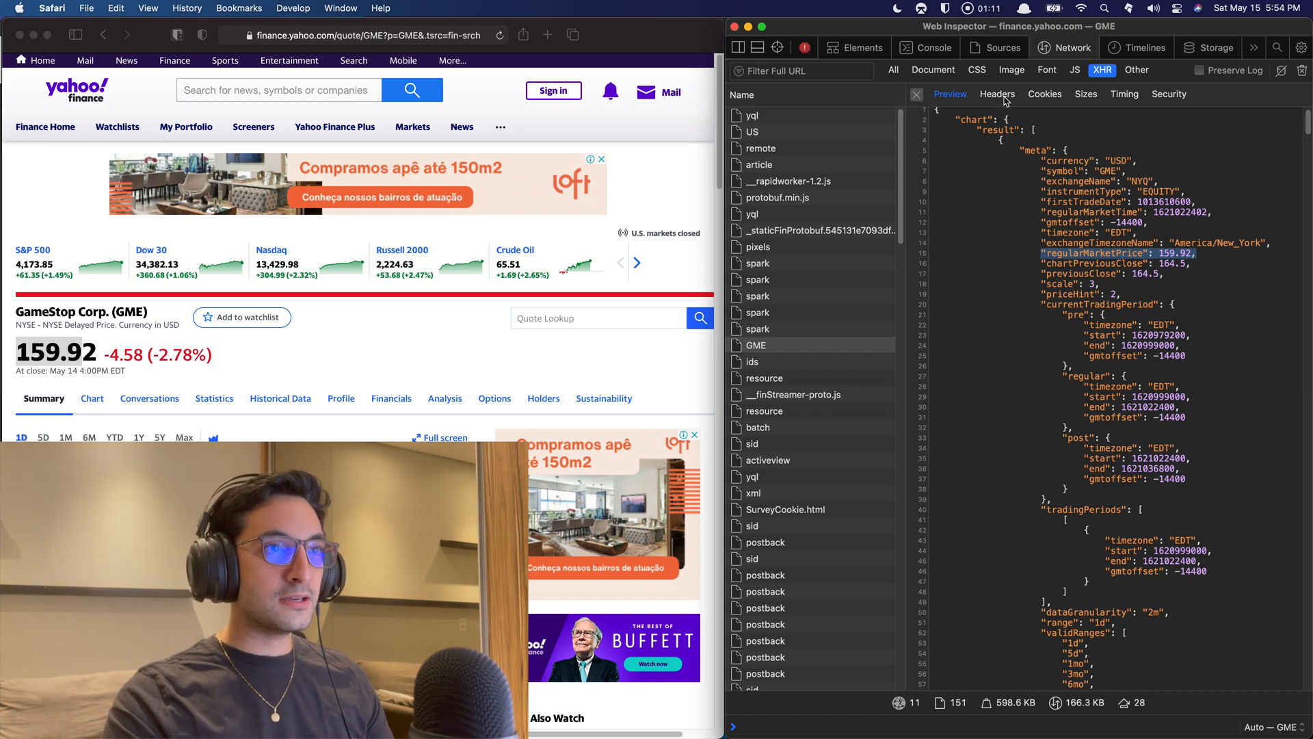
Step: Switch back to Visual Studio Code showing fancywallet.py
click(997, 95)
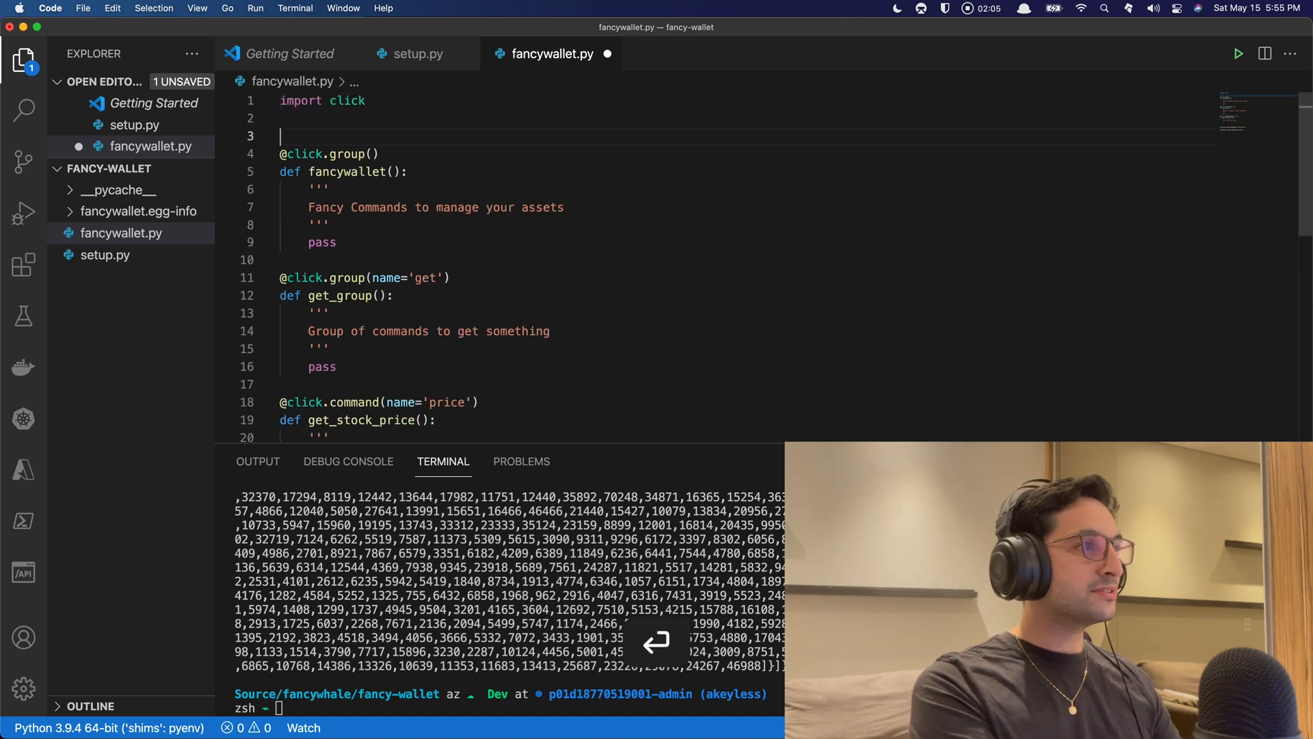
Step: Import requests and call requests.get on the Yahoo Finance v8 chart URL for GME
text(impo)
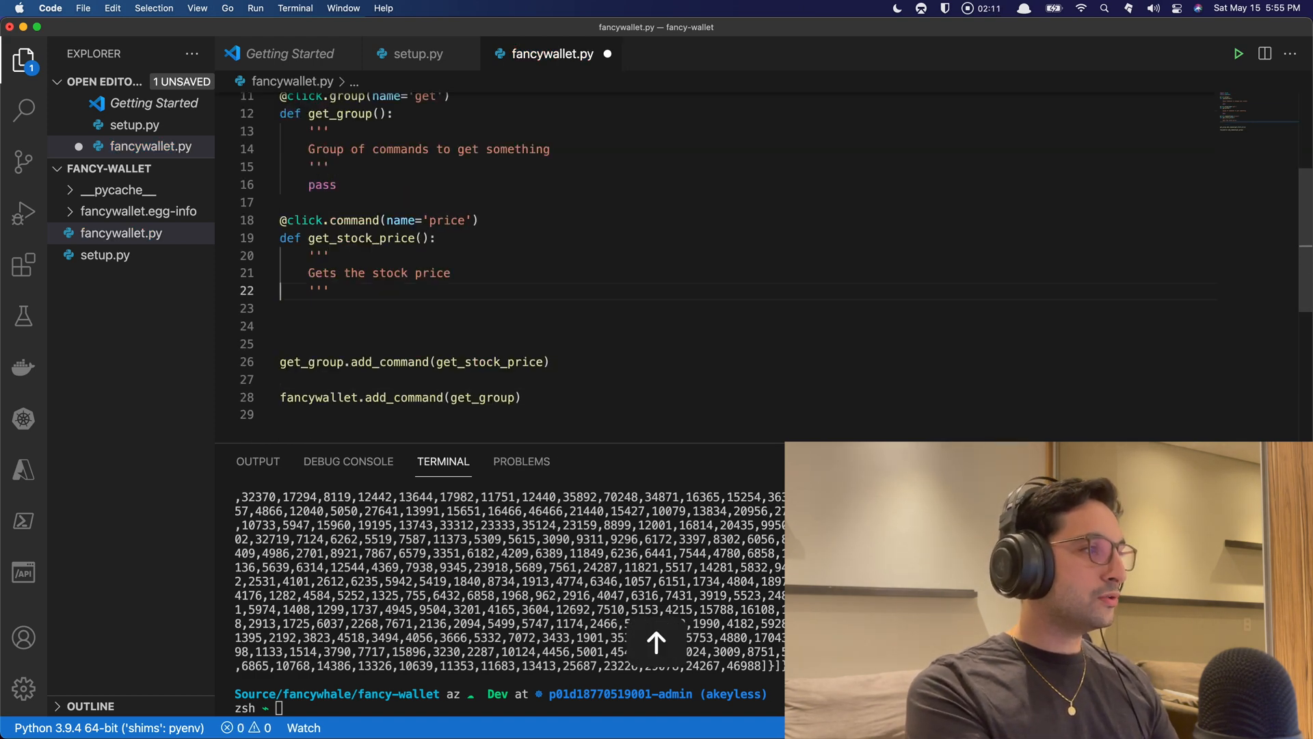
text(req)
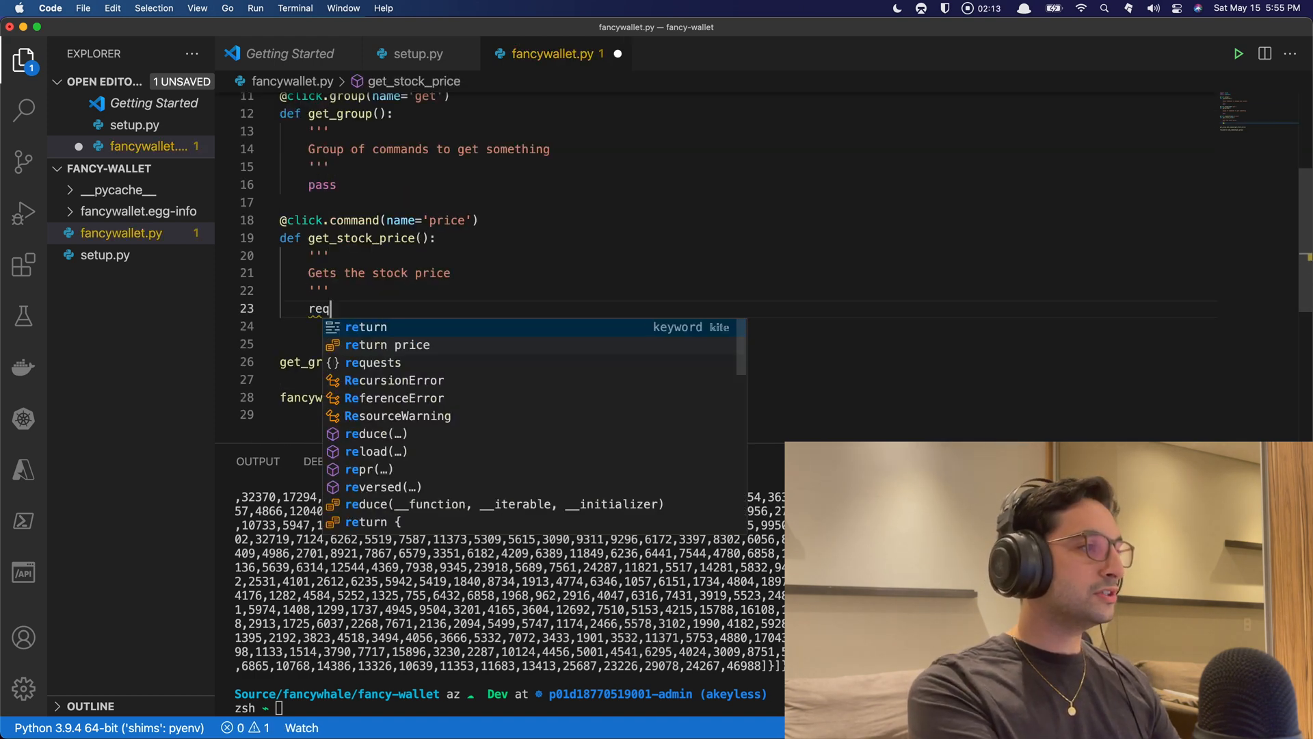
text(uests)
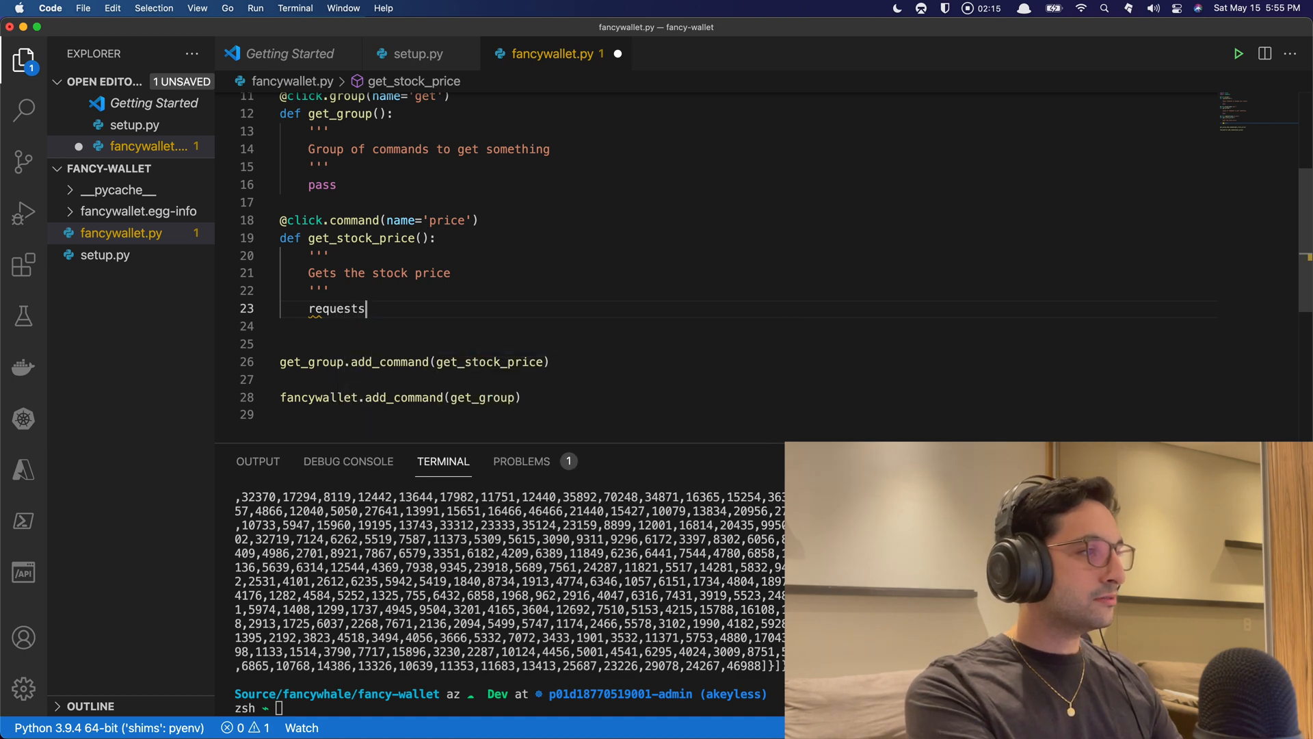
text(.get())
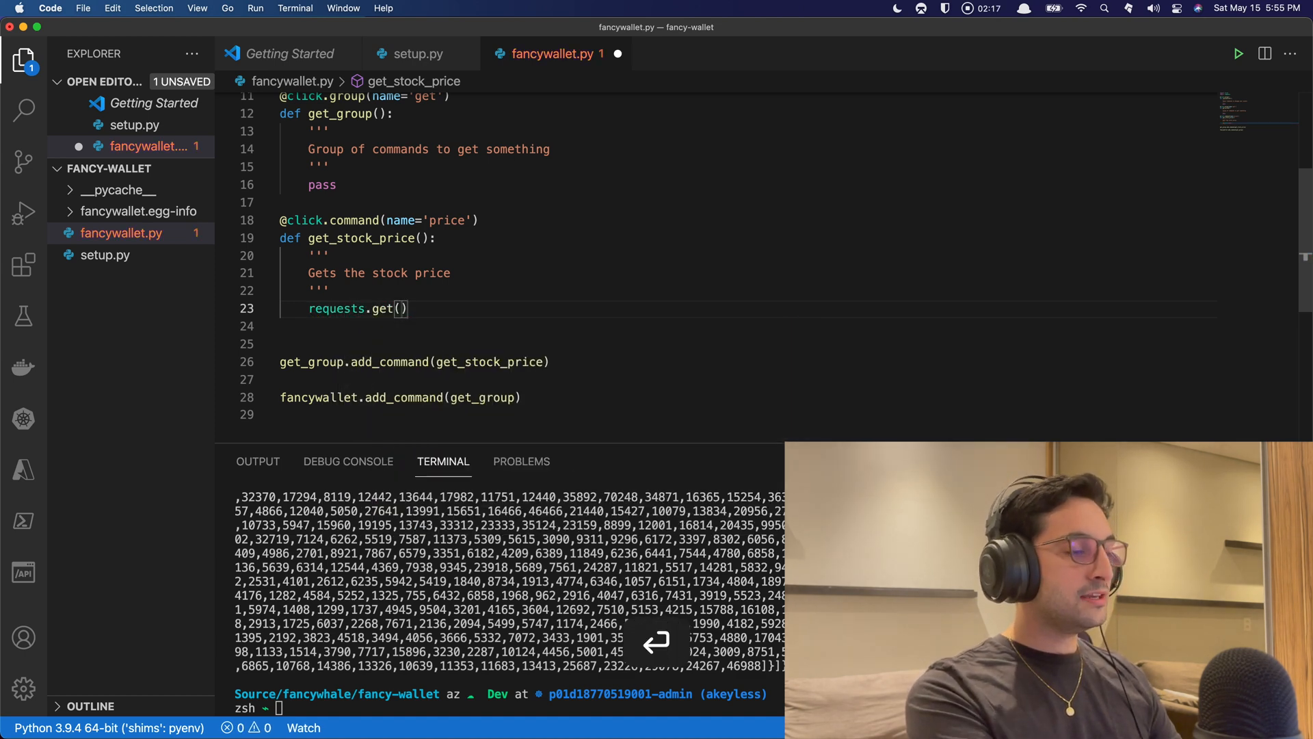
text('https://query1.finance.yahoo.com/v8/finance/chart/GME?')
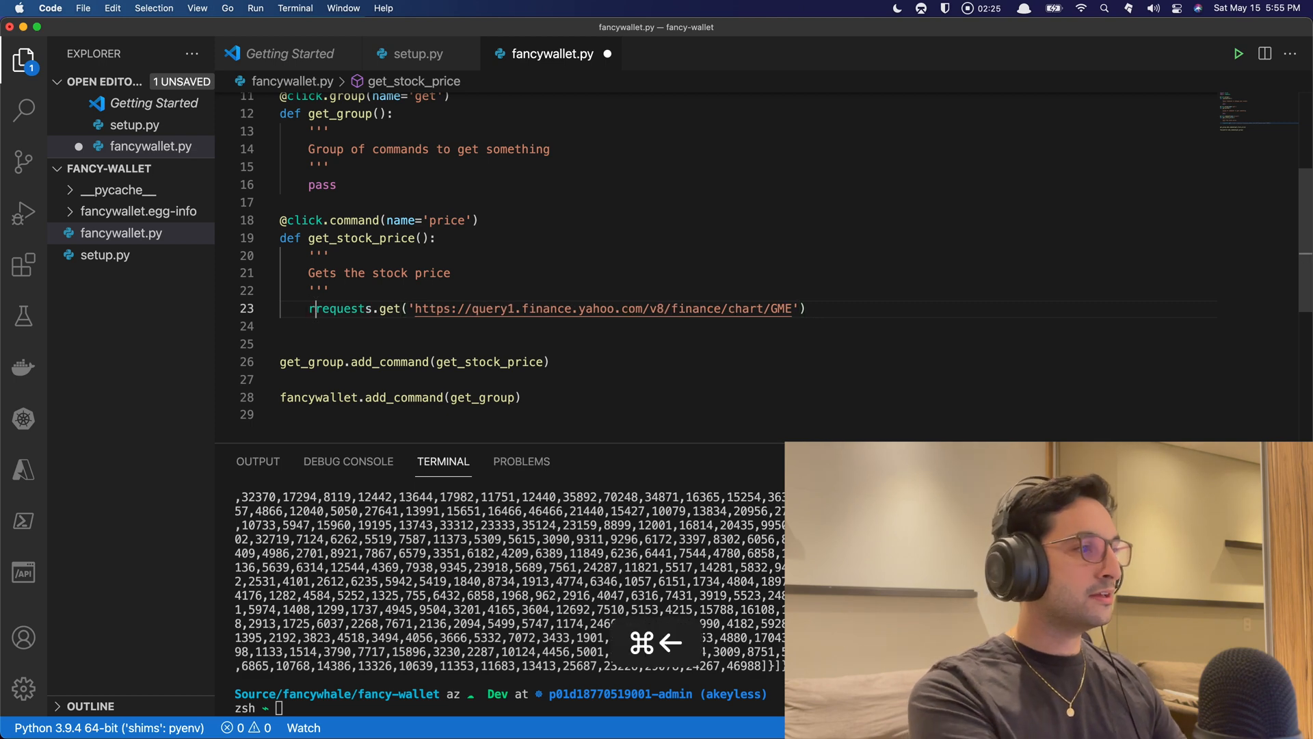
Step: Assign the request to result = in get_stock_price
text(result =)
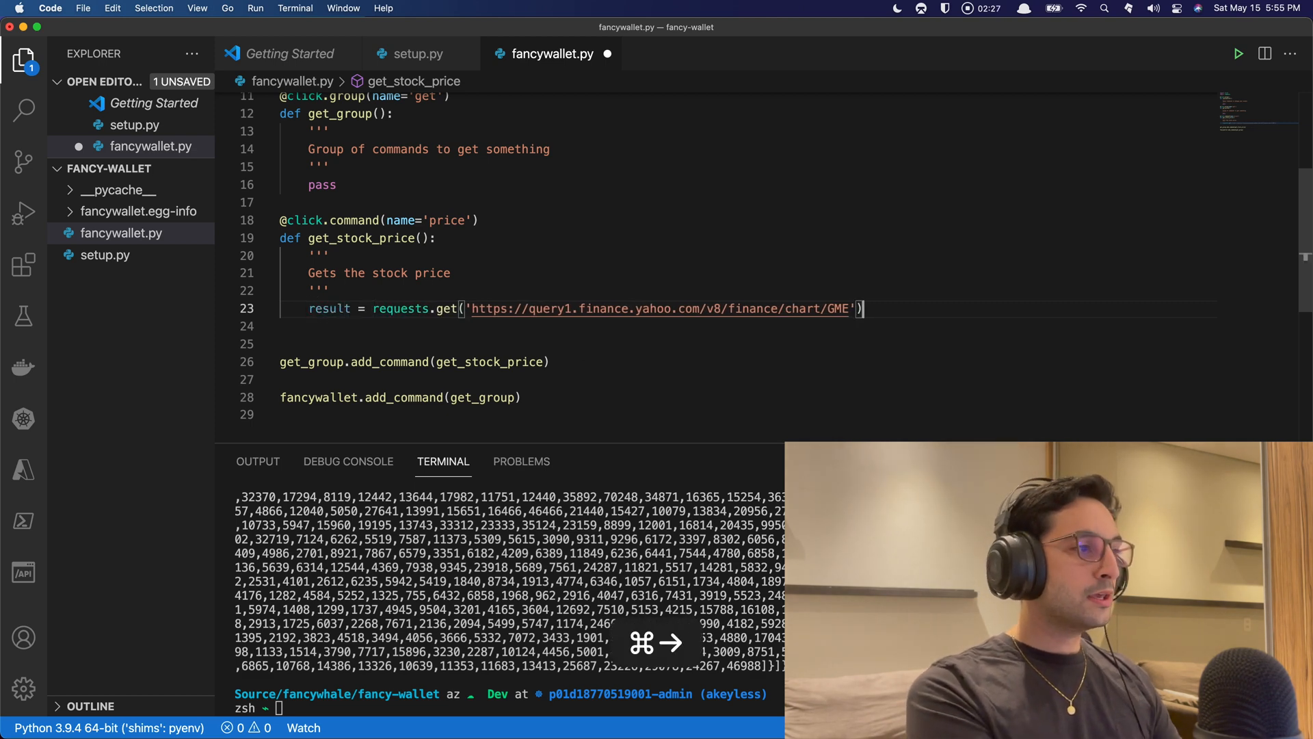
text(impo)
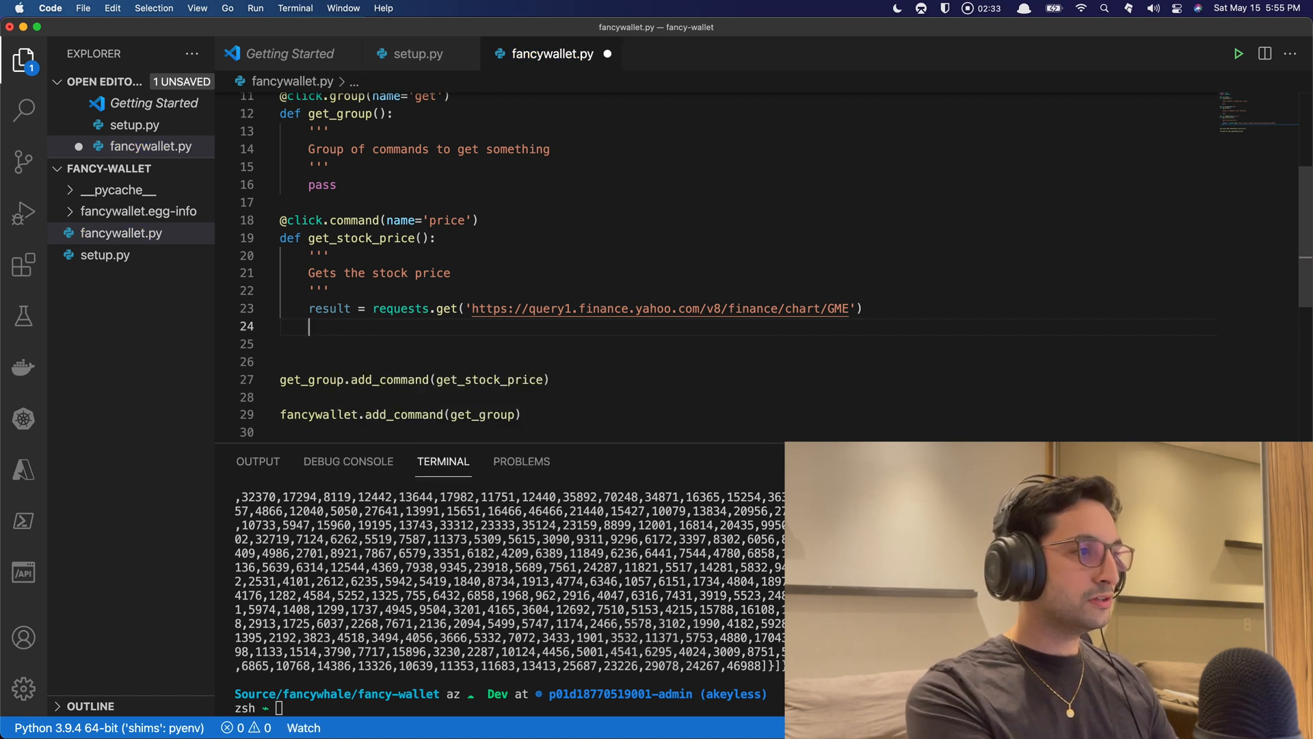
double_click(330, 308)
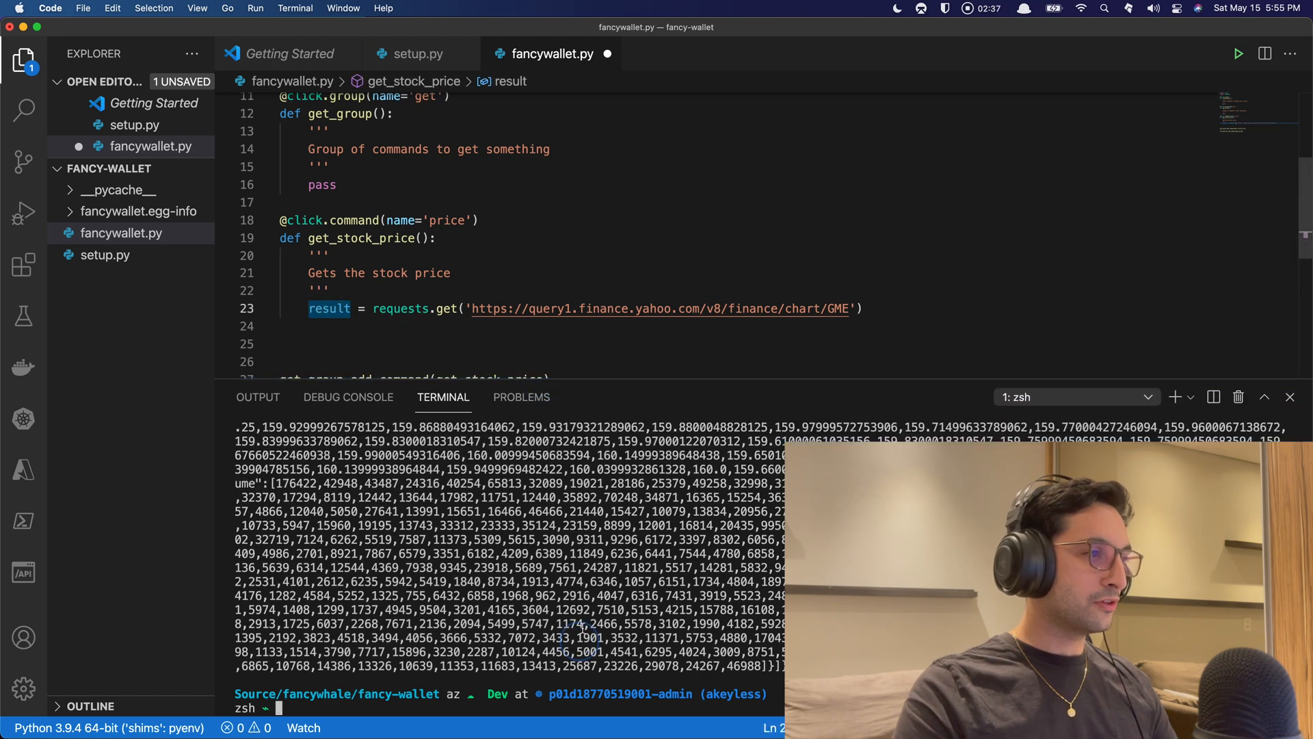
Step: In a terminal Python REPL, fetch the GME chart into result and inspect it with dir(result)
text(python)
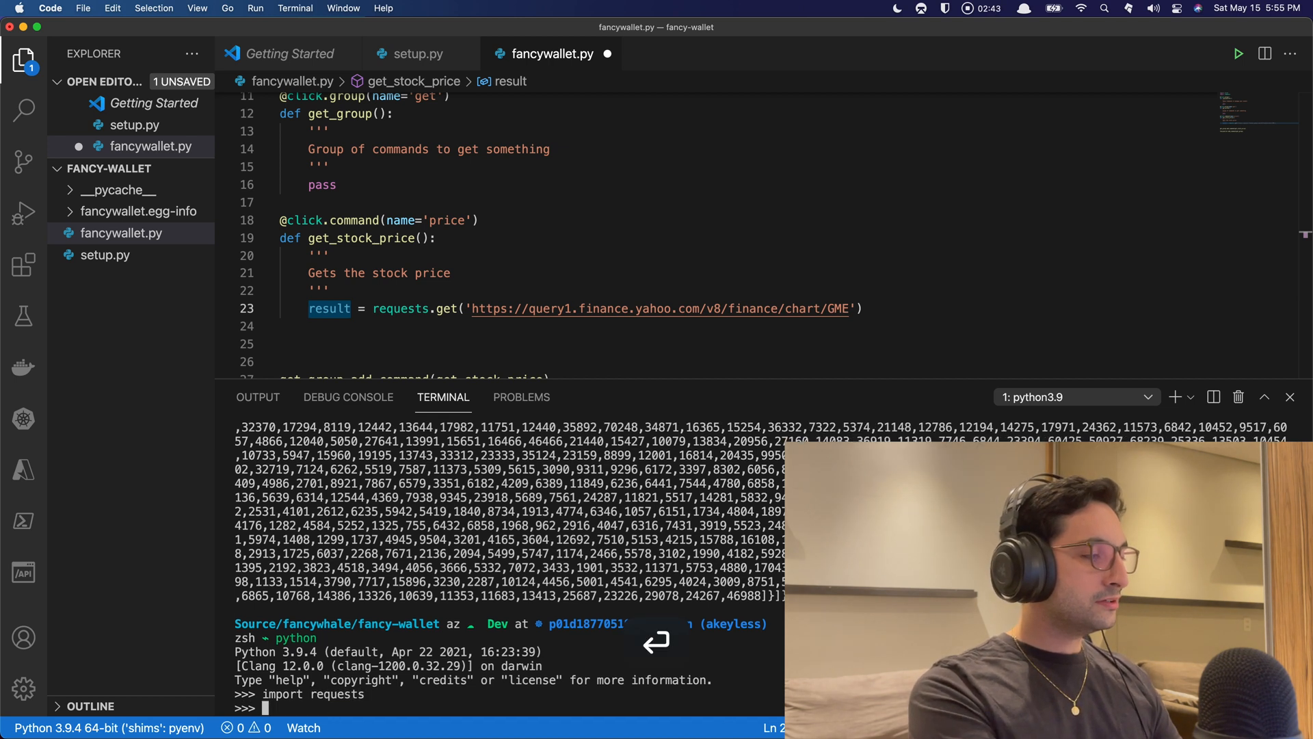
text(requests.)
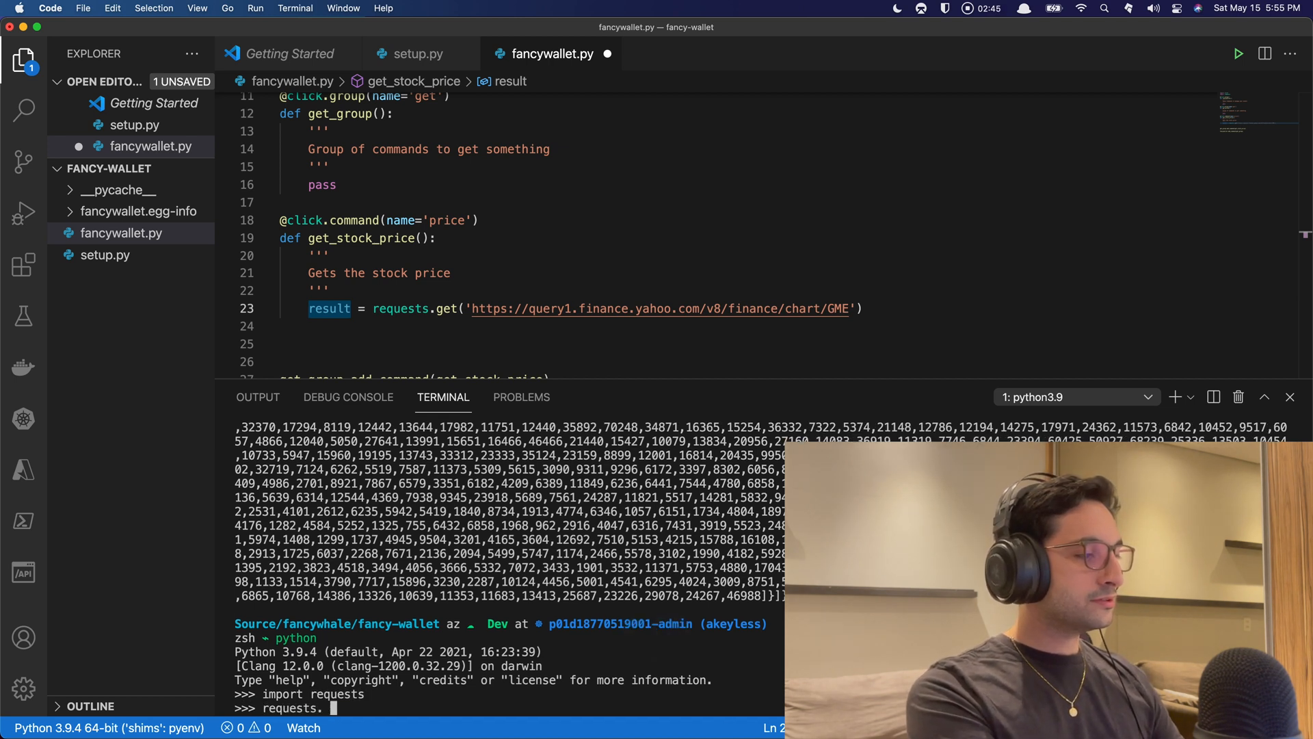
text(get('https://query1.finance.yahoo.com/v8/finance/chart/GME)
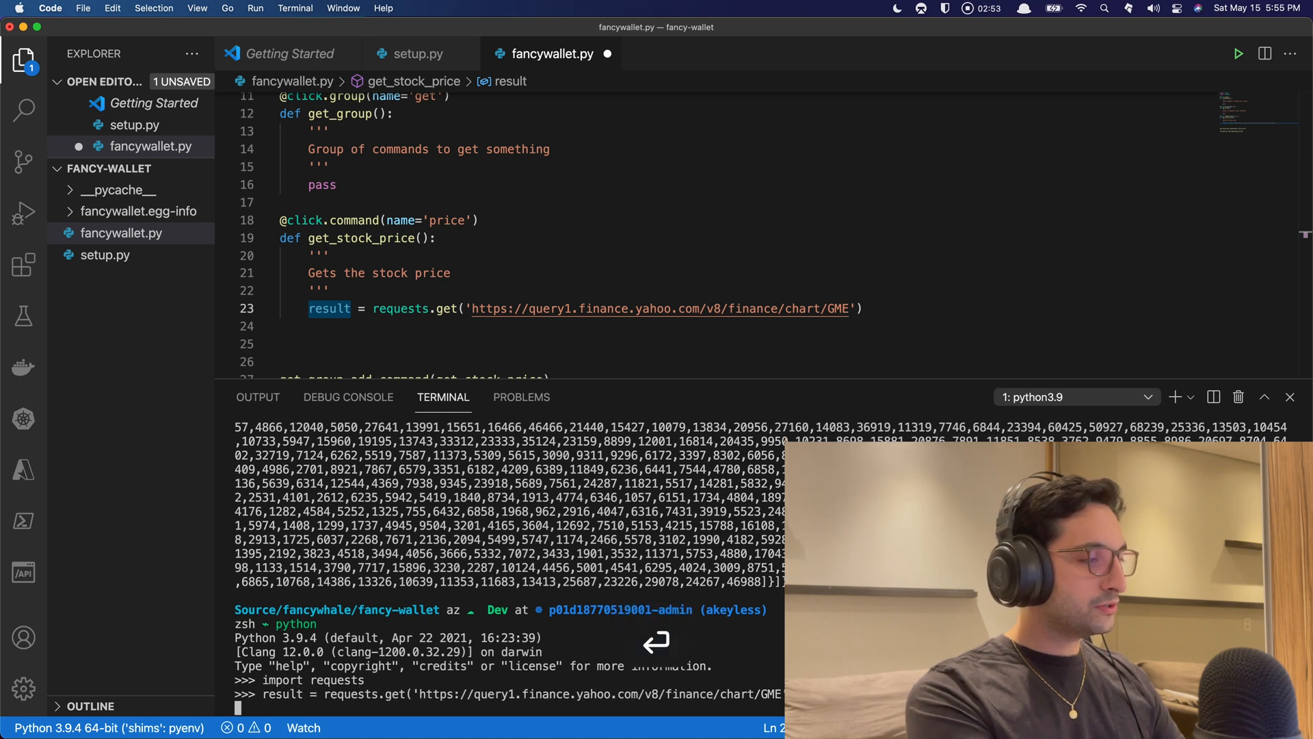
text(result)
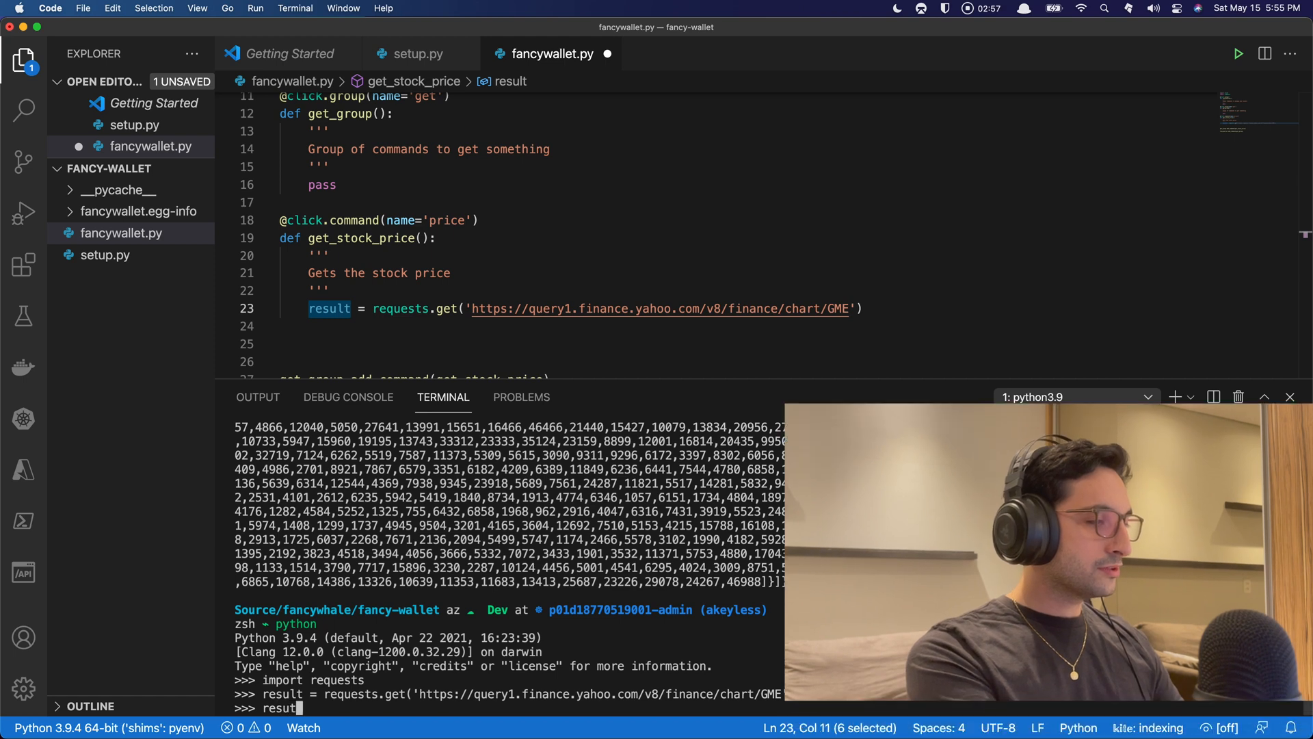
key(enter)
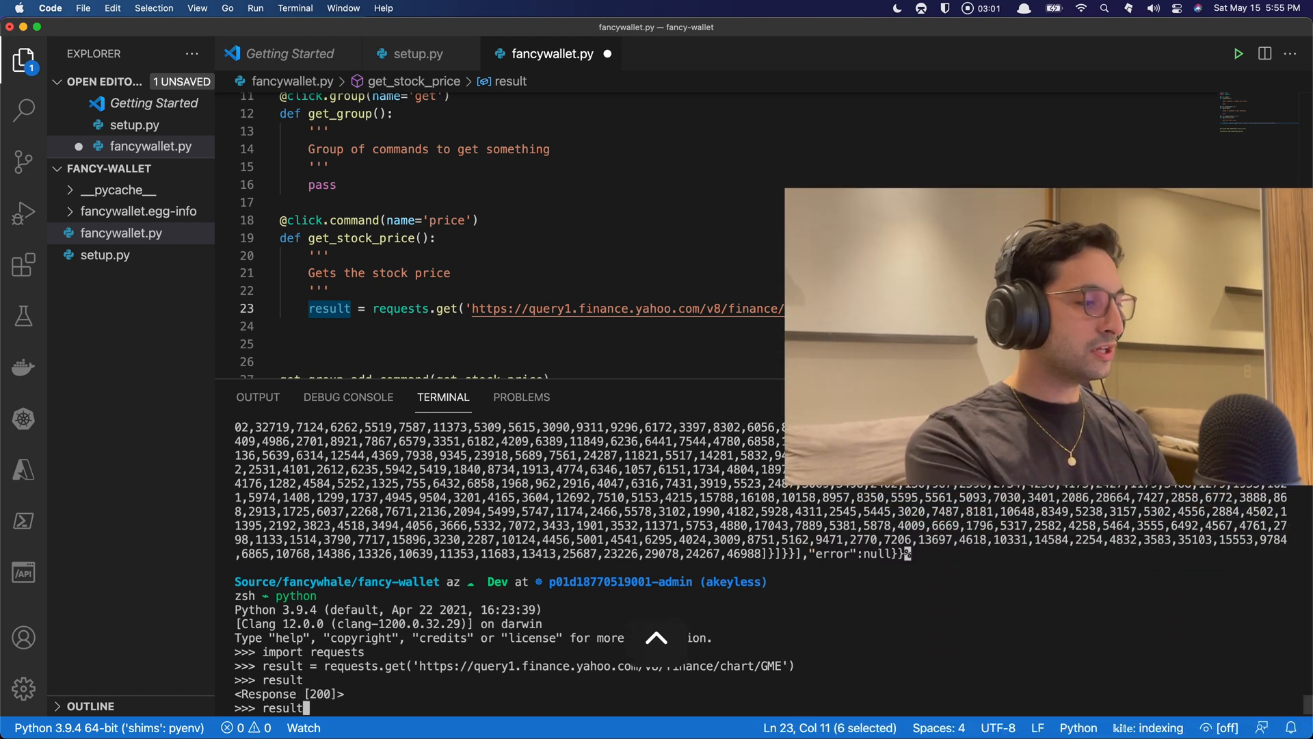
text(dir(result))
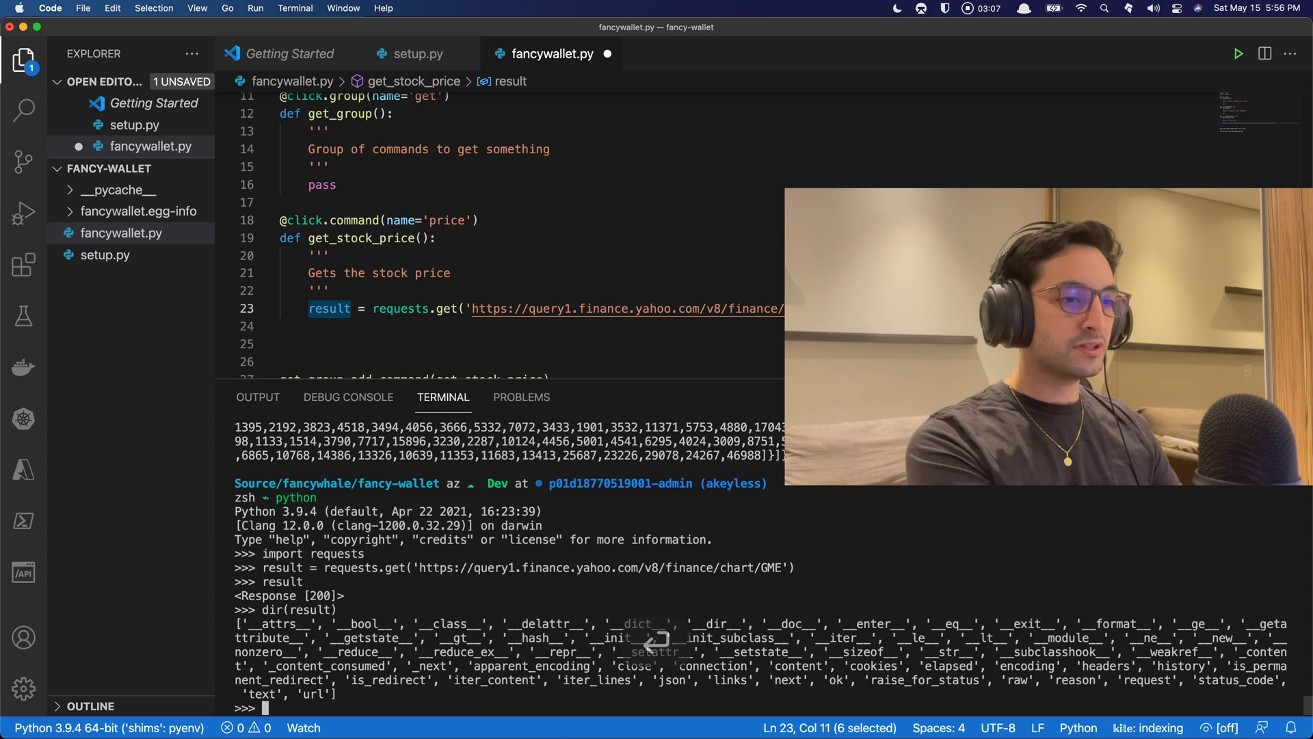
mouse_move(1062, 684)
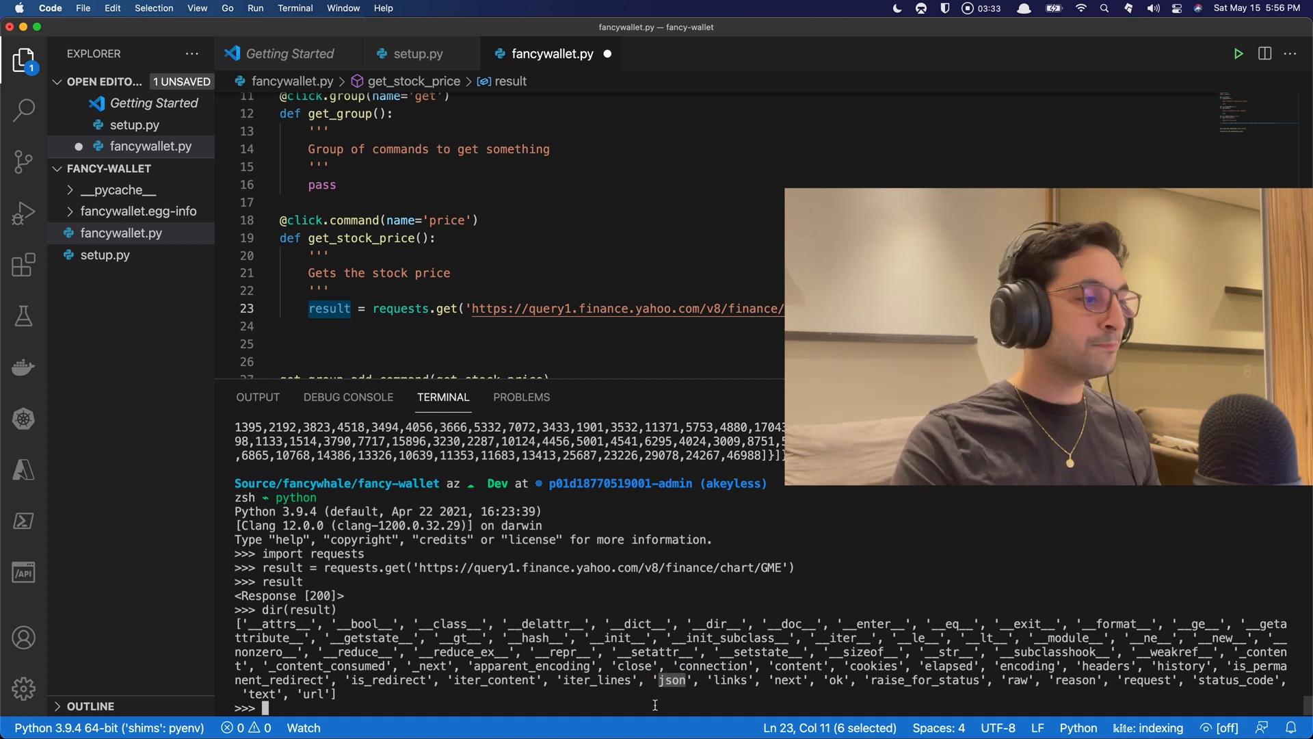
Step: Parse the response to result_dict and list result_dict.keys()
text(r)
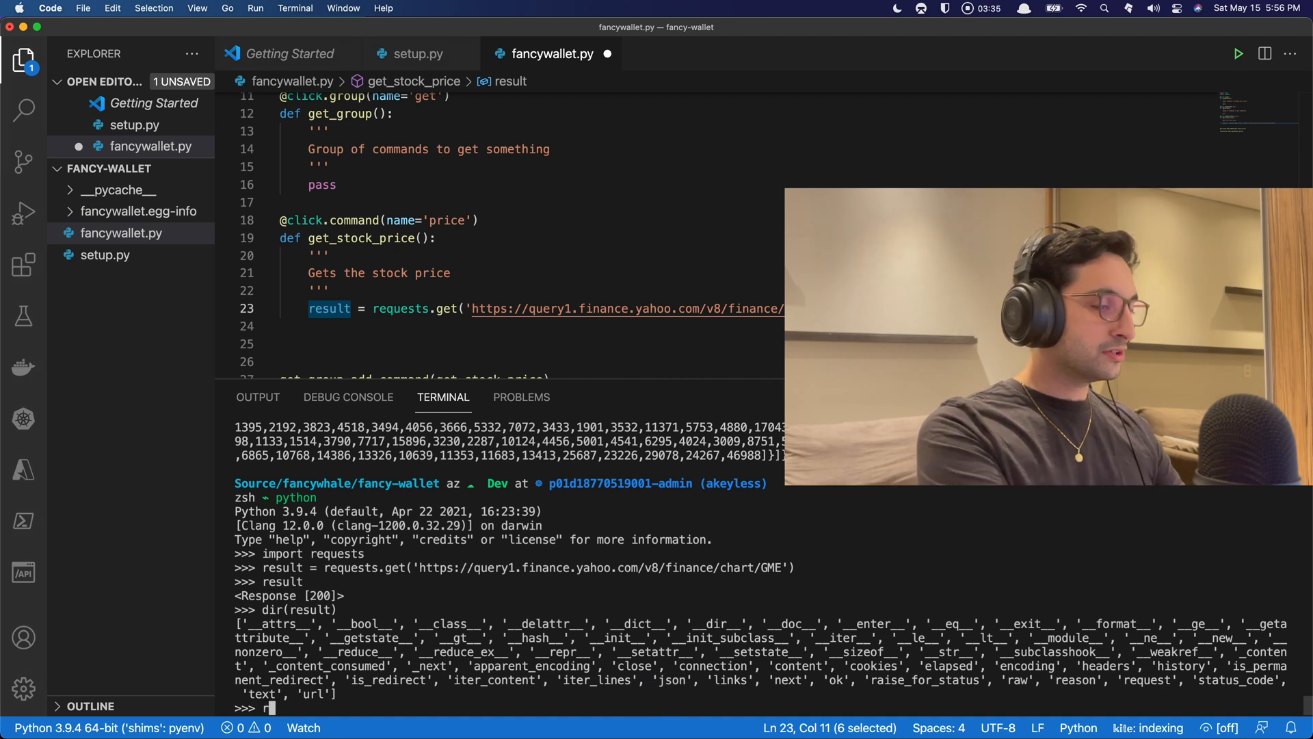
text(esult_dict = result.json()
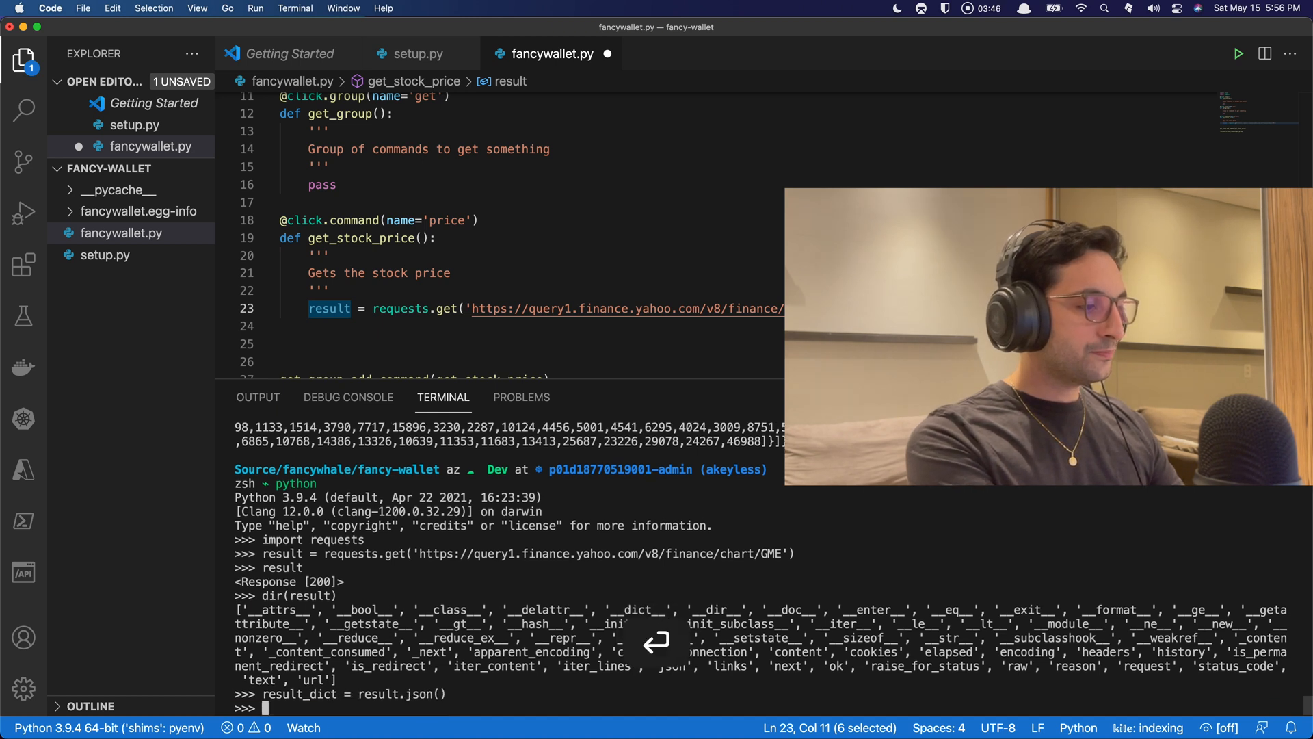
text(result.keys()
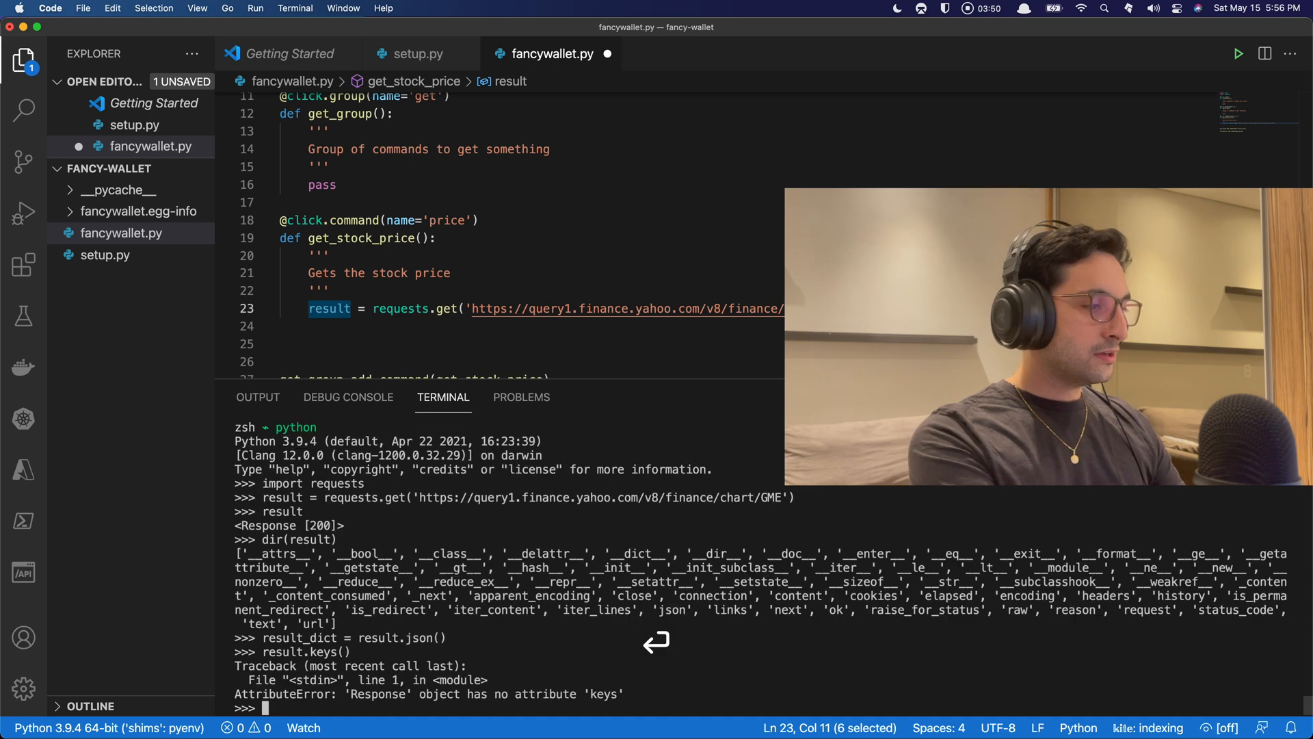
text(result.keys)
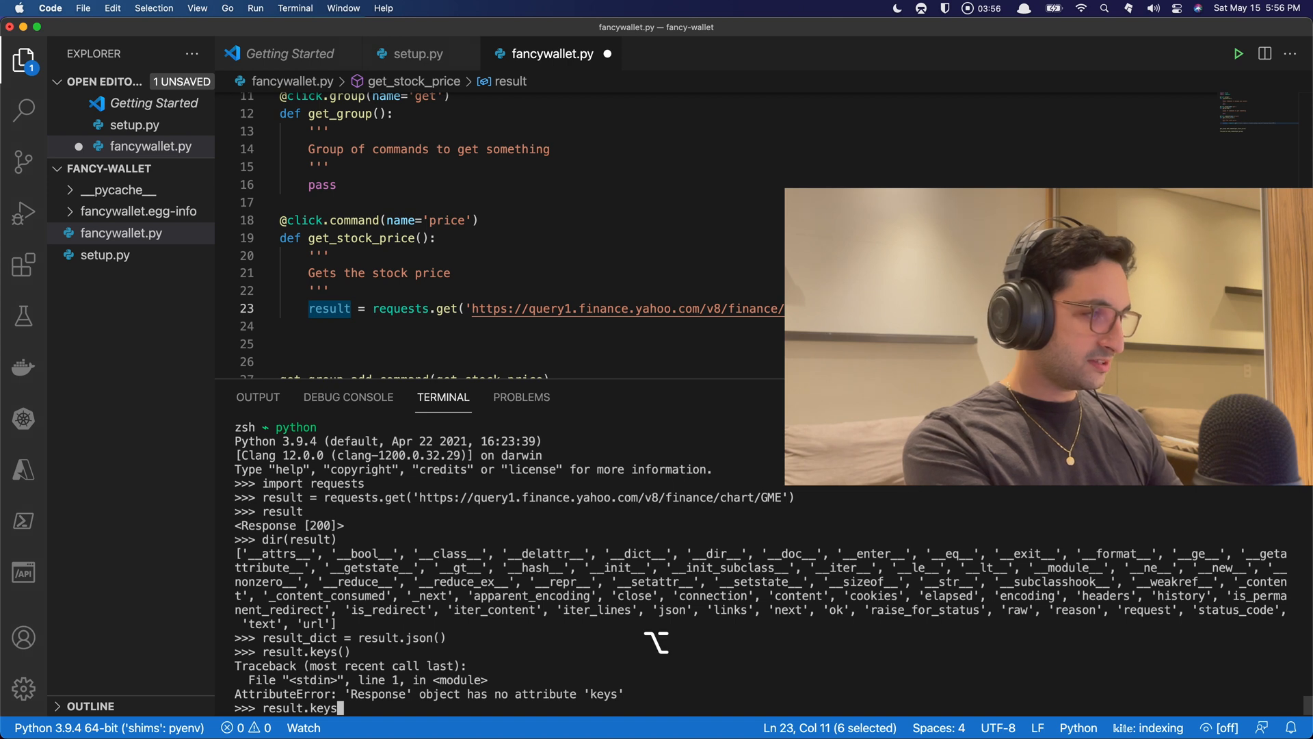
key(cmd+backspace)
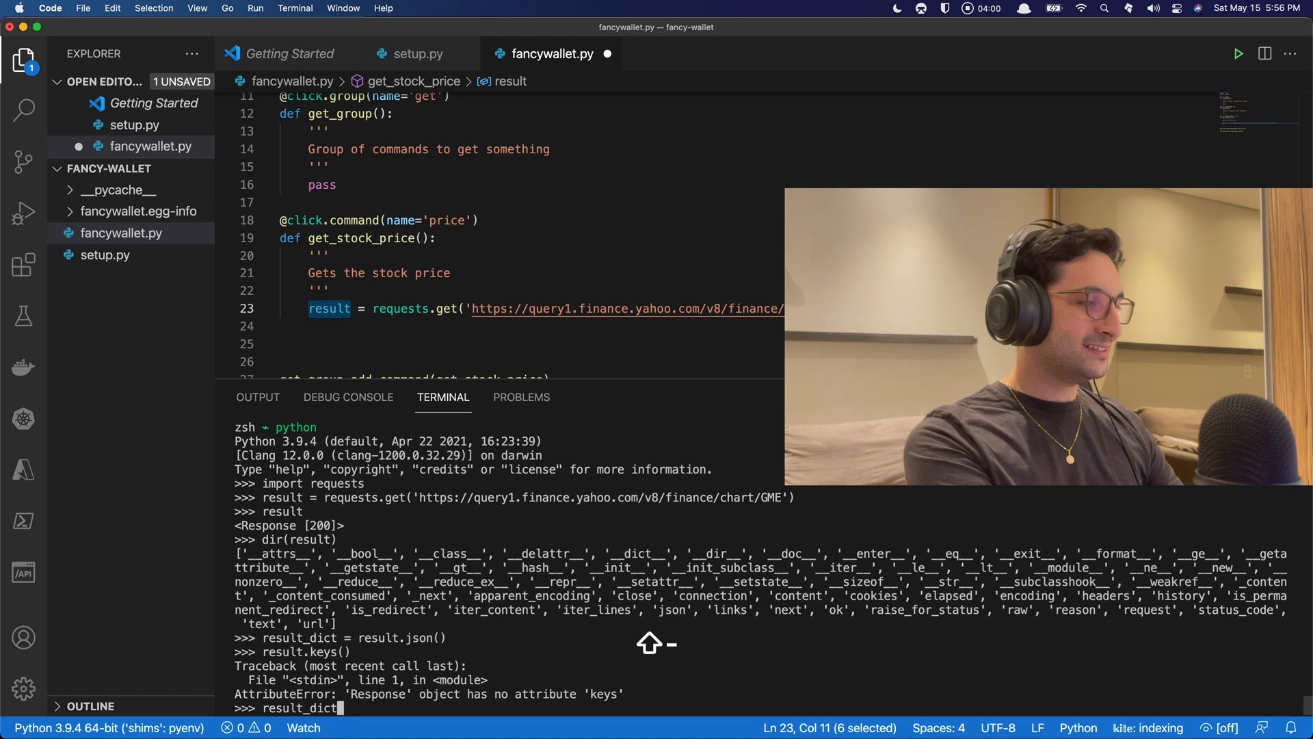
text(.keys()
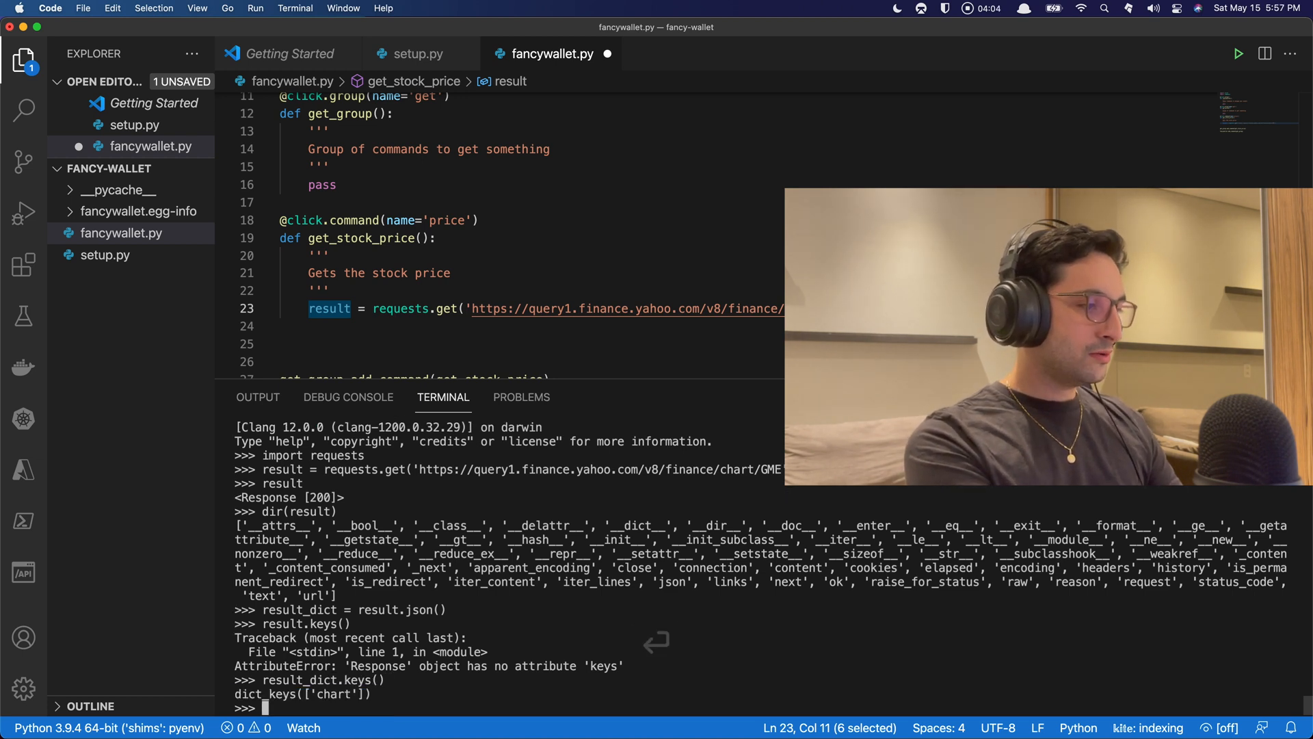
text(result_dict.keys())
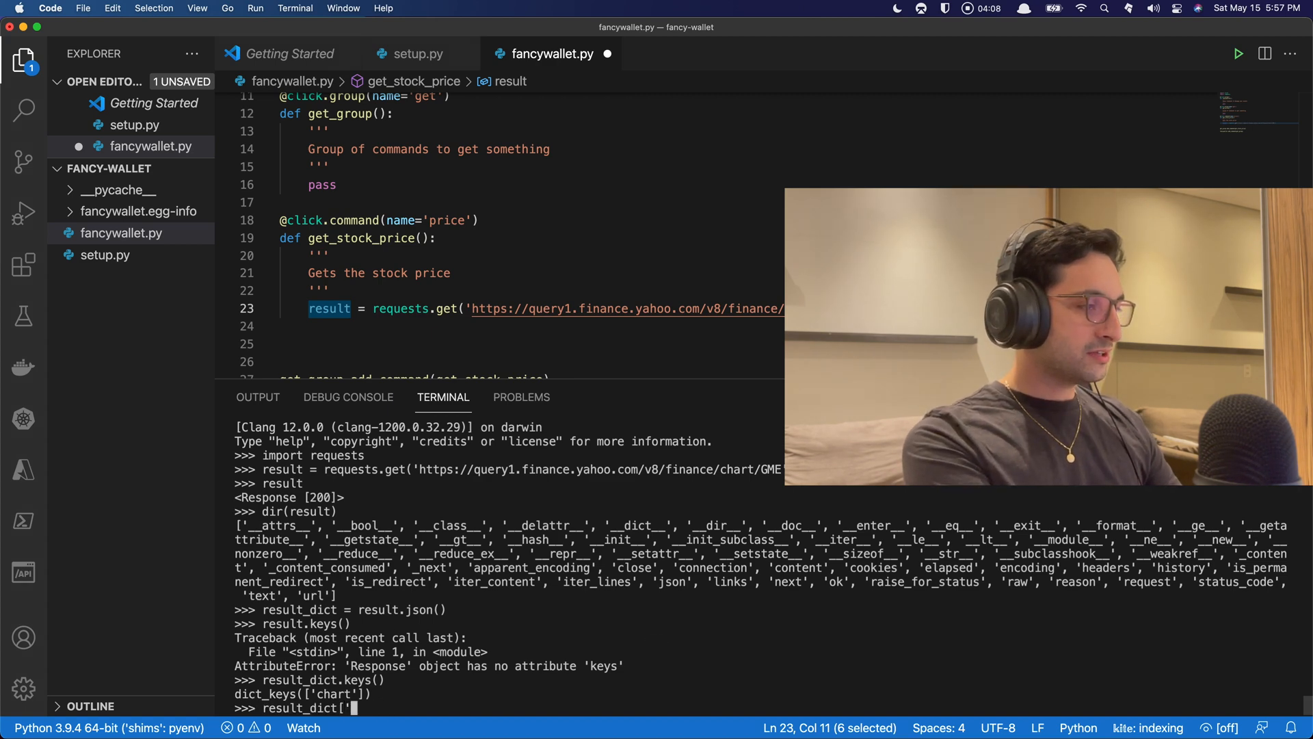
Step: Print result_dict['chart'] to see the chart data
text(chart'])
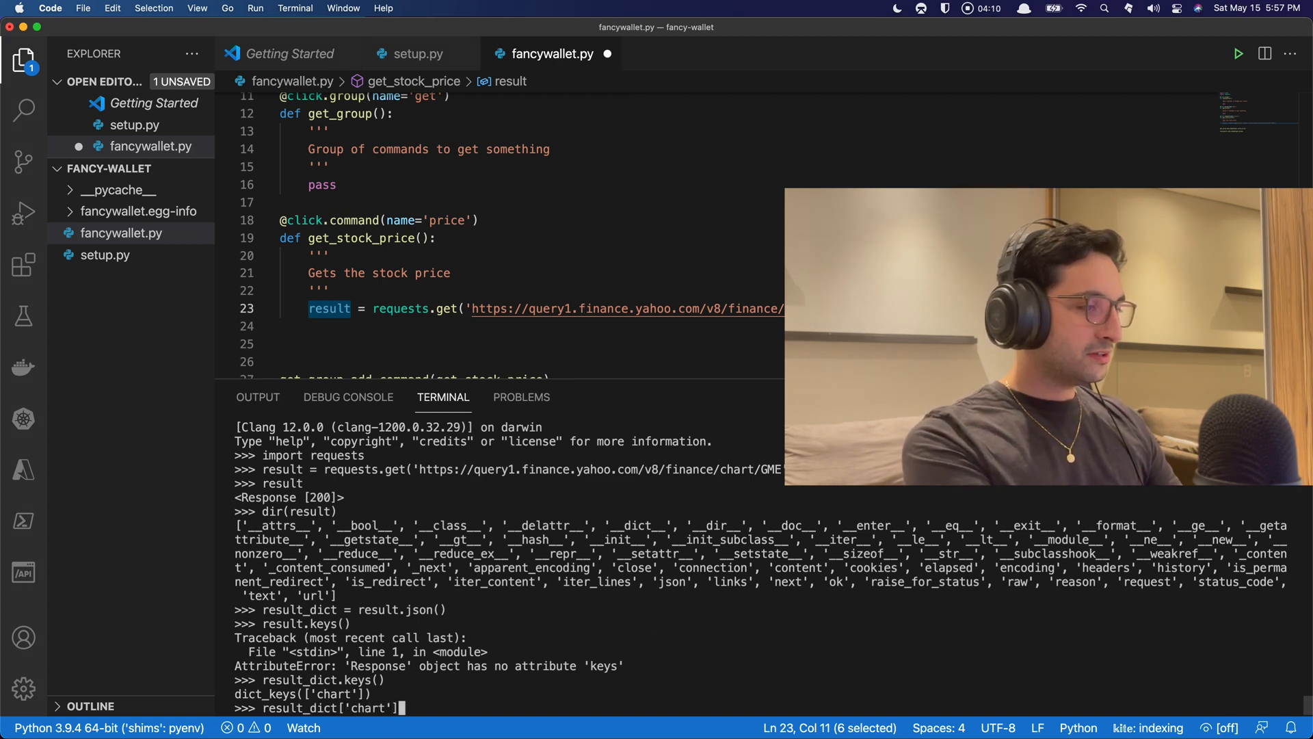
key(enter)
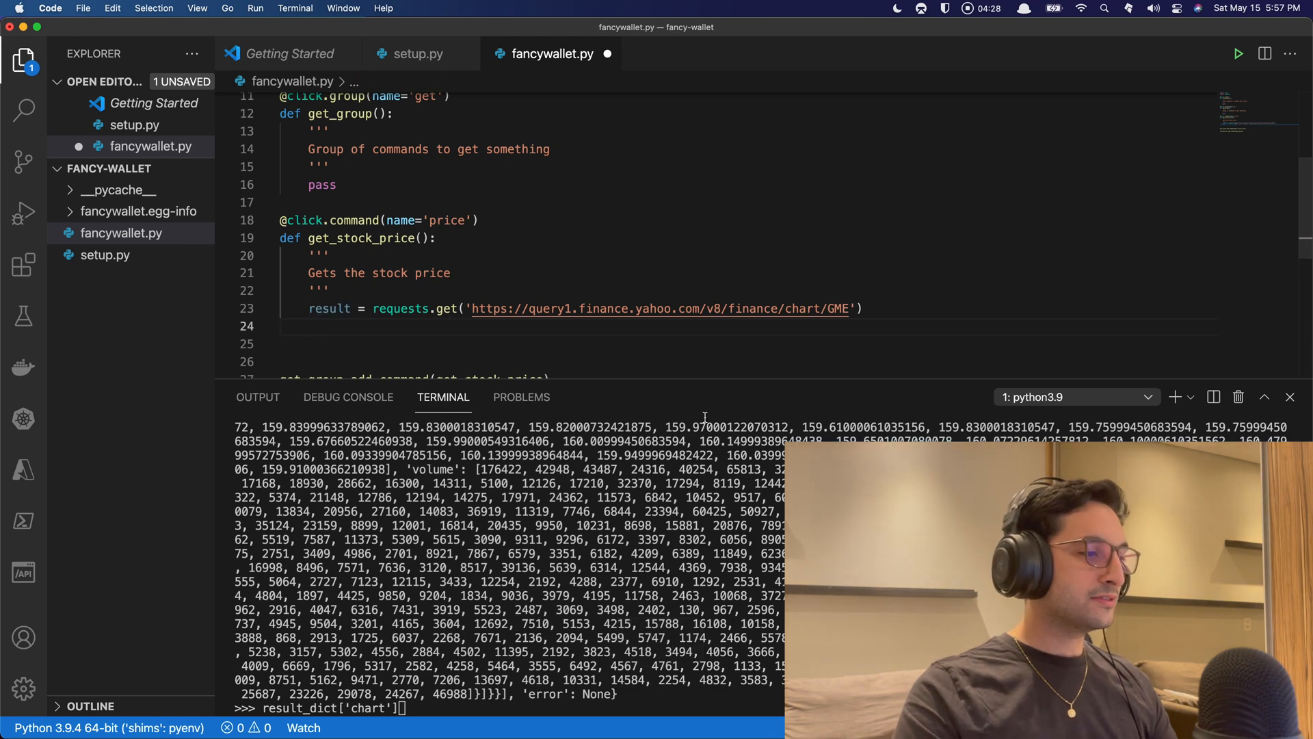
Step: Add result_dict = result.json() and a click.echo() call in get_stock_price
text(result_dict = result.json()
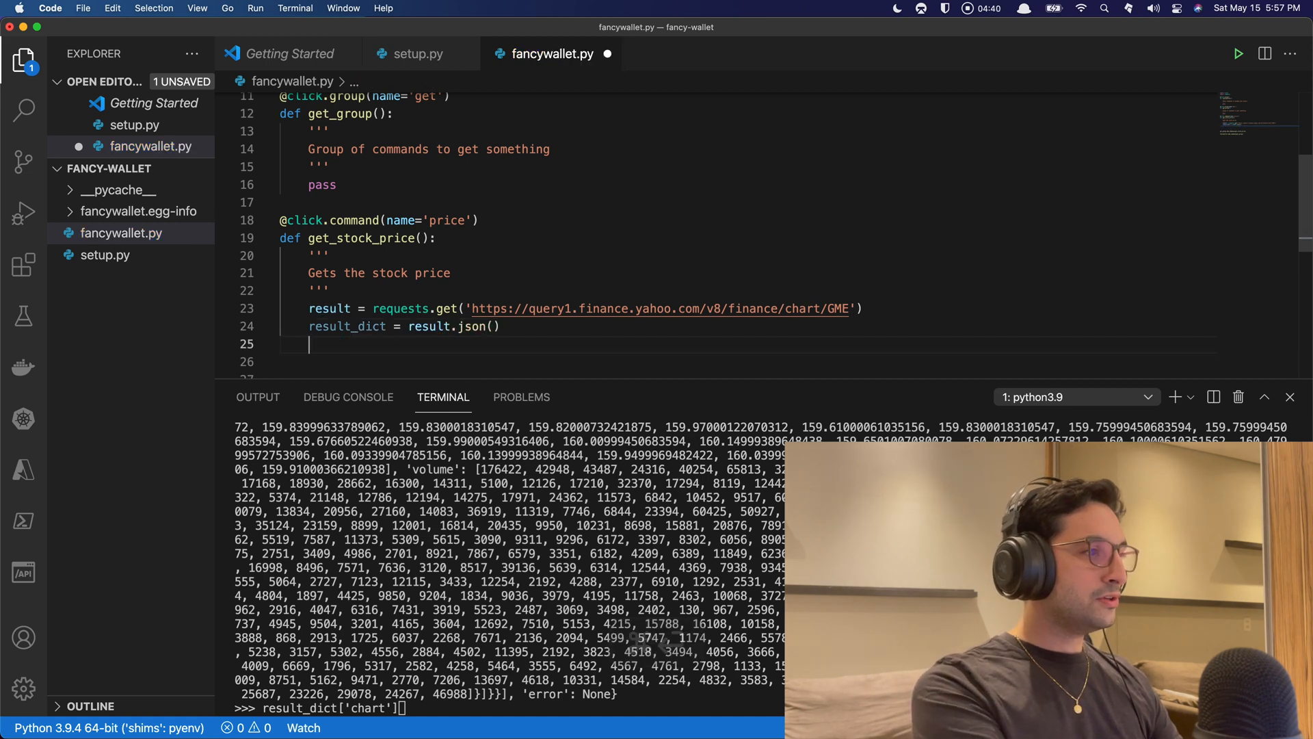
text(click.echo)
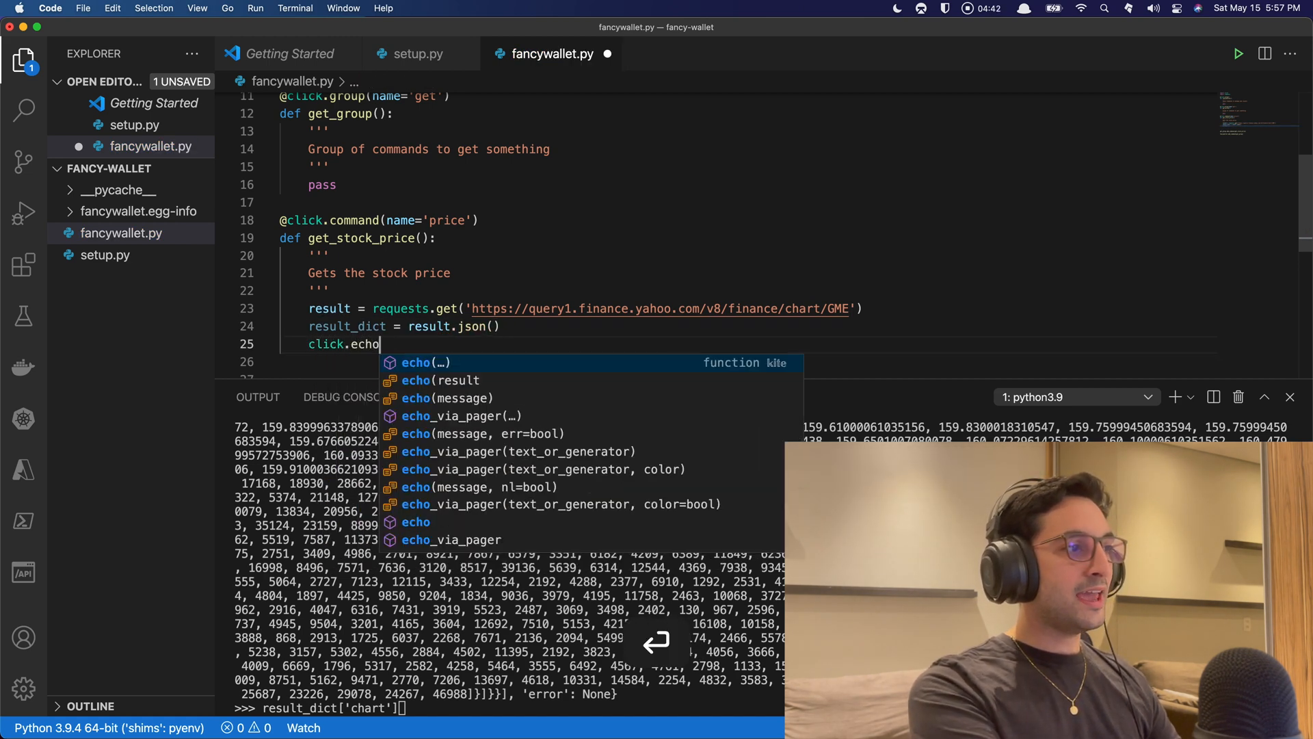
text(())
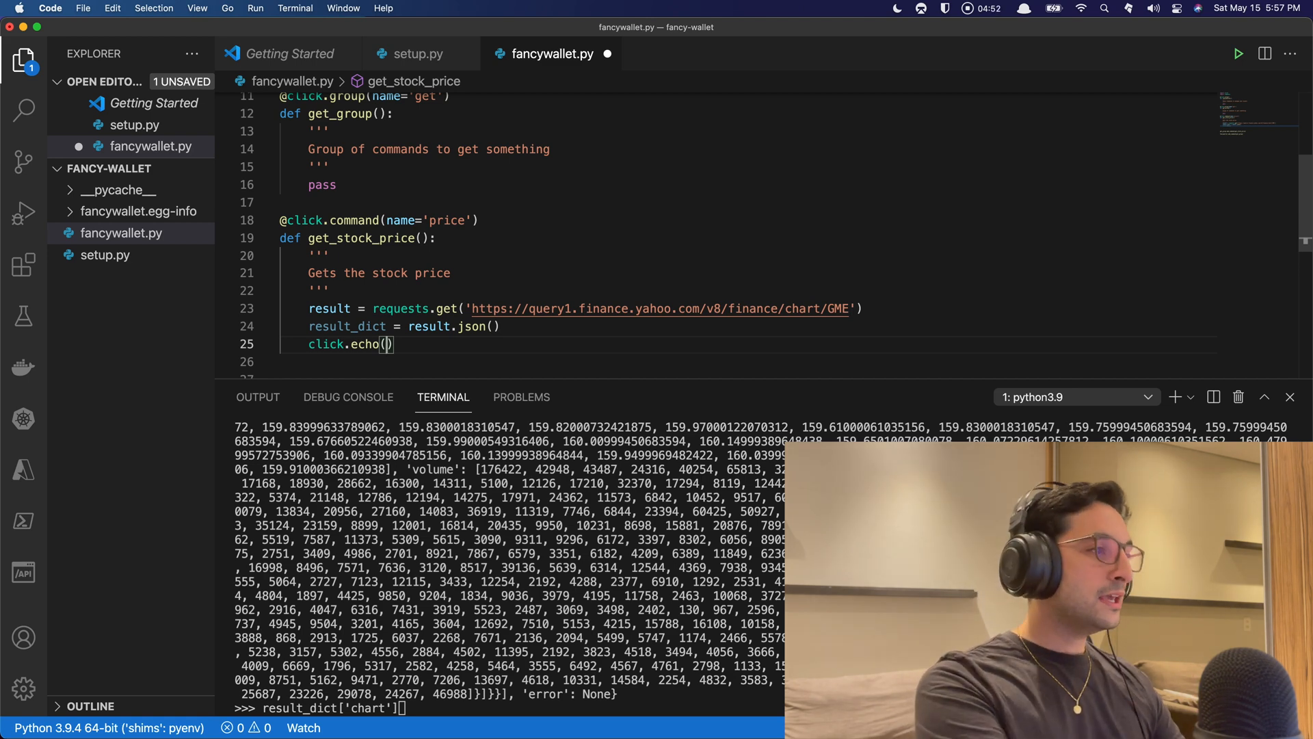
text(result.)
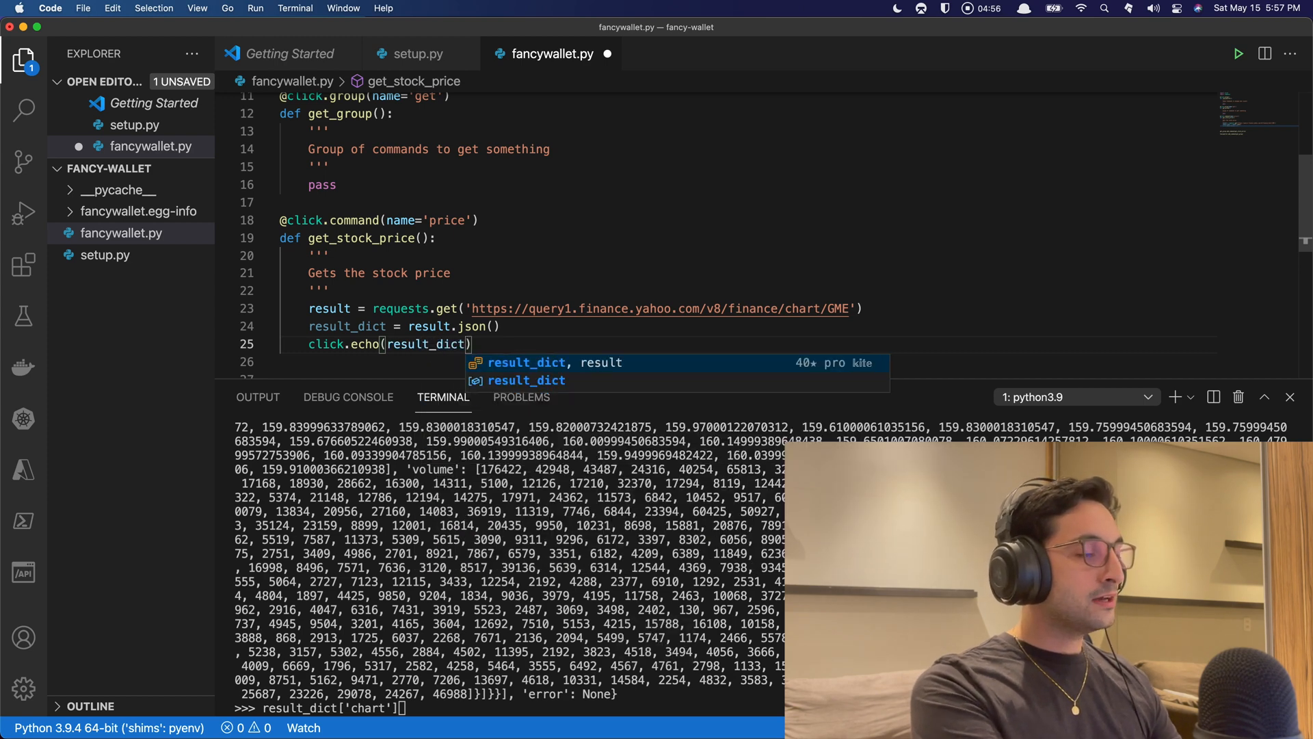
text(()
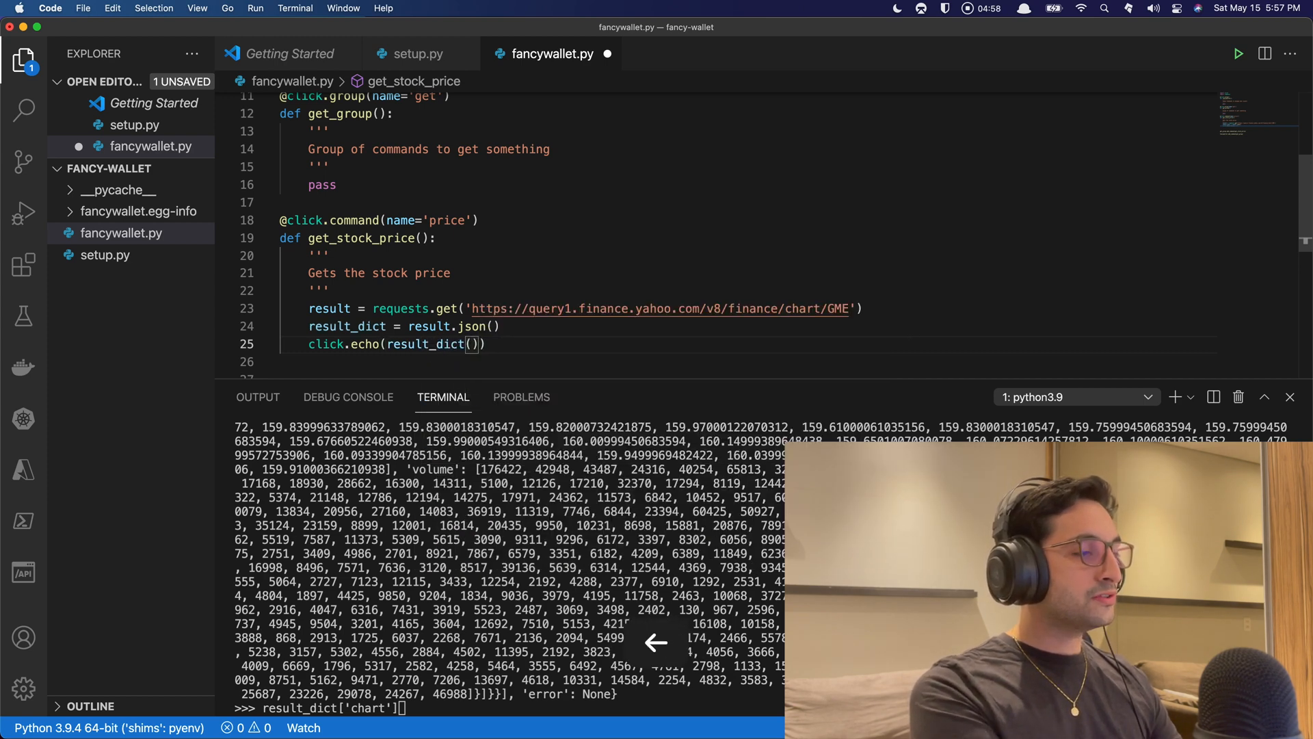
Step: Echo result_dict['chart']['result'][0]['meta'], checking the JSON structure in Web Inspector
text([)
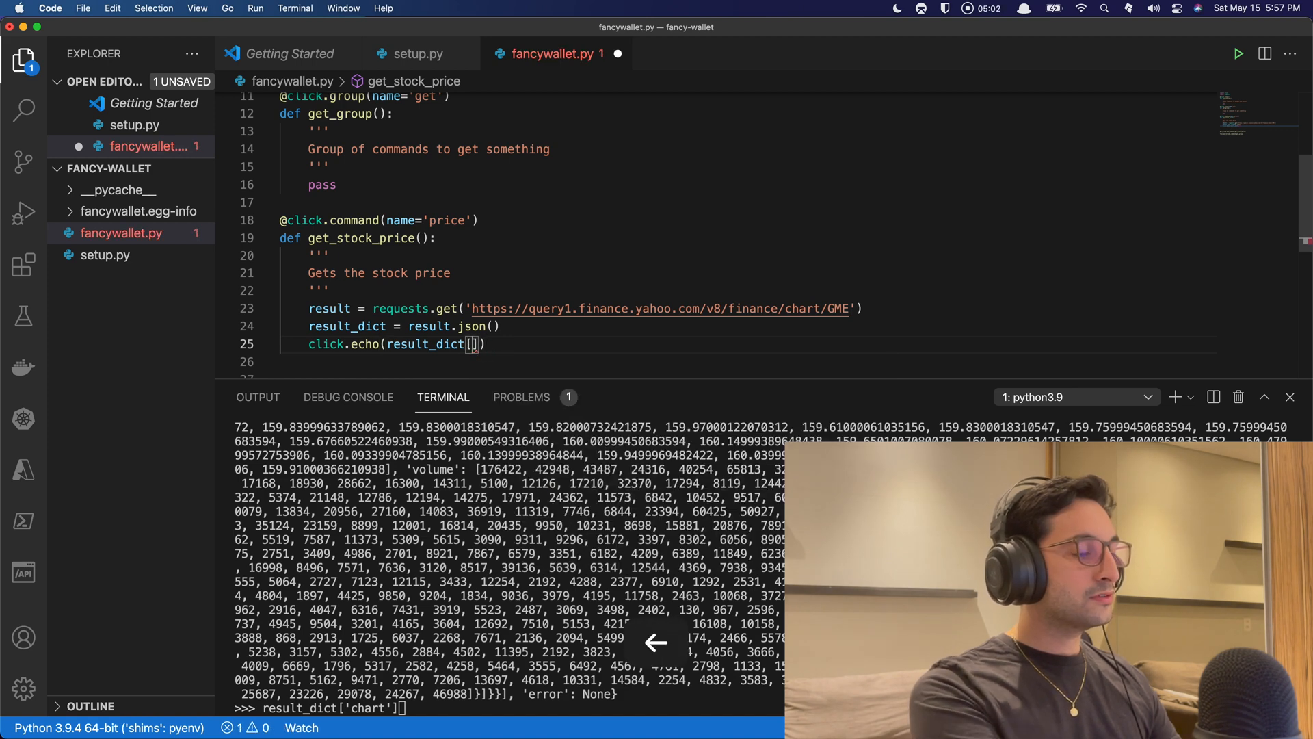
text('chart')
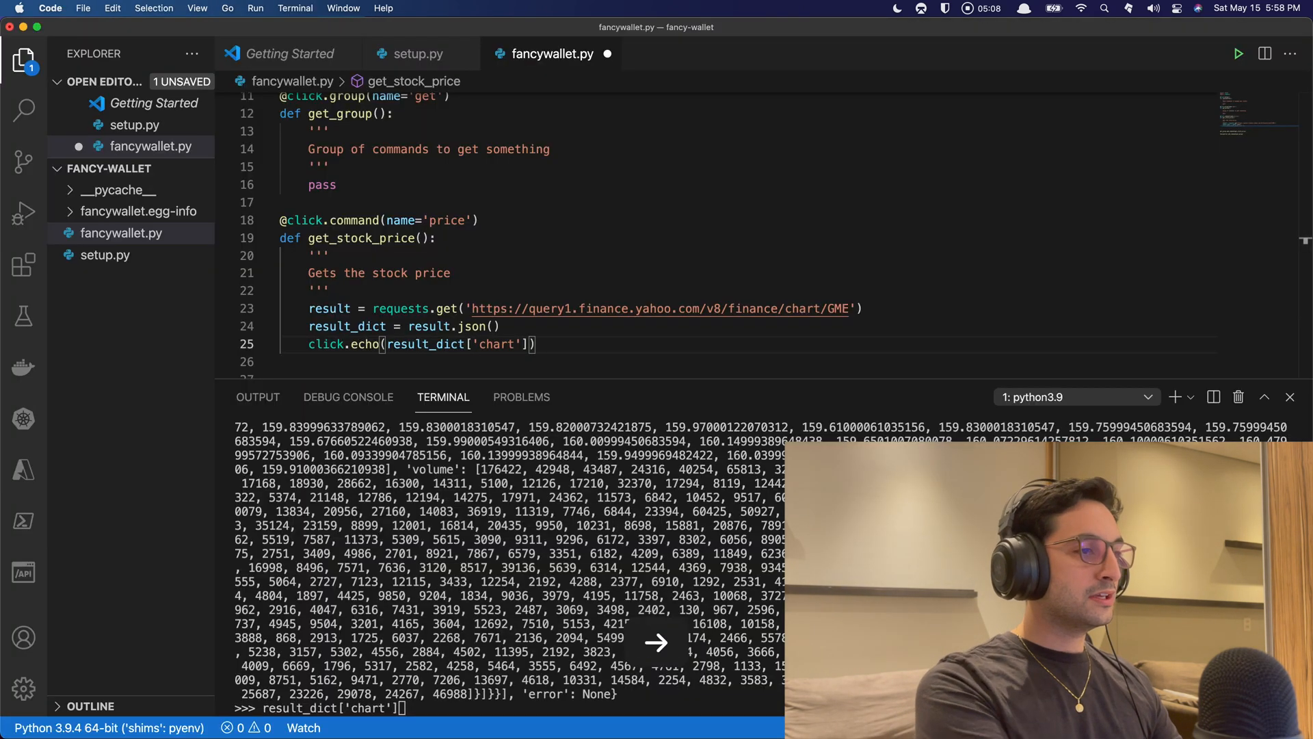
text(['result'][')
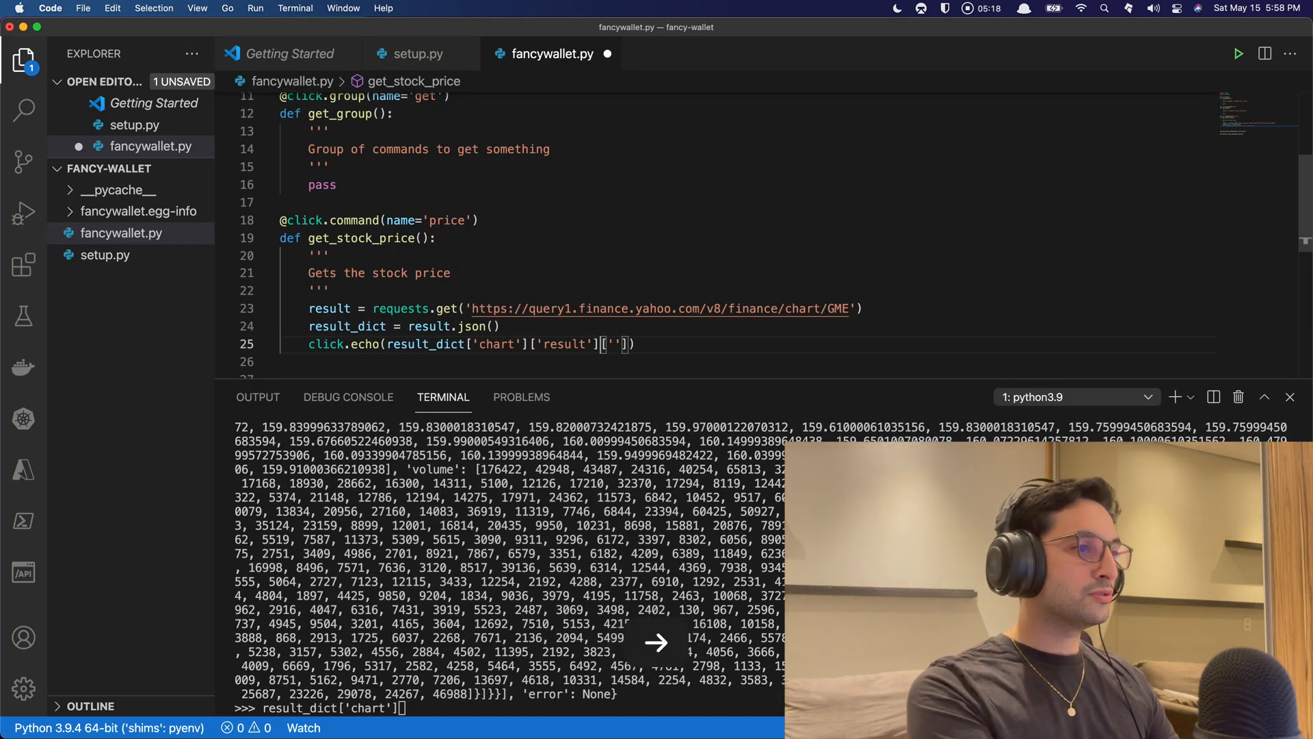
text([0])
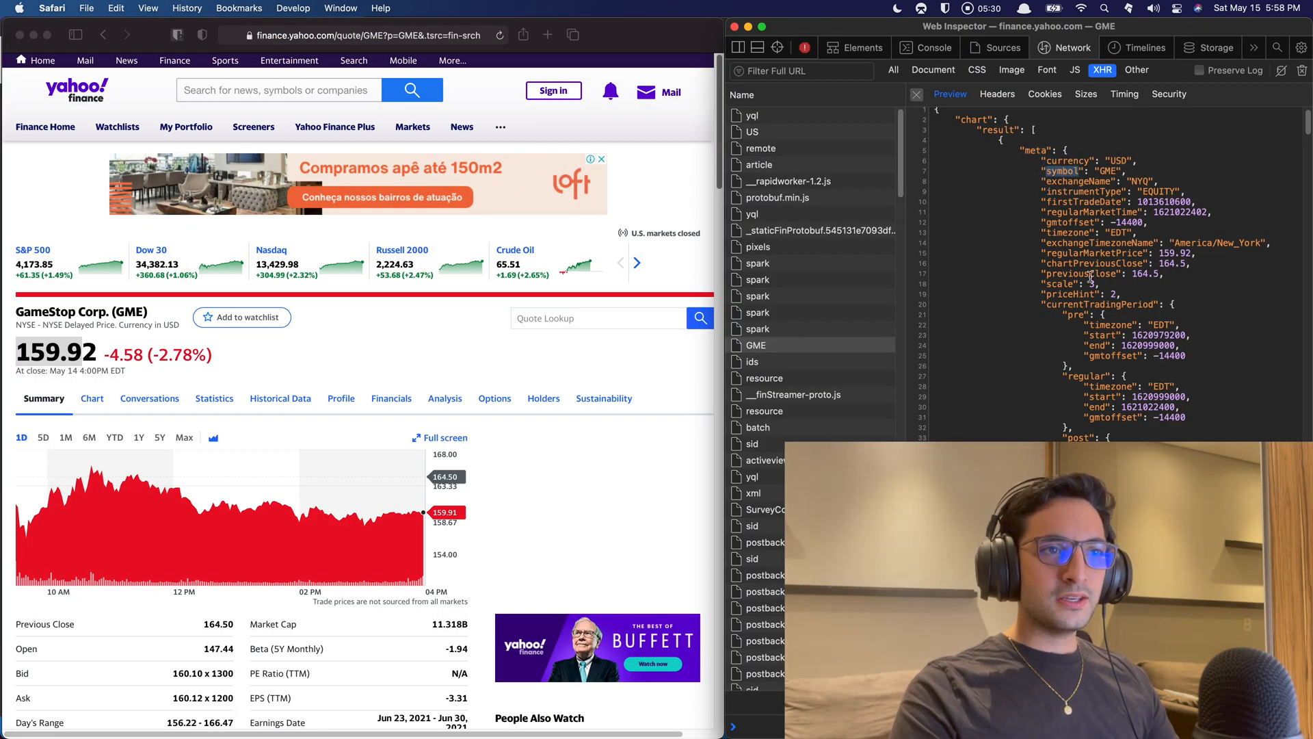
double_click(1096, 253)
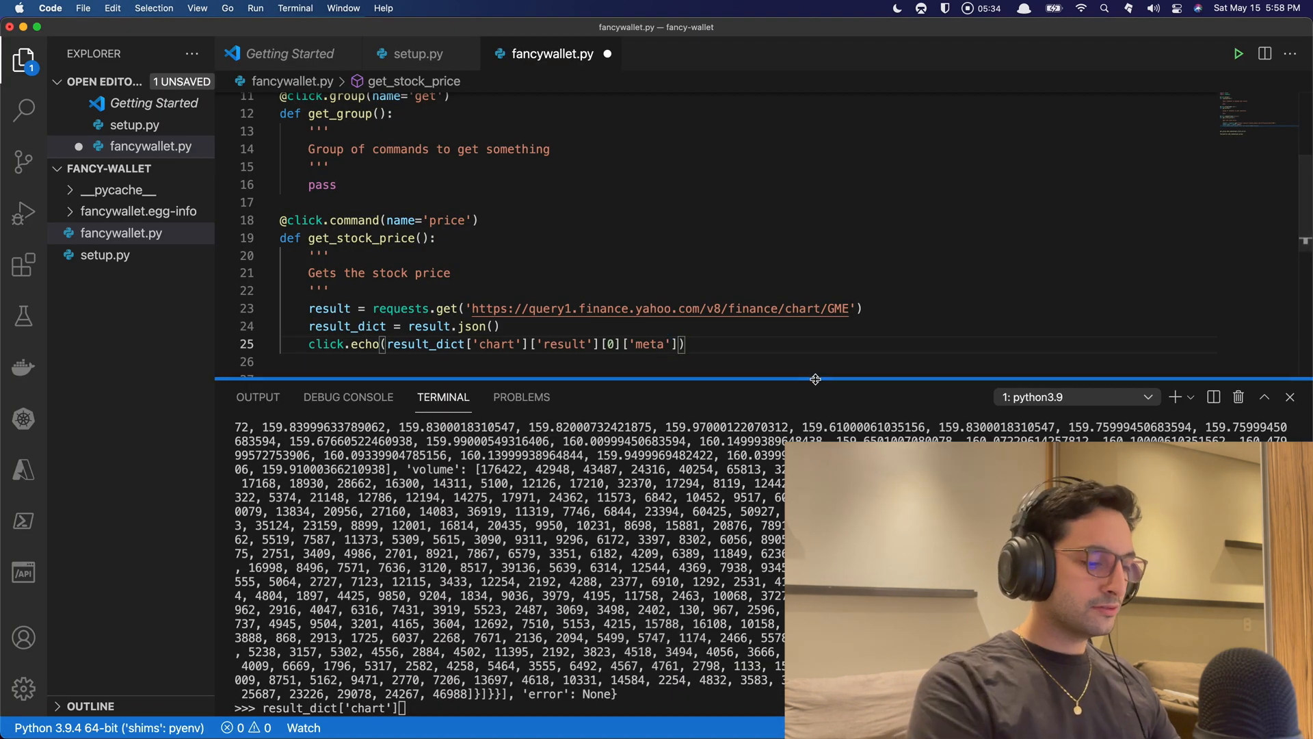
Step: Append ['regularMarketPrice'] to the echo, save, and run fancywallet get
text(regularMarketPrice'])
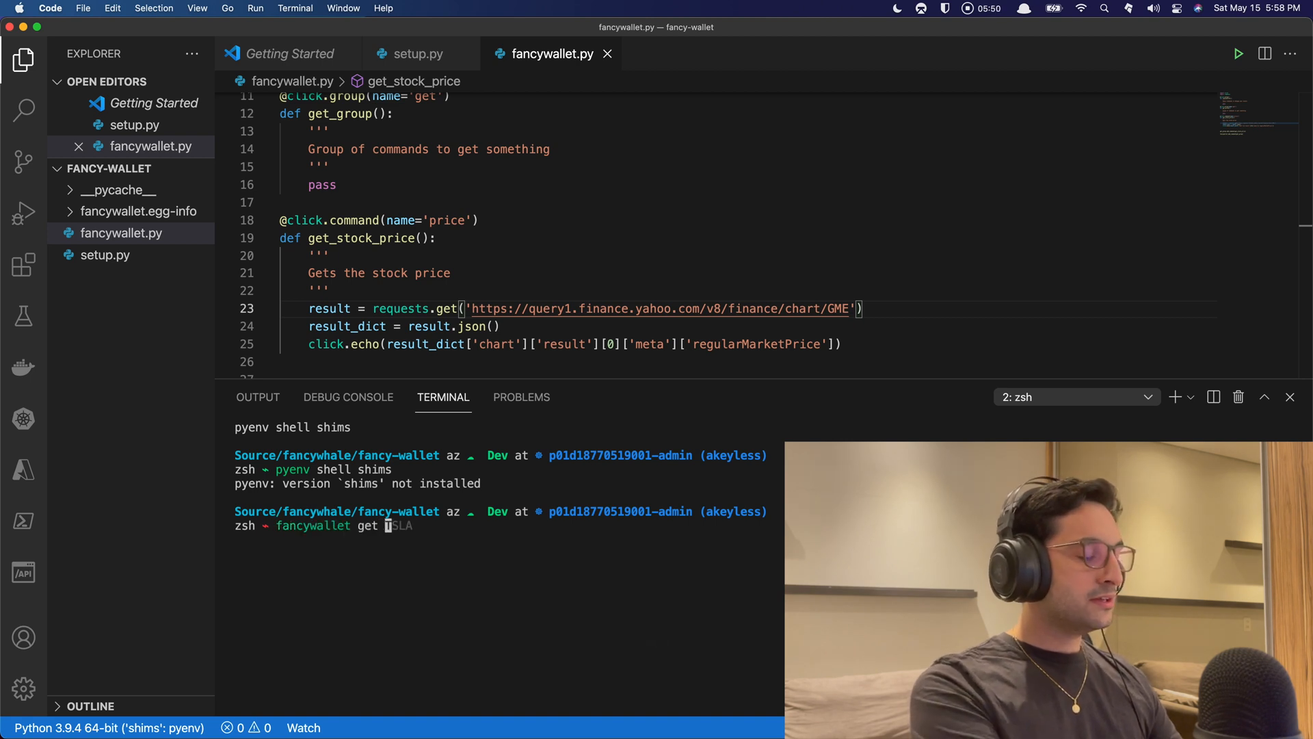
key(shift+g)
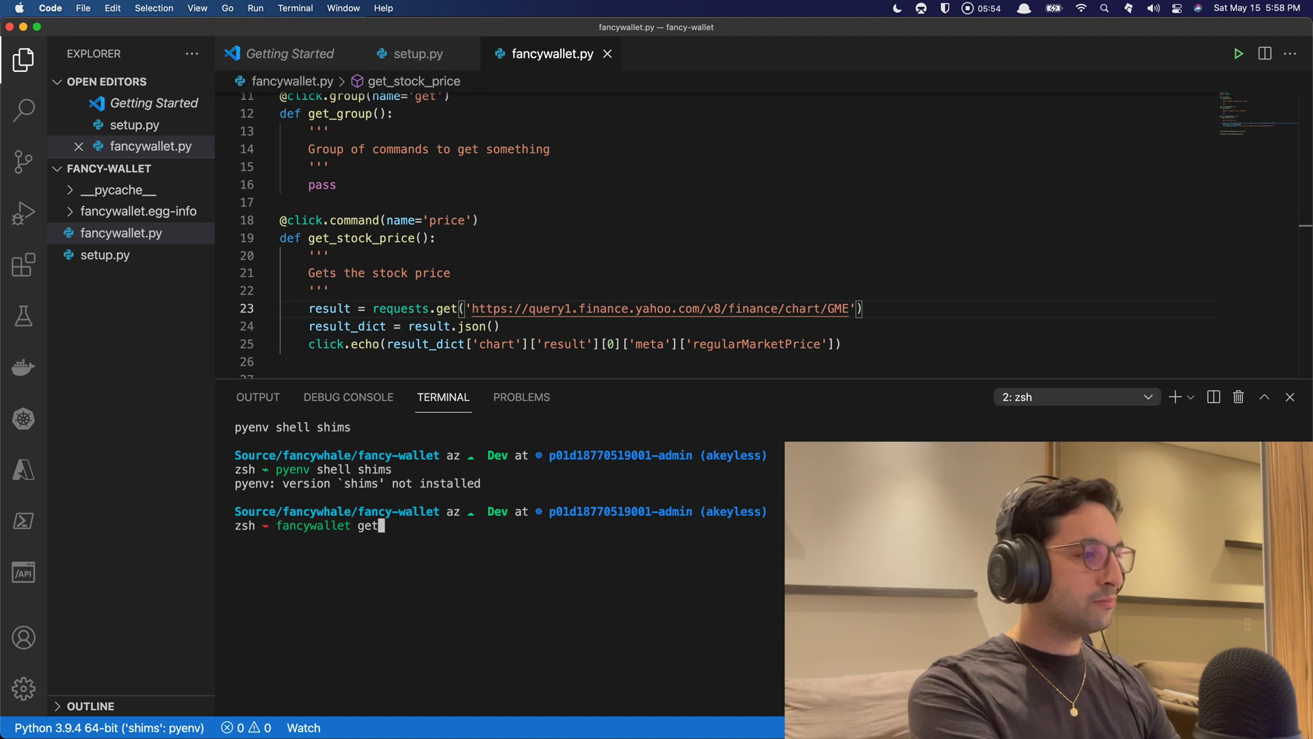
key(enter)
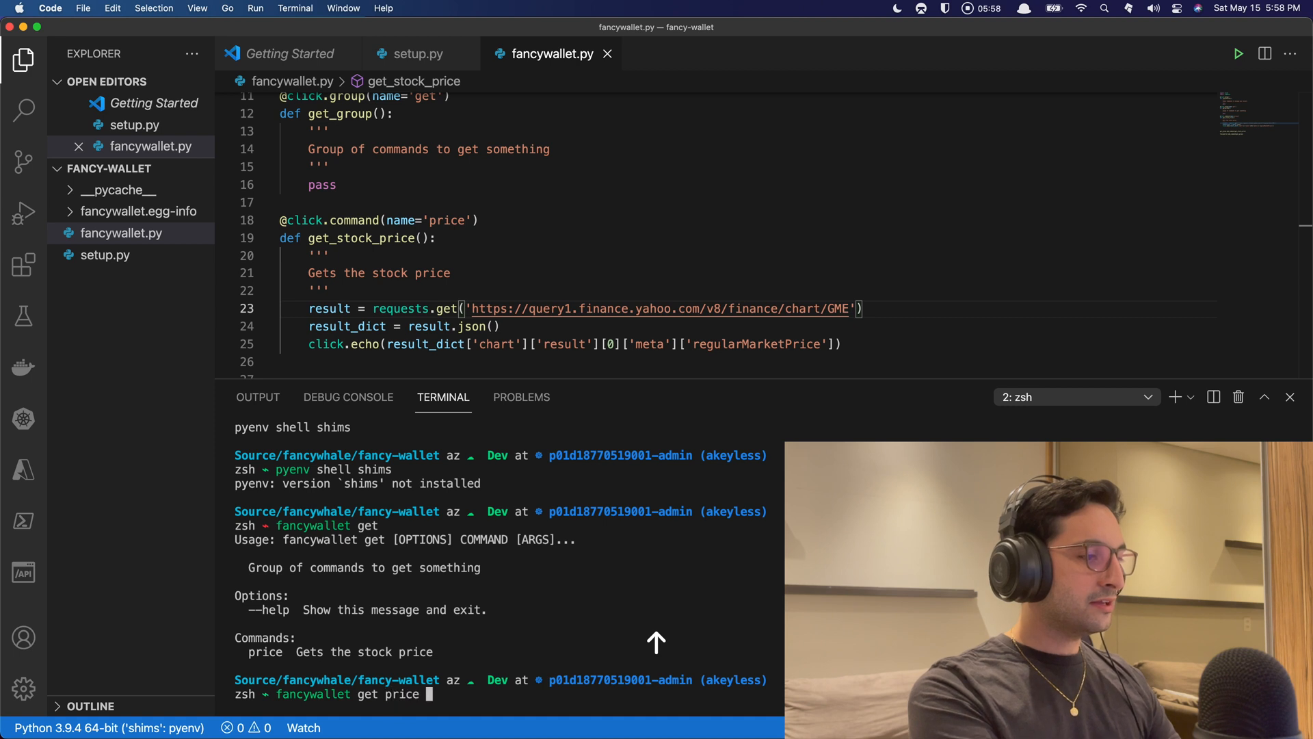
Step: Run fancywallet get price GME, which prints 159.92, and select the hard-coded GME in the URL
text(GME)
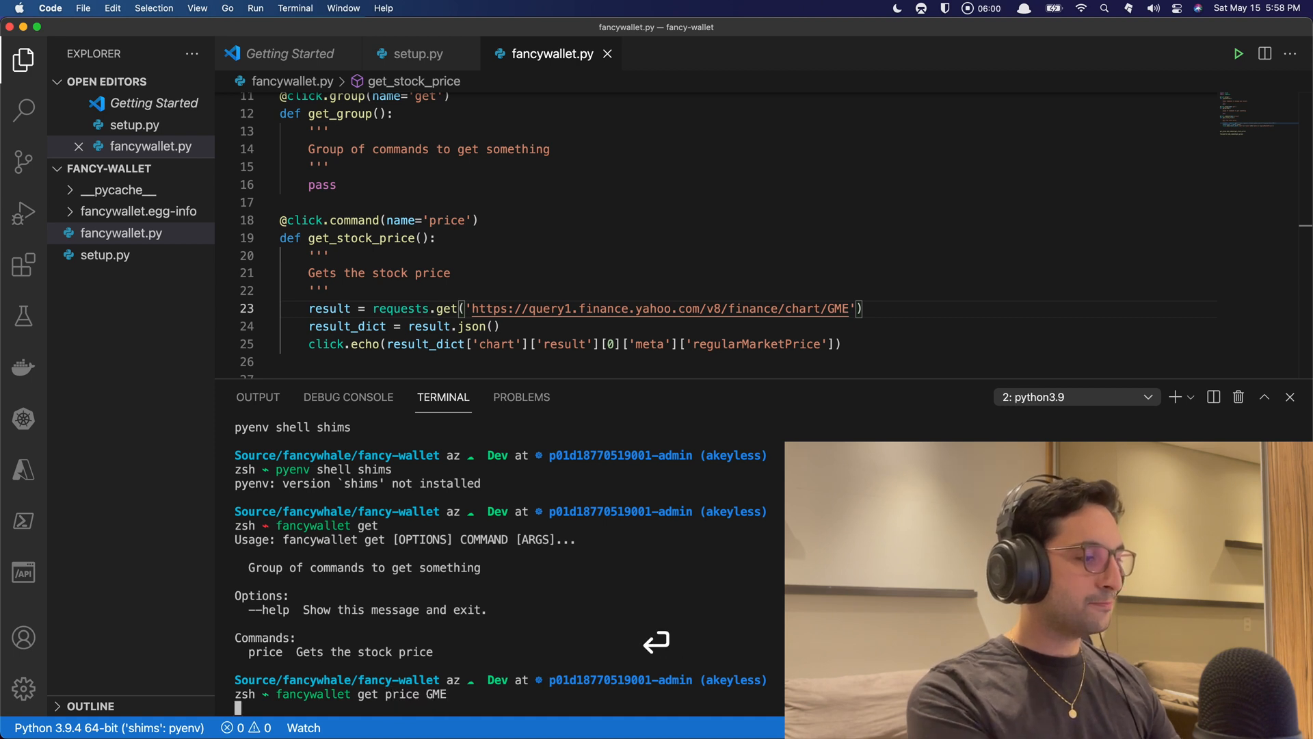
key(Return)
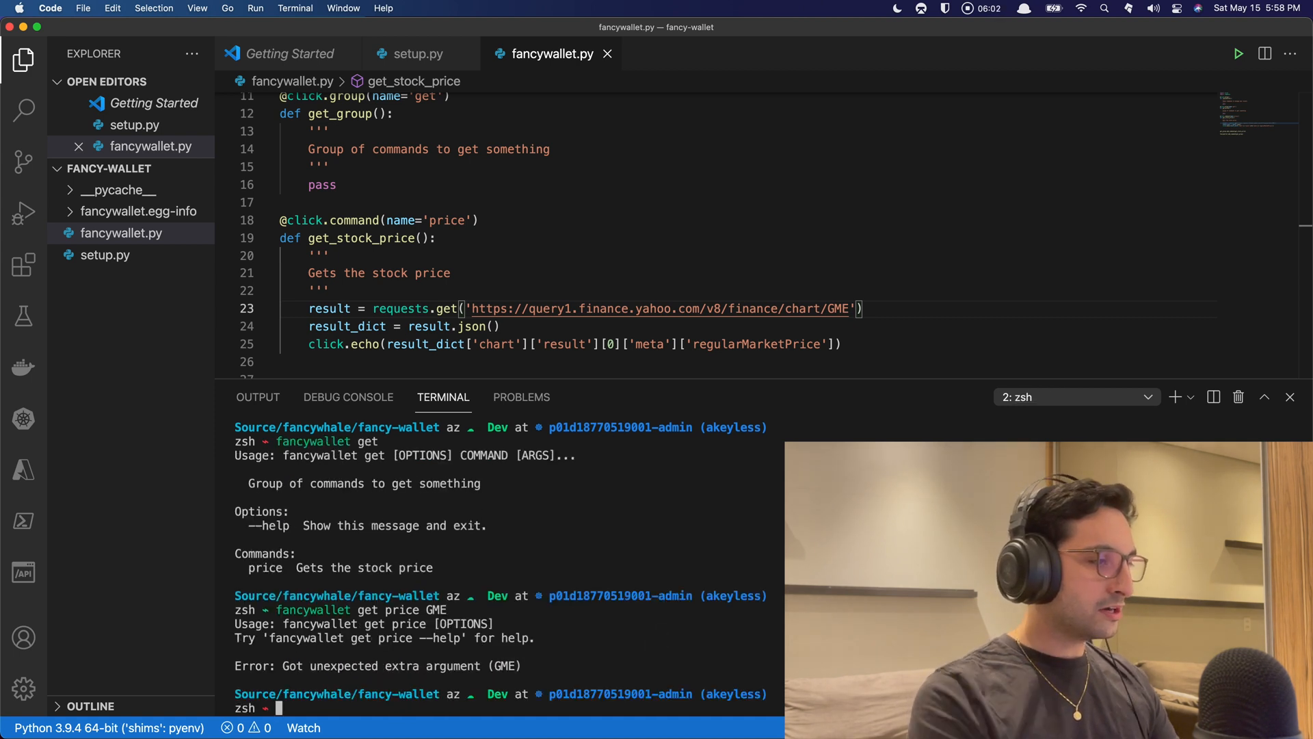
double_click(402, 667)
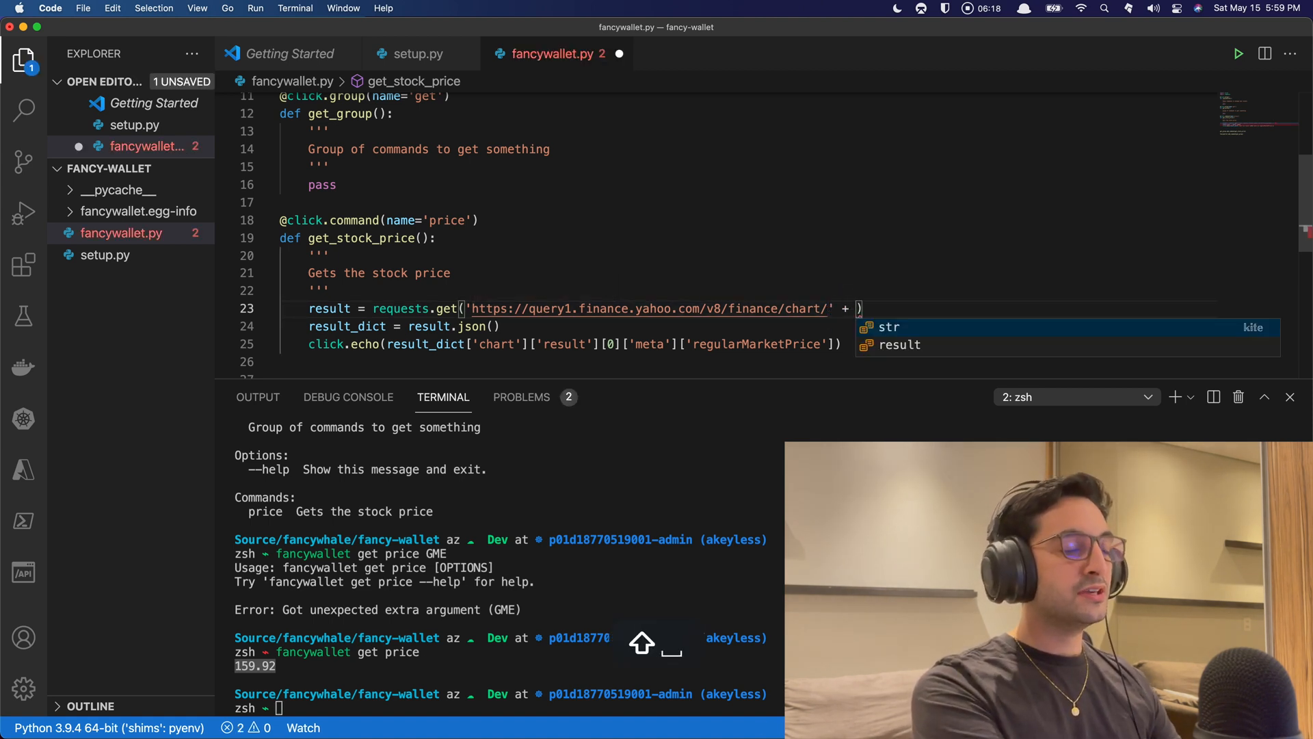
text(stock)
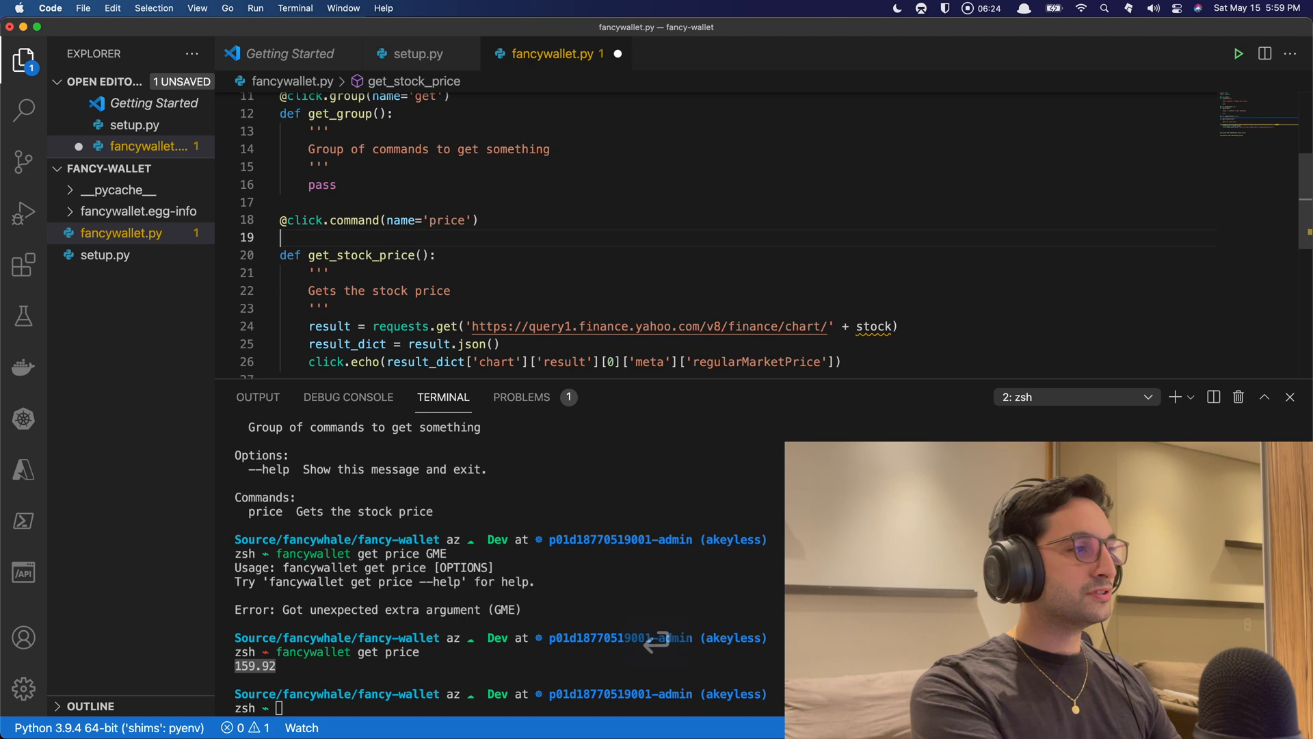
text(@click.)
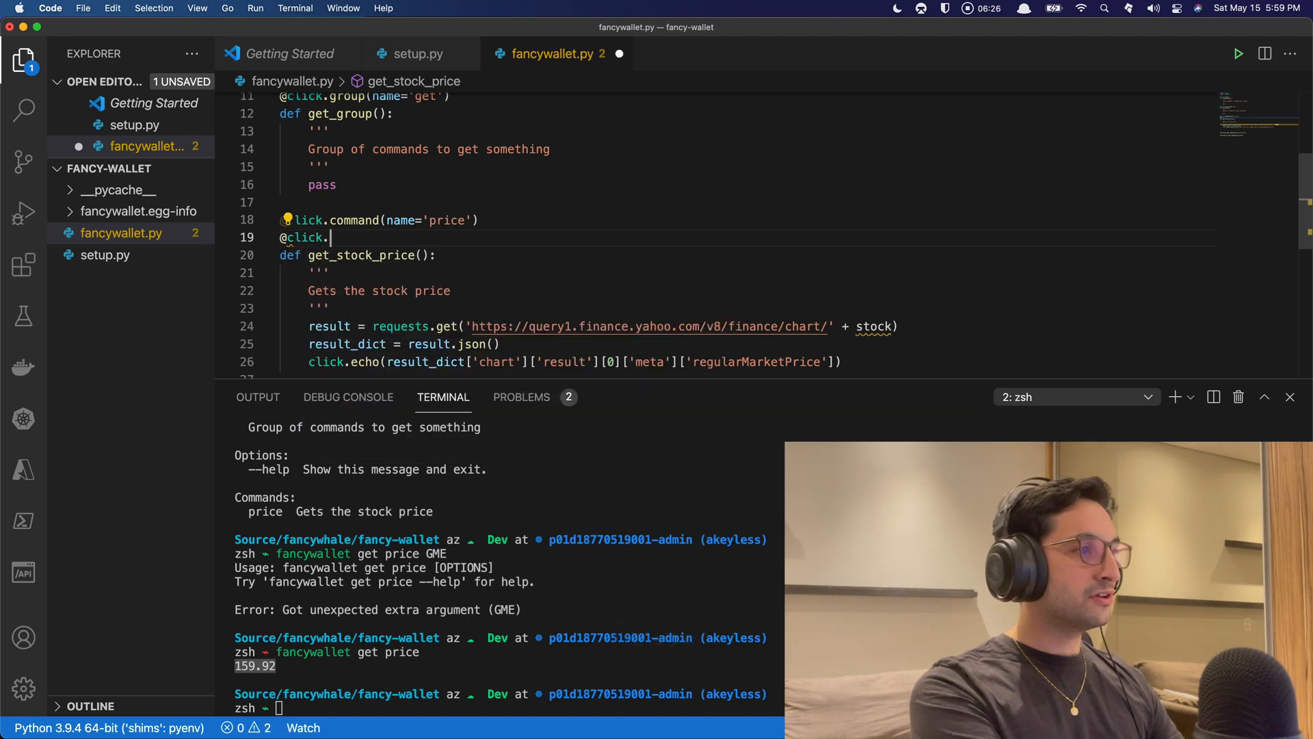
text(argument('price'))
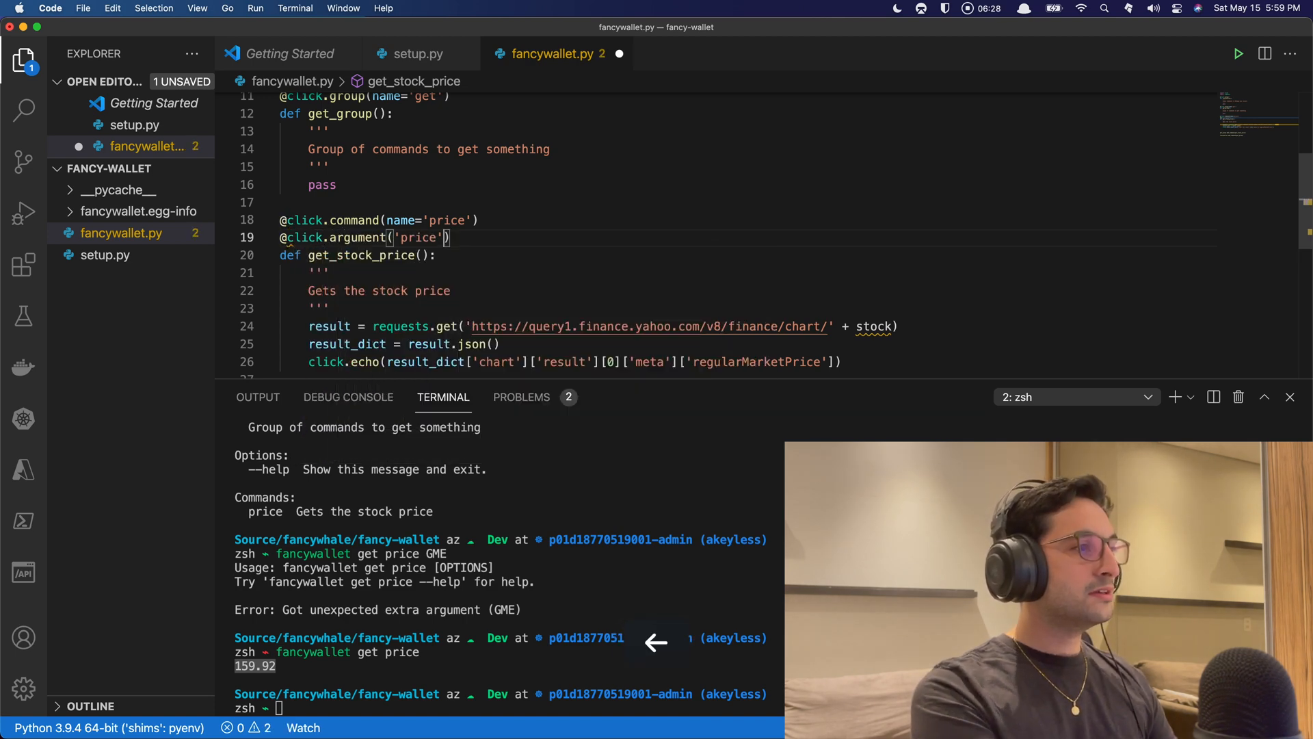
text(stock)
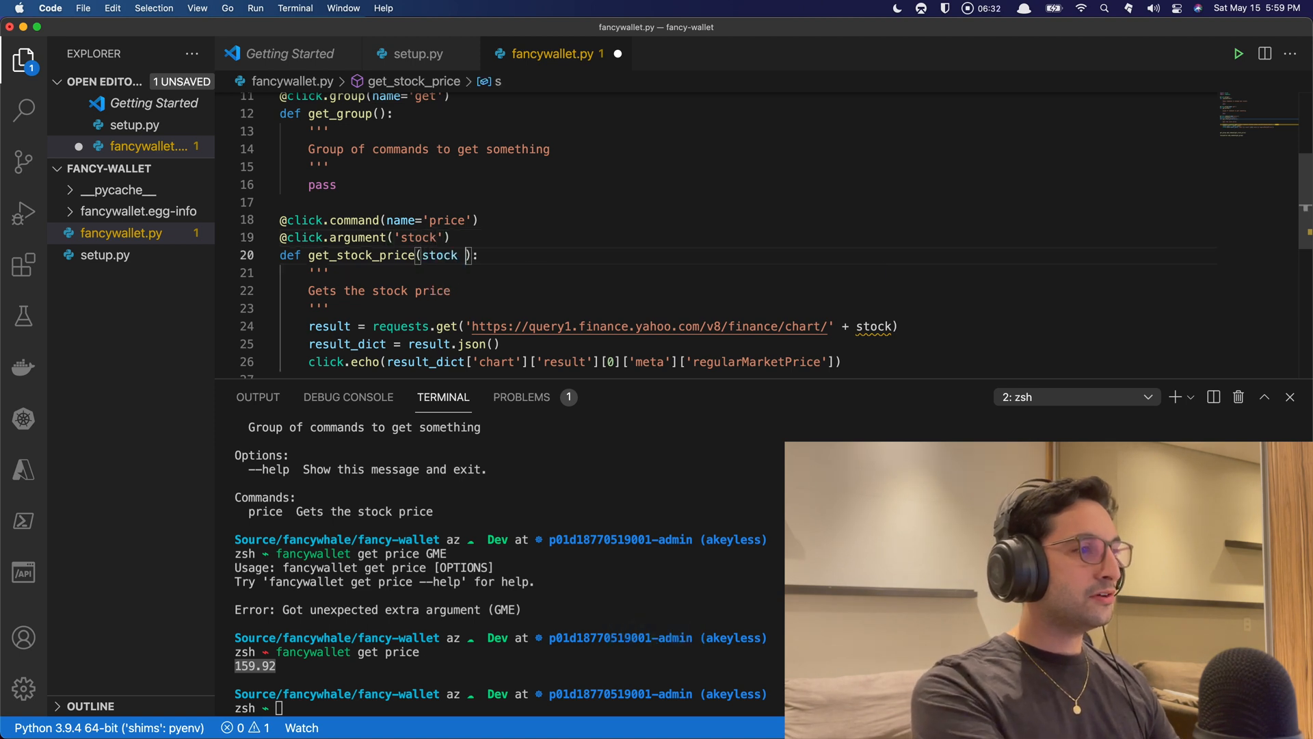
key(cmd+s)
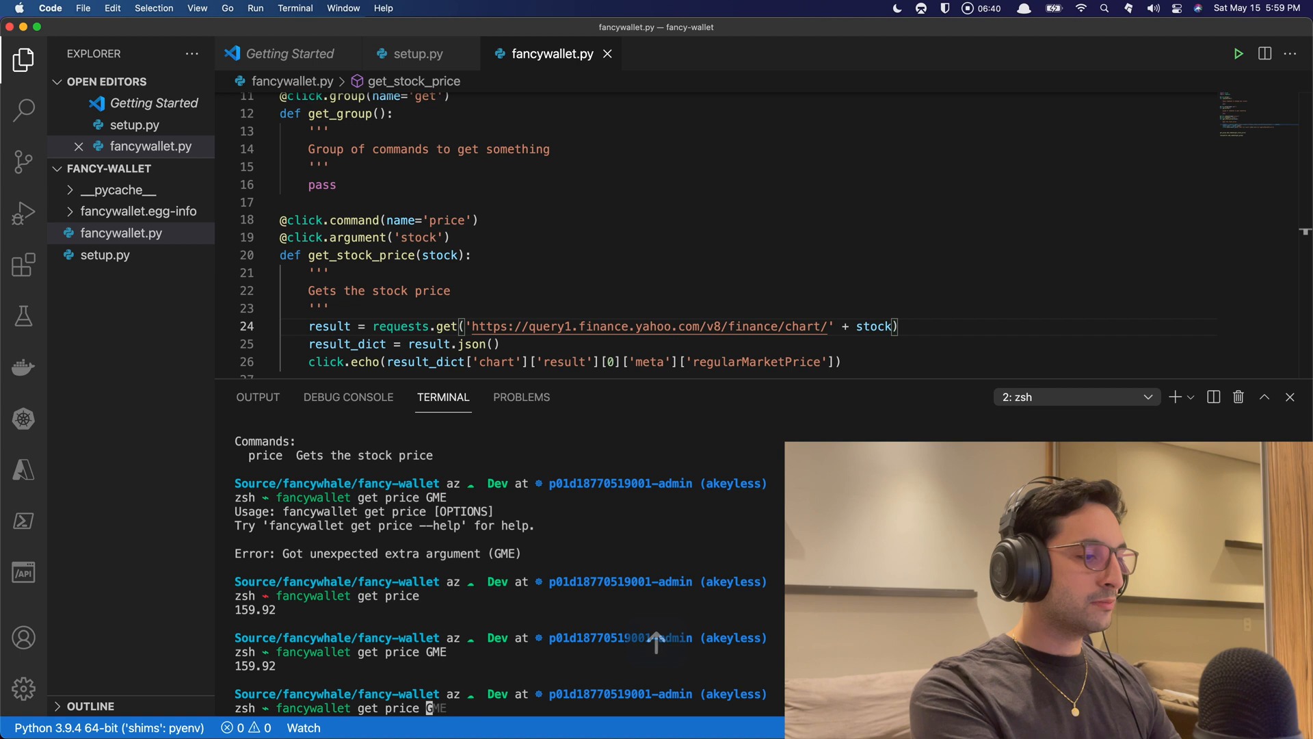
Step: Run fancywallet get price TSLA (589.74), then an invalid ticker that raises a NoneType TypeError
text(TSLA)
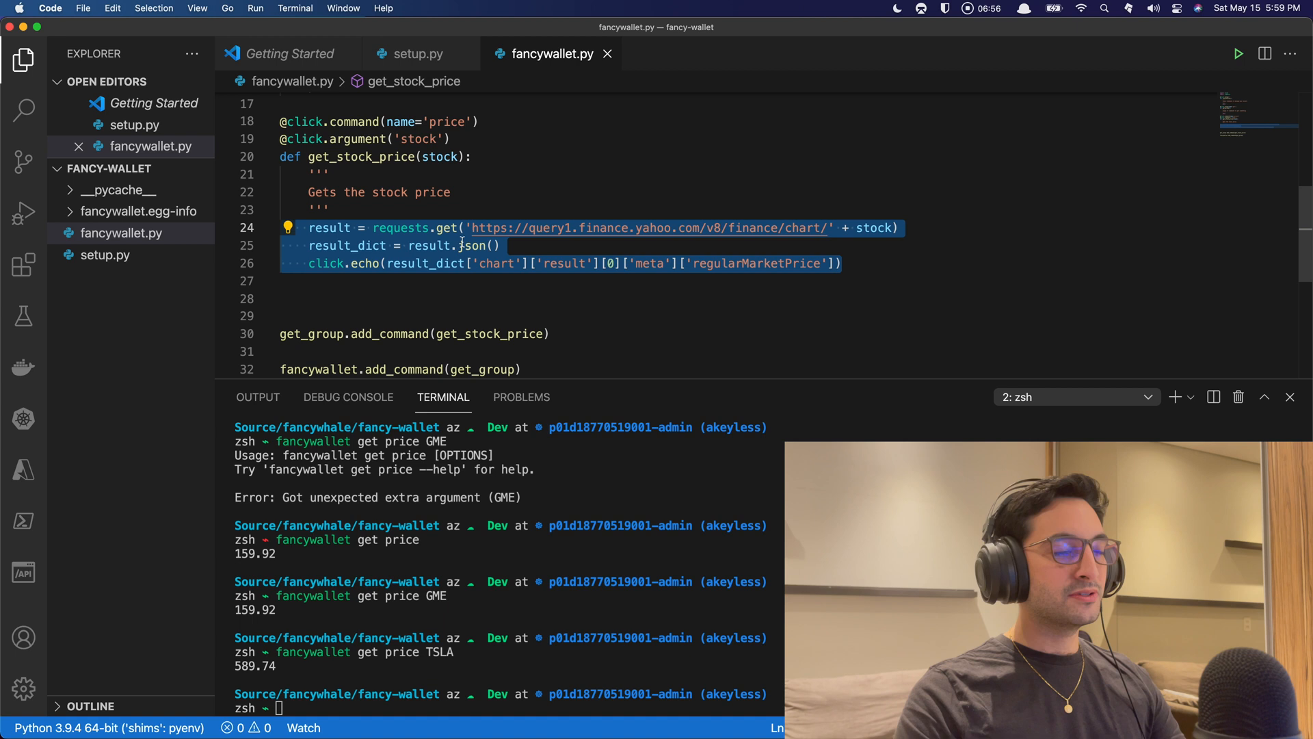
mouse_move(475, 245)
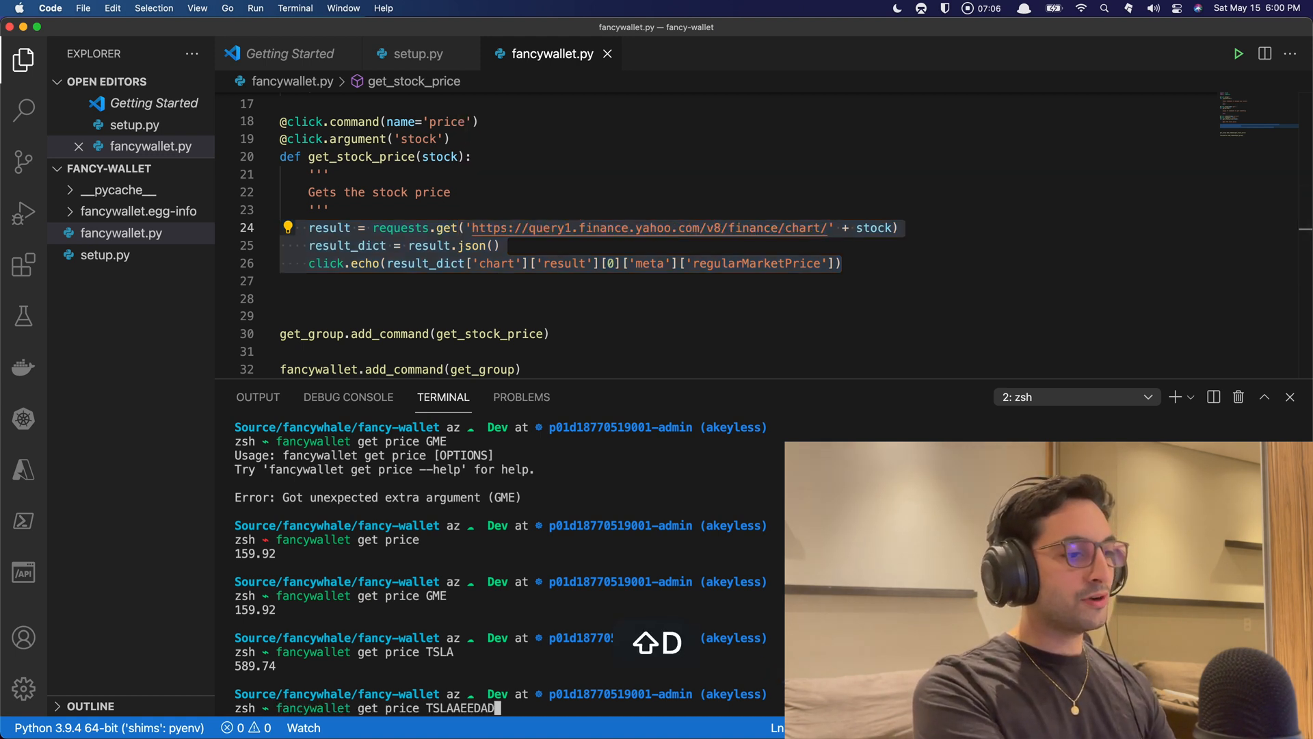
key(enter)
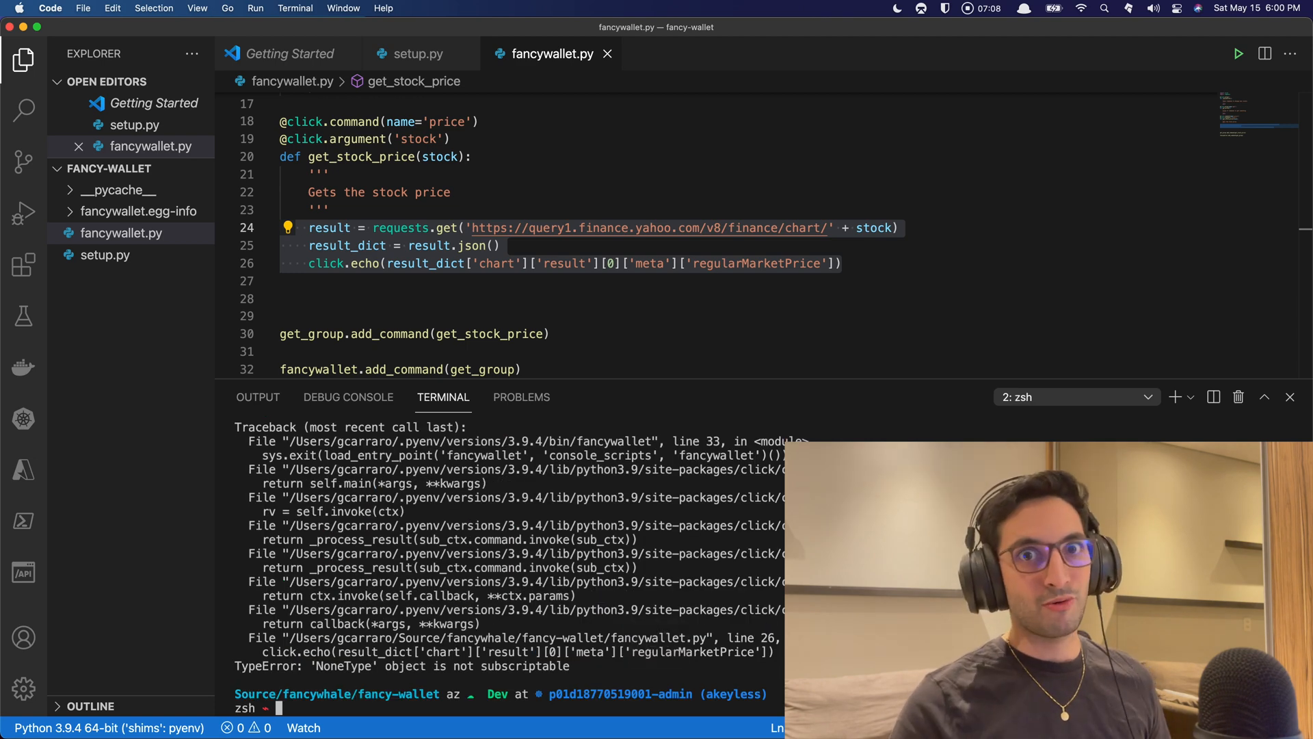